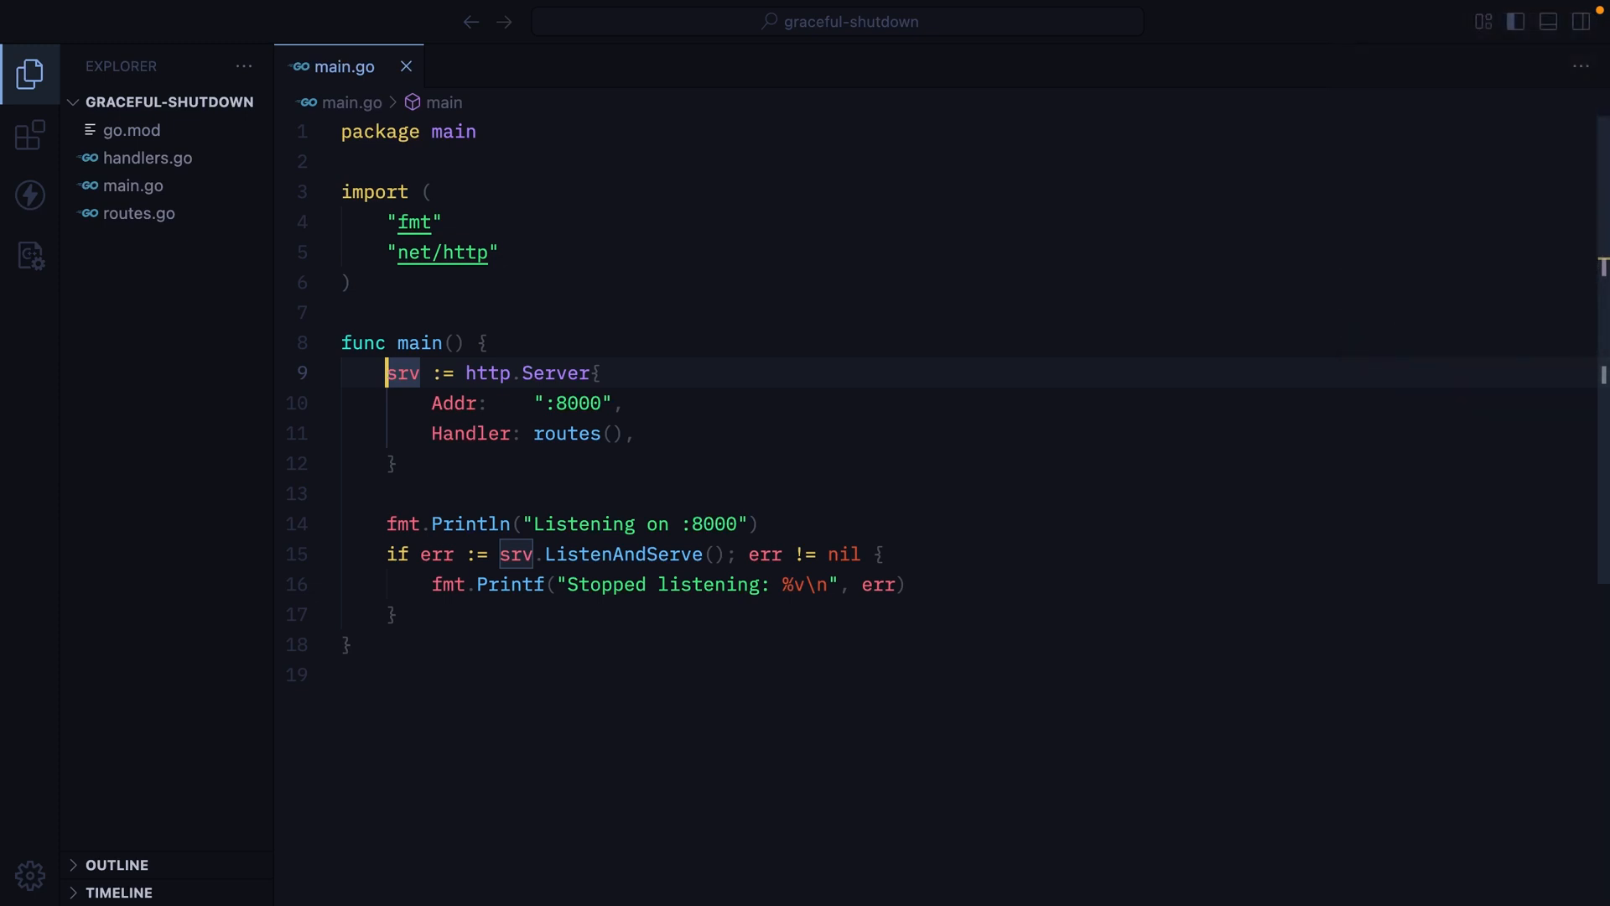
- Review the srv server variable and its :8000 listen address in main.go
left_click(433, 523)
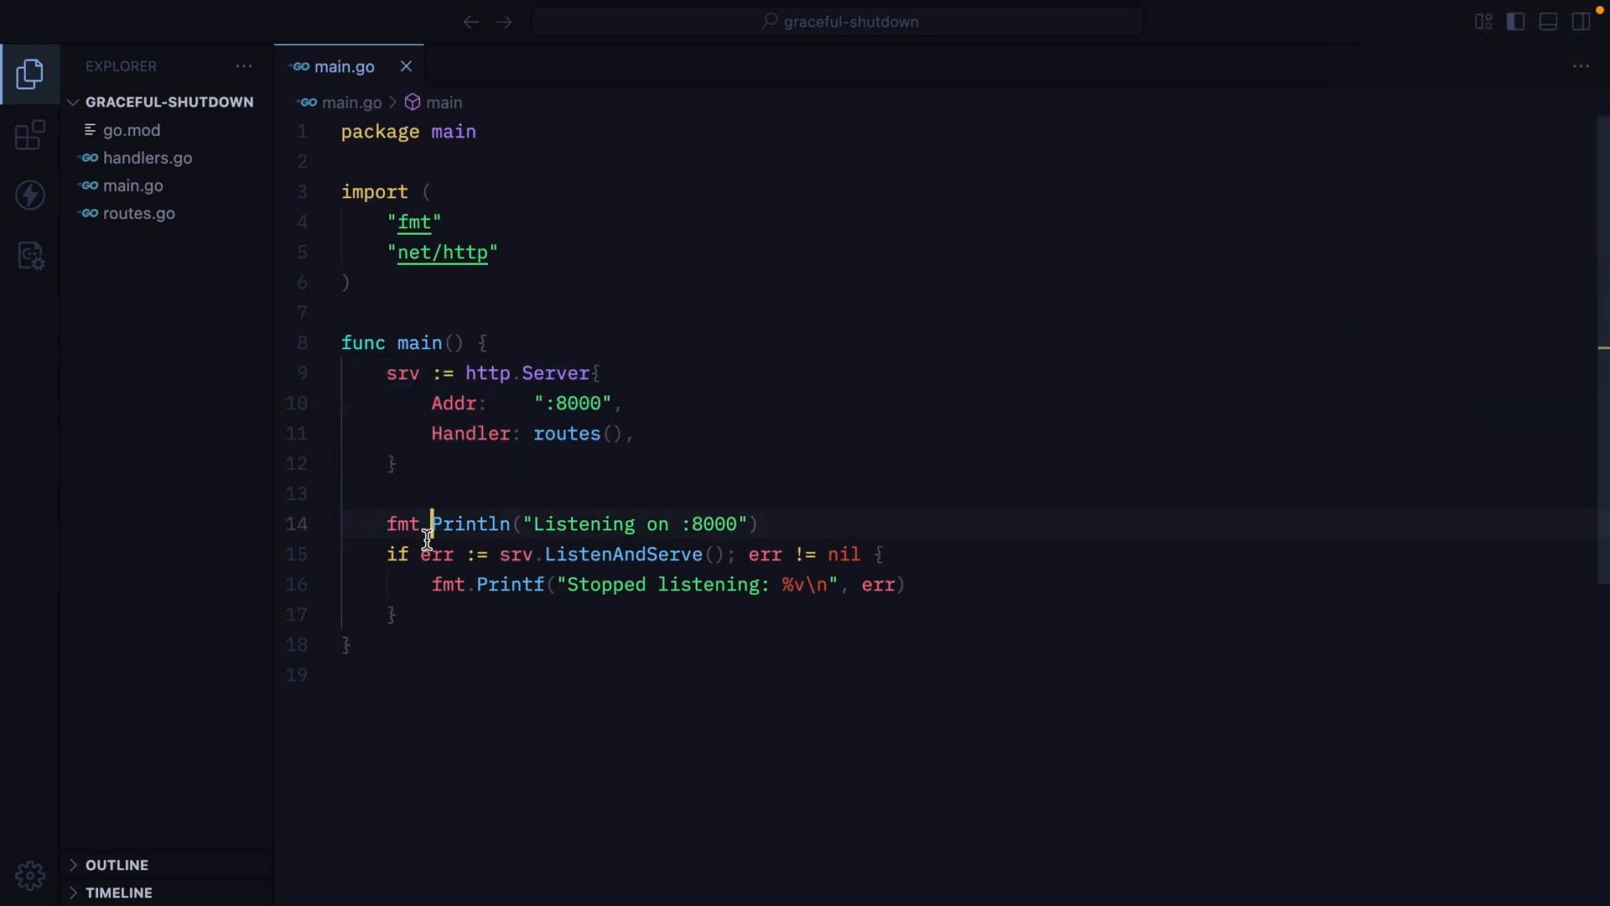
double_click(575, 403)
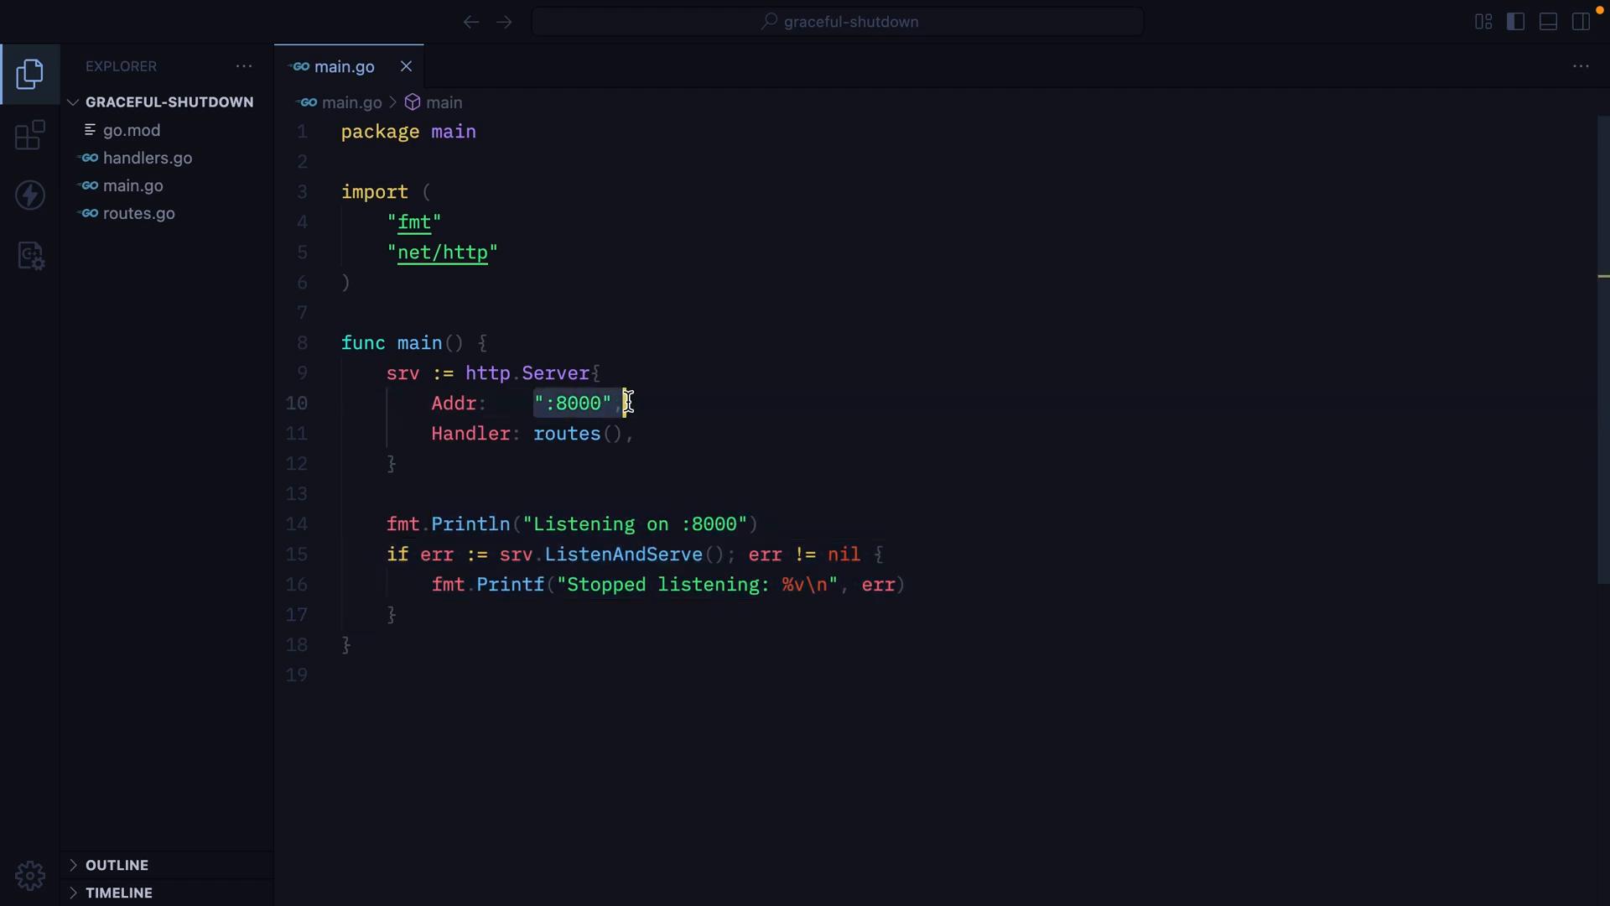
double_click(566, 433)
type("curl ")
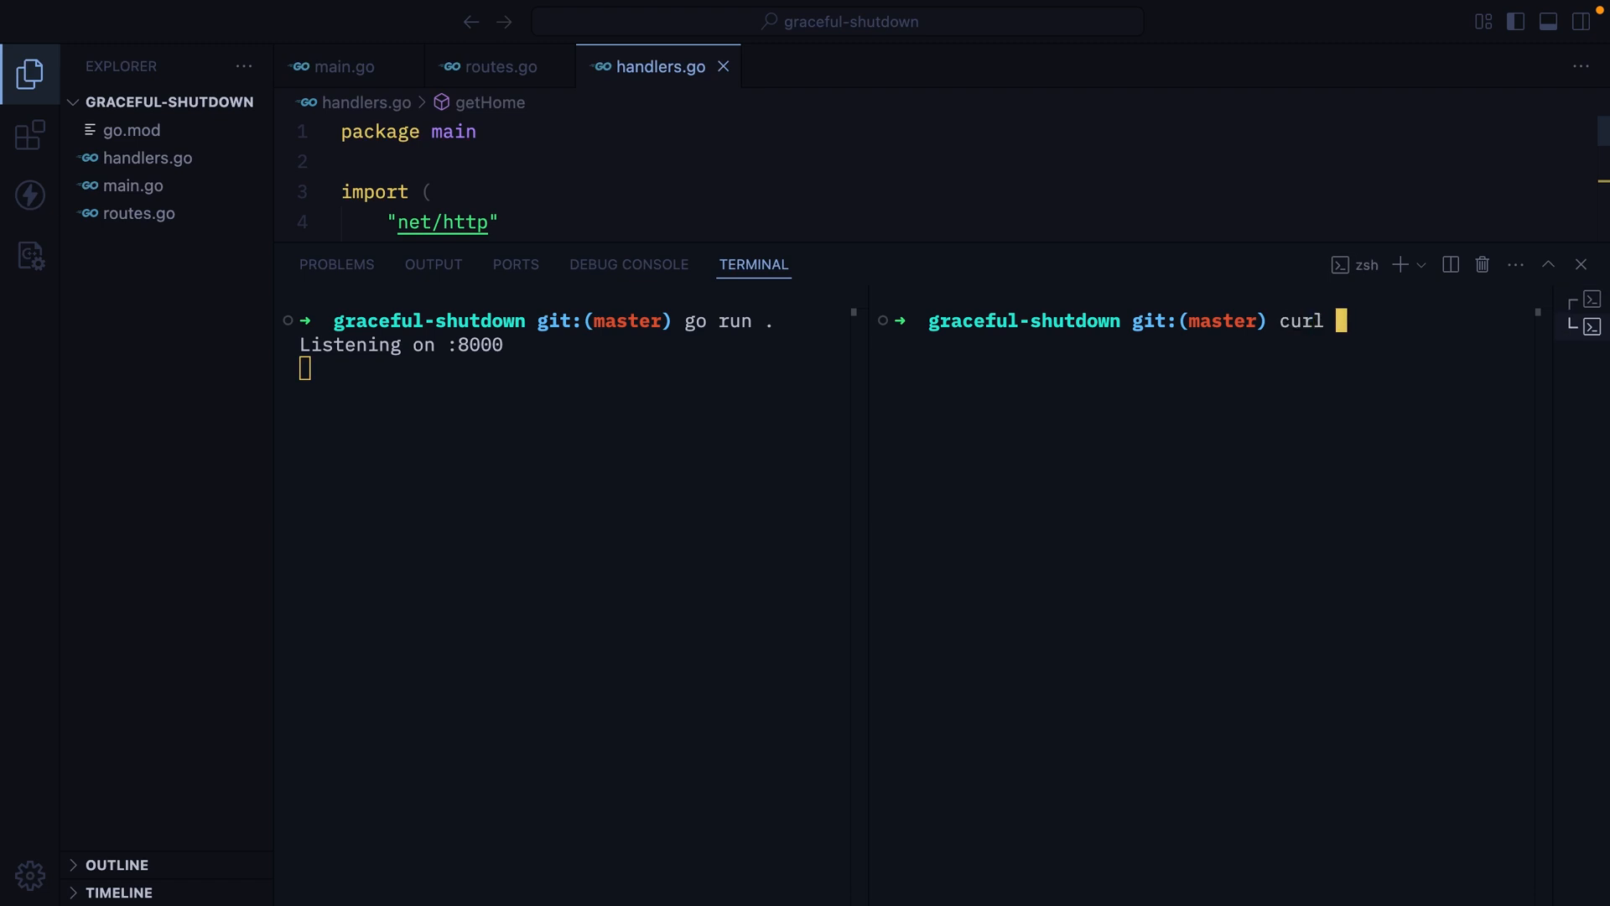
- Send a curl request to localhost:8000, then view the getHome handler's ten-second sleep
type("localhost:8000")
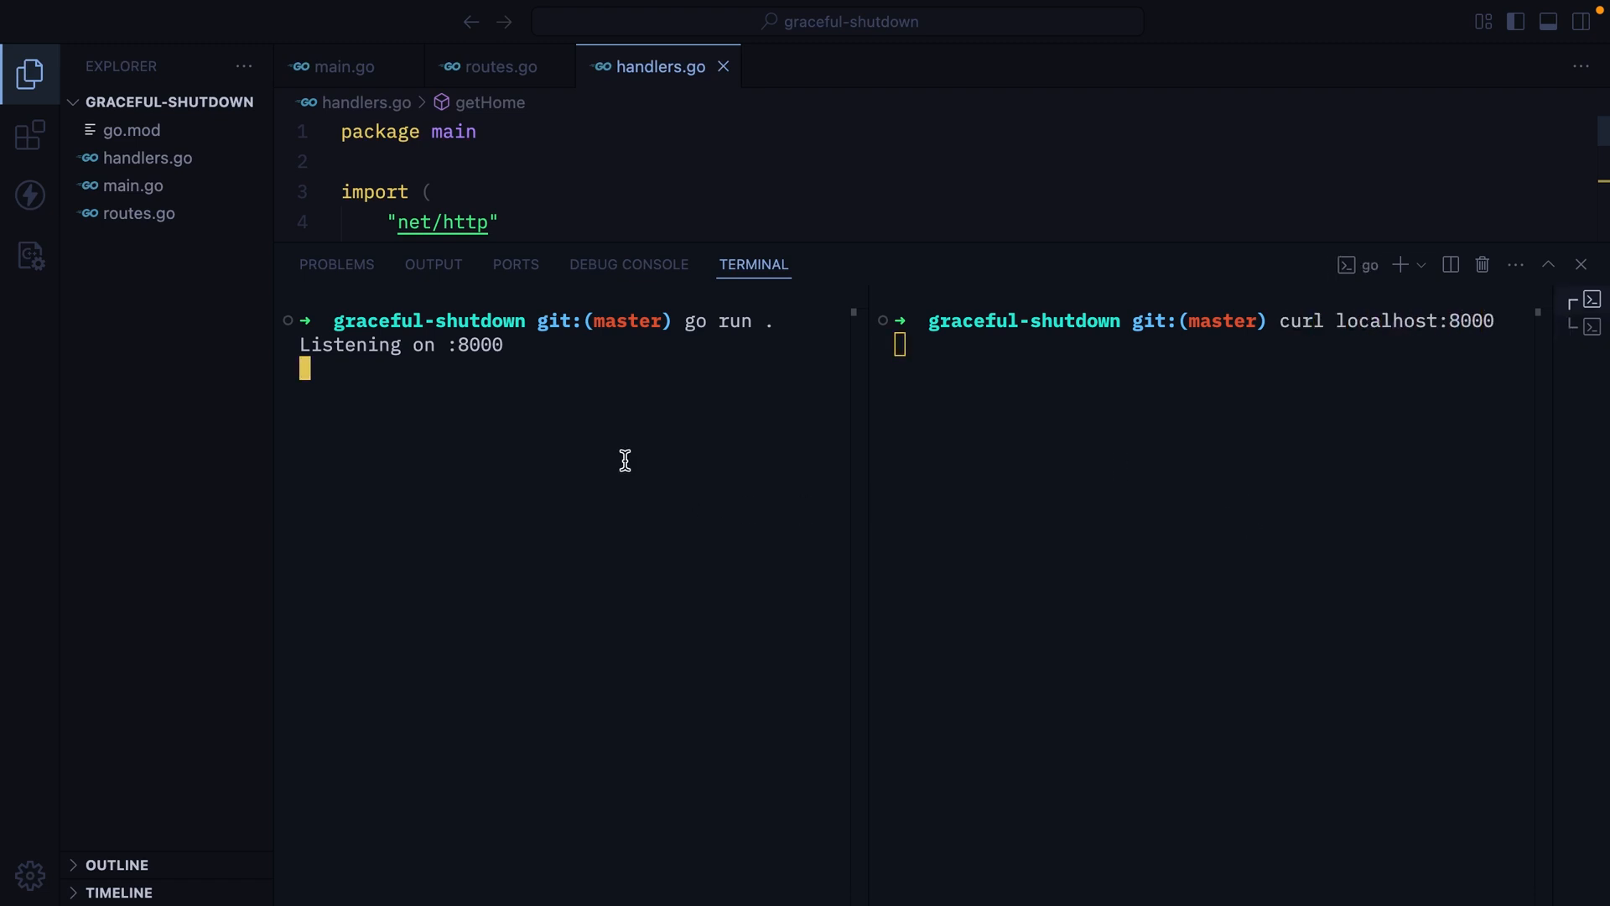
mouse_move(488, 542)
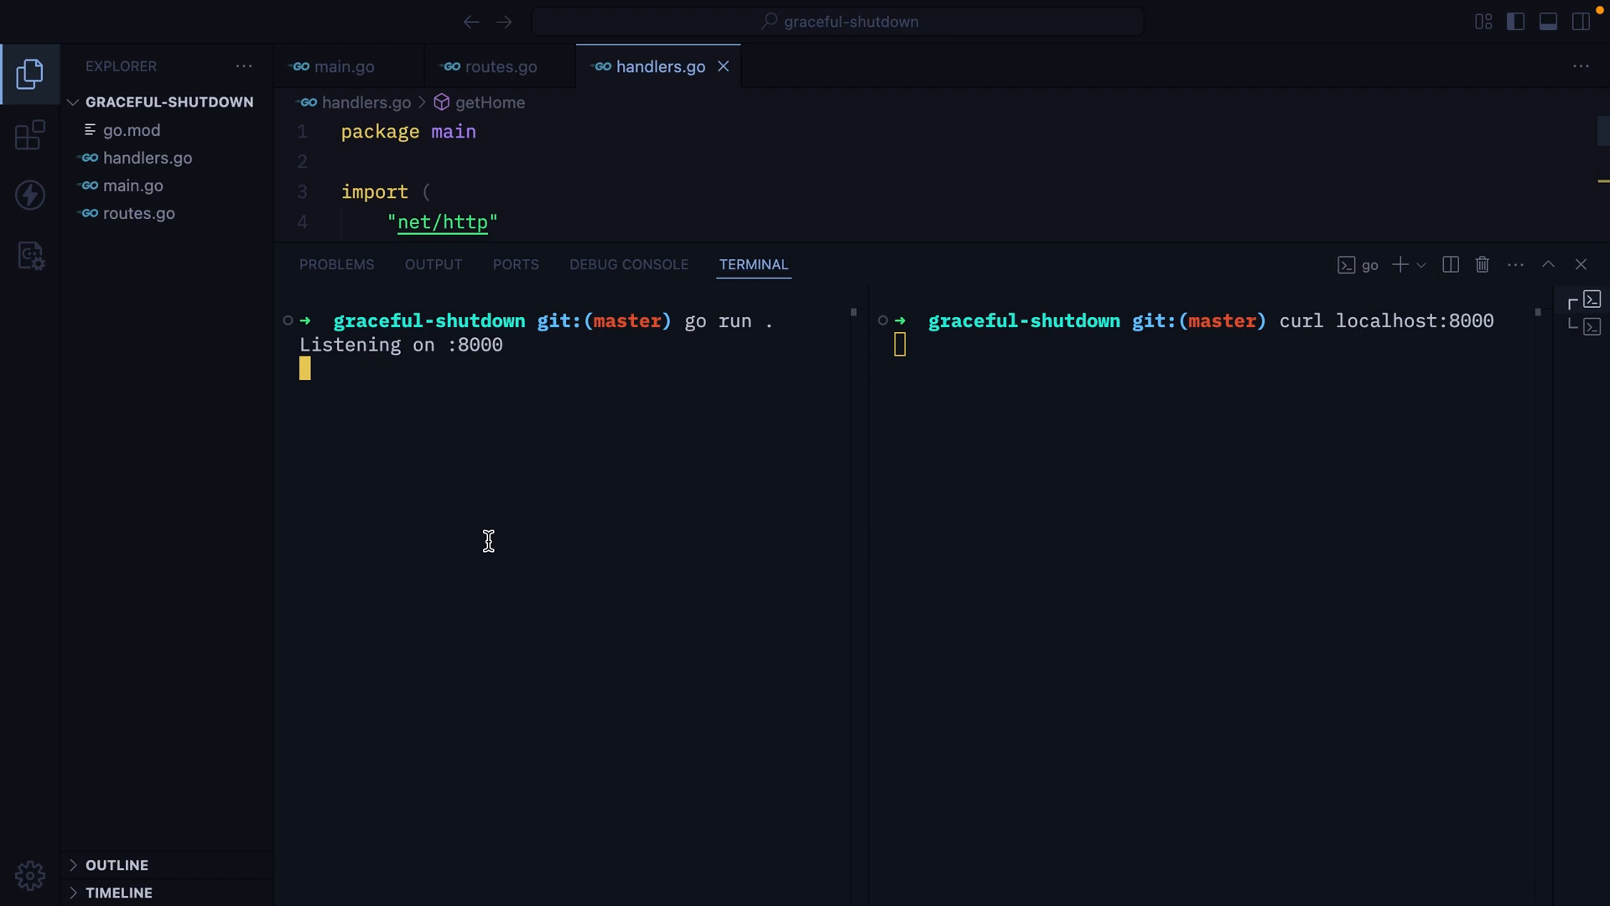
key("Ctrl+C")
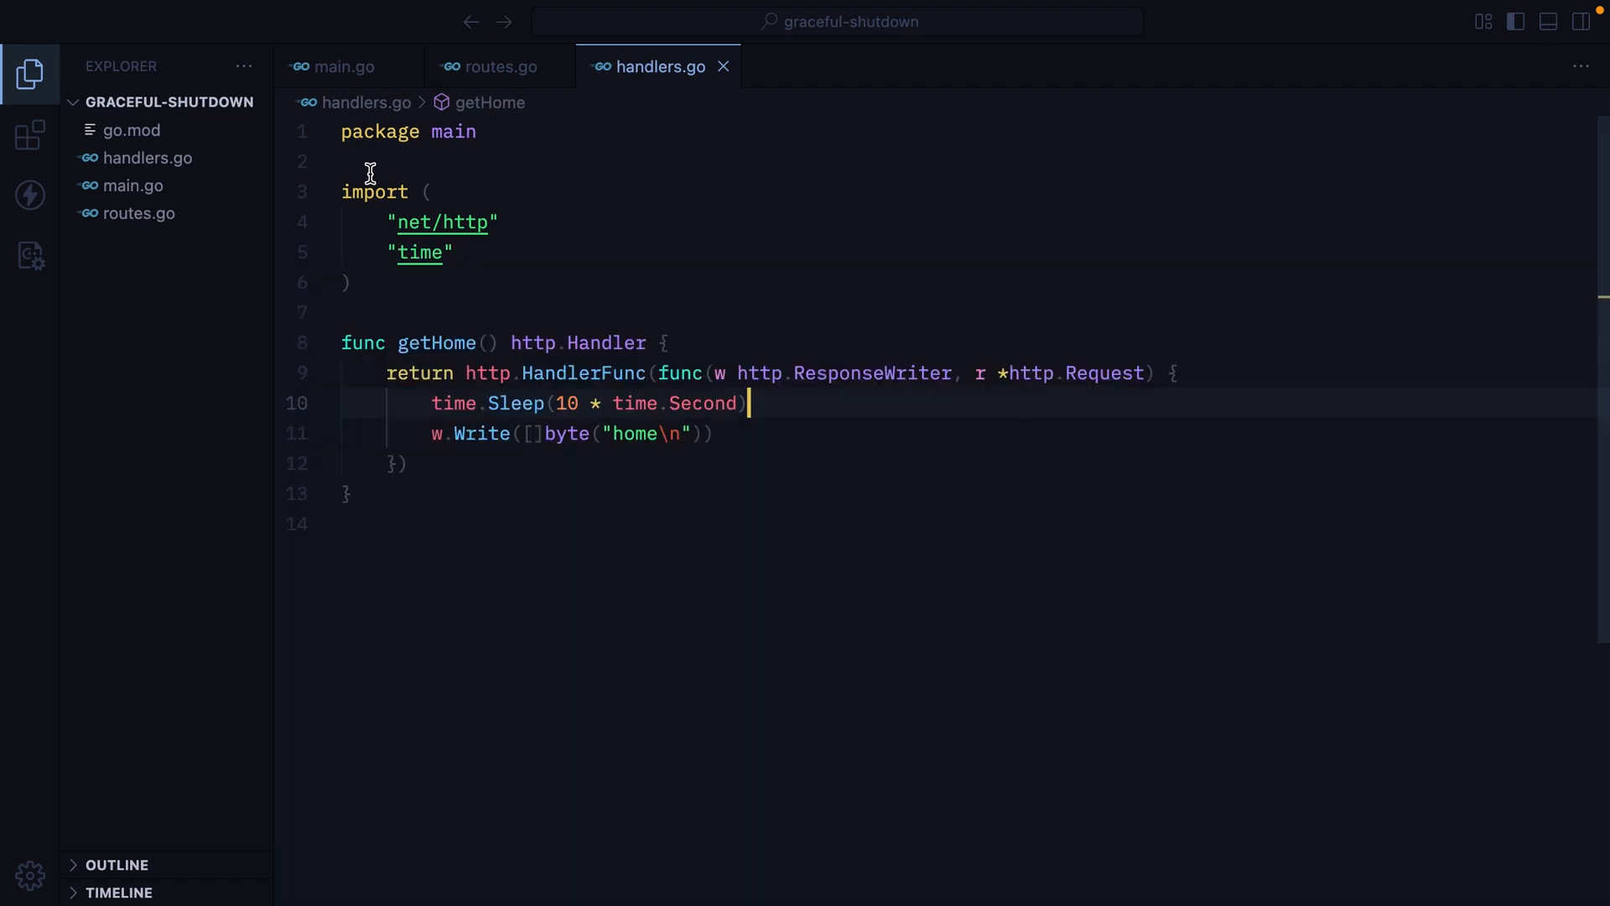
left_click(337, 67)
type("if err := sr")
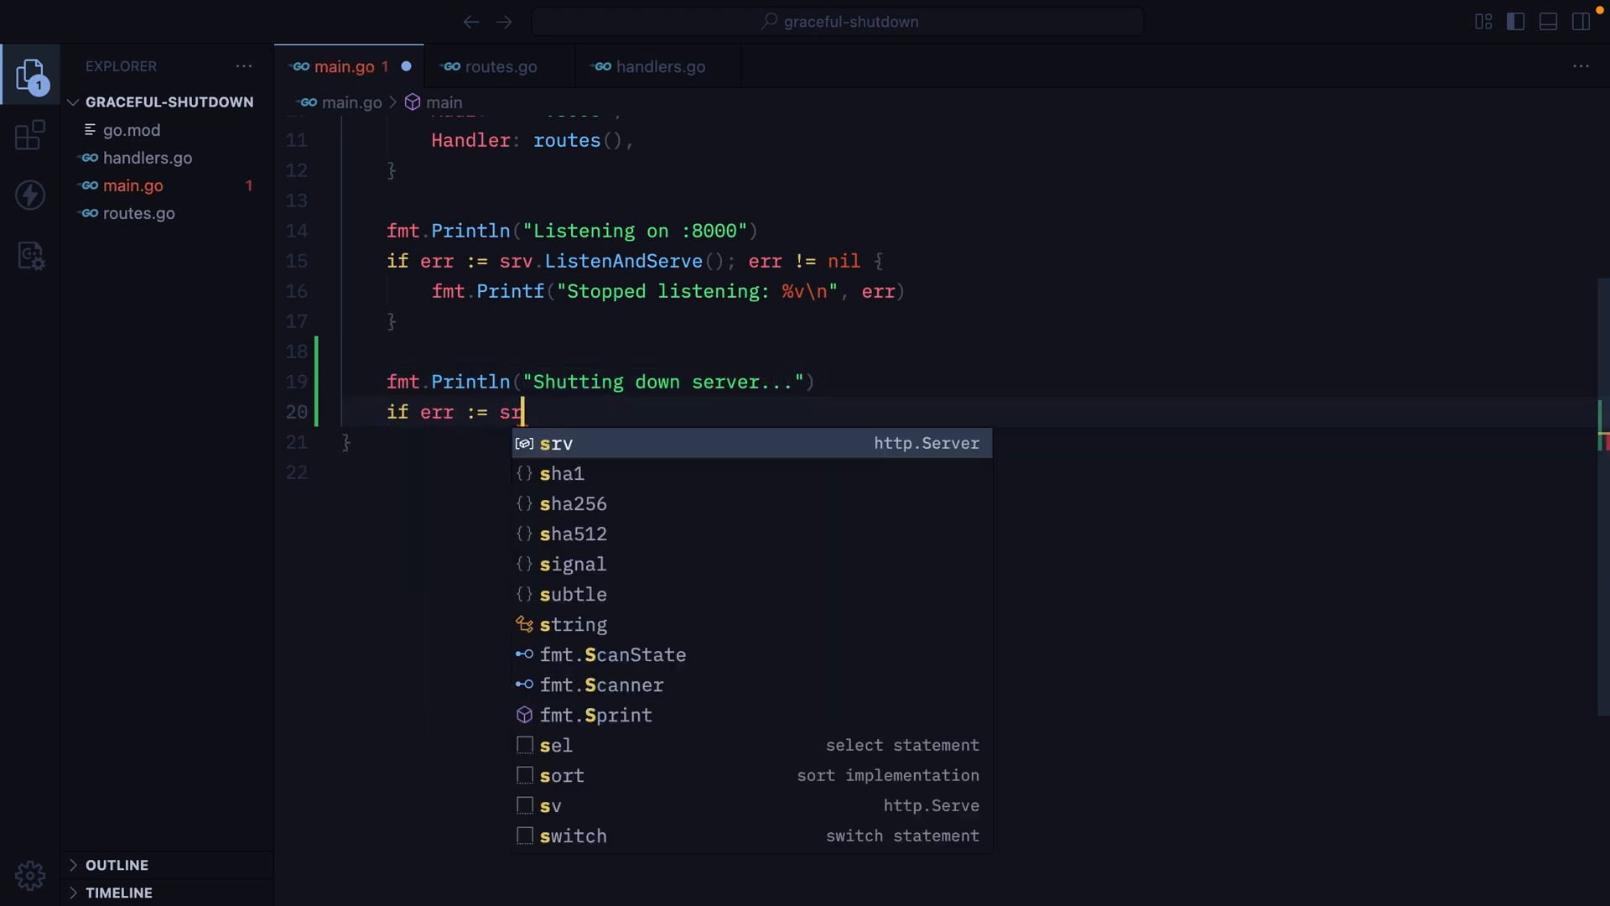
- Call srv.Shutdown(context.Background()) and print "Shutdown with error" when it fails
type(".Shutdown()")
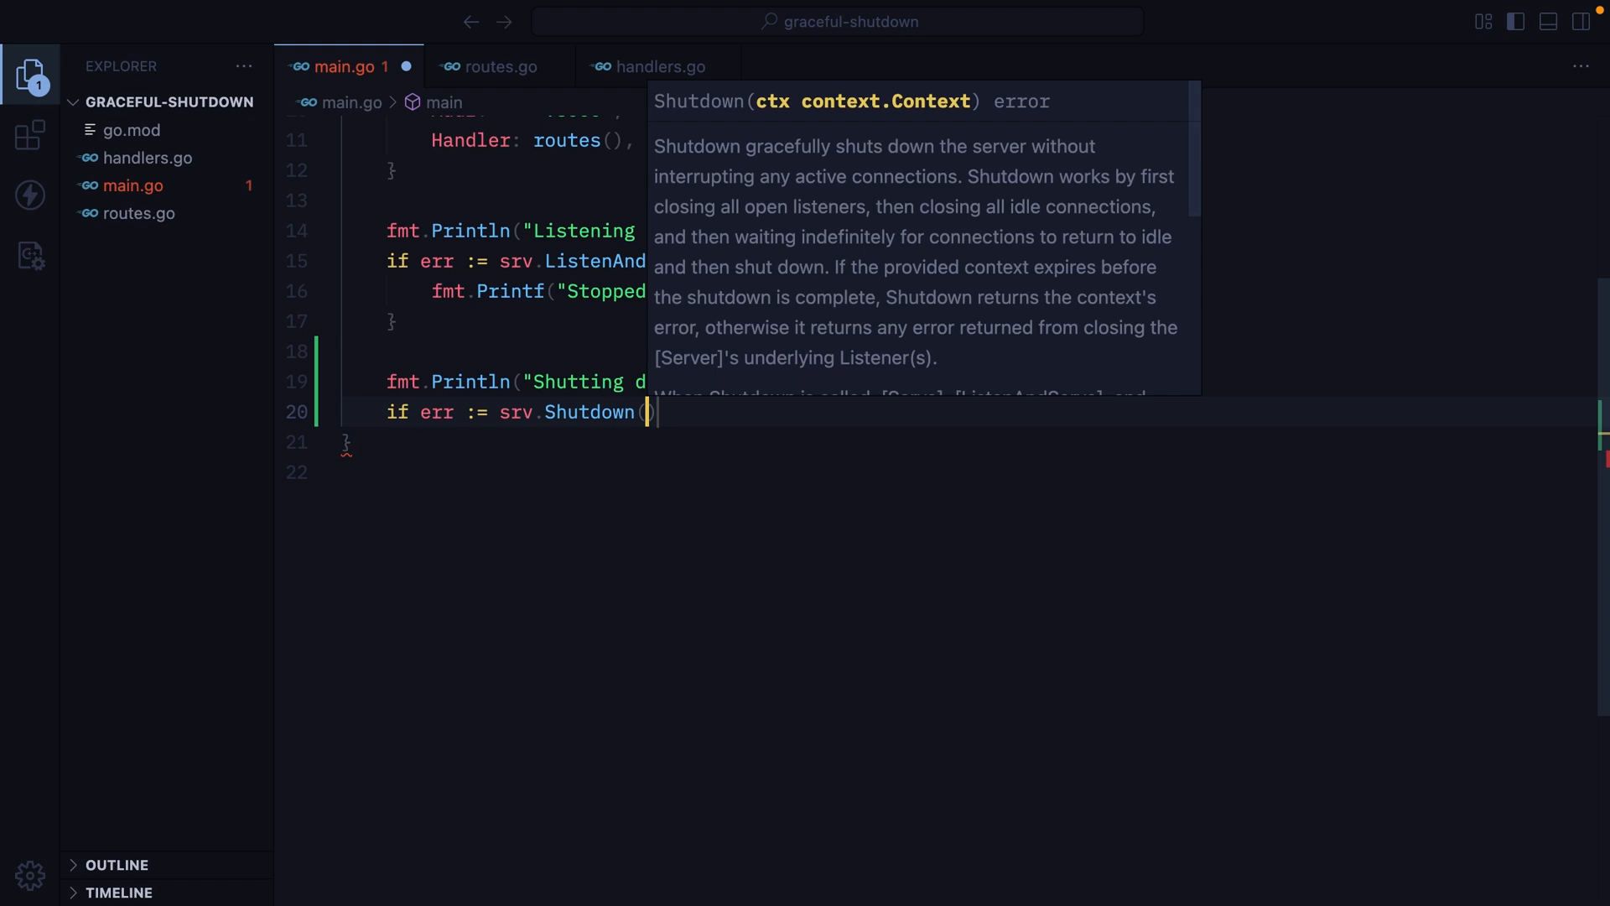
type("context.Background(")
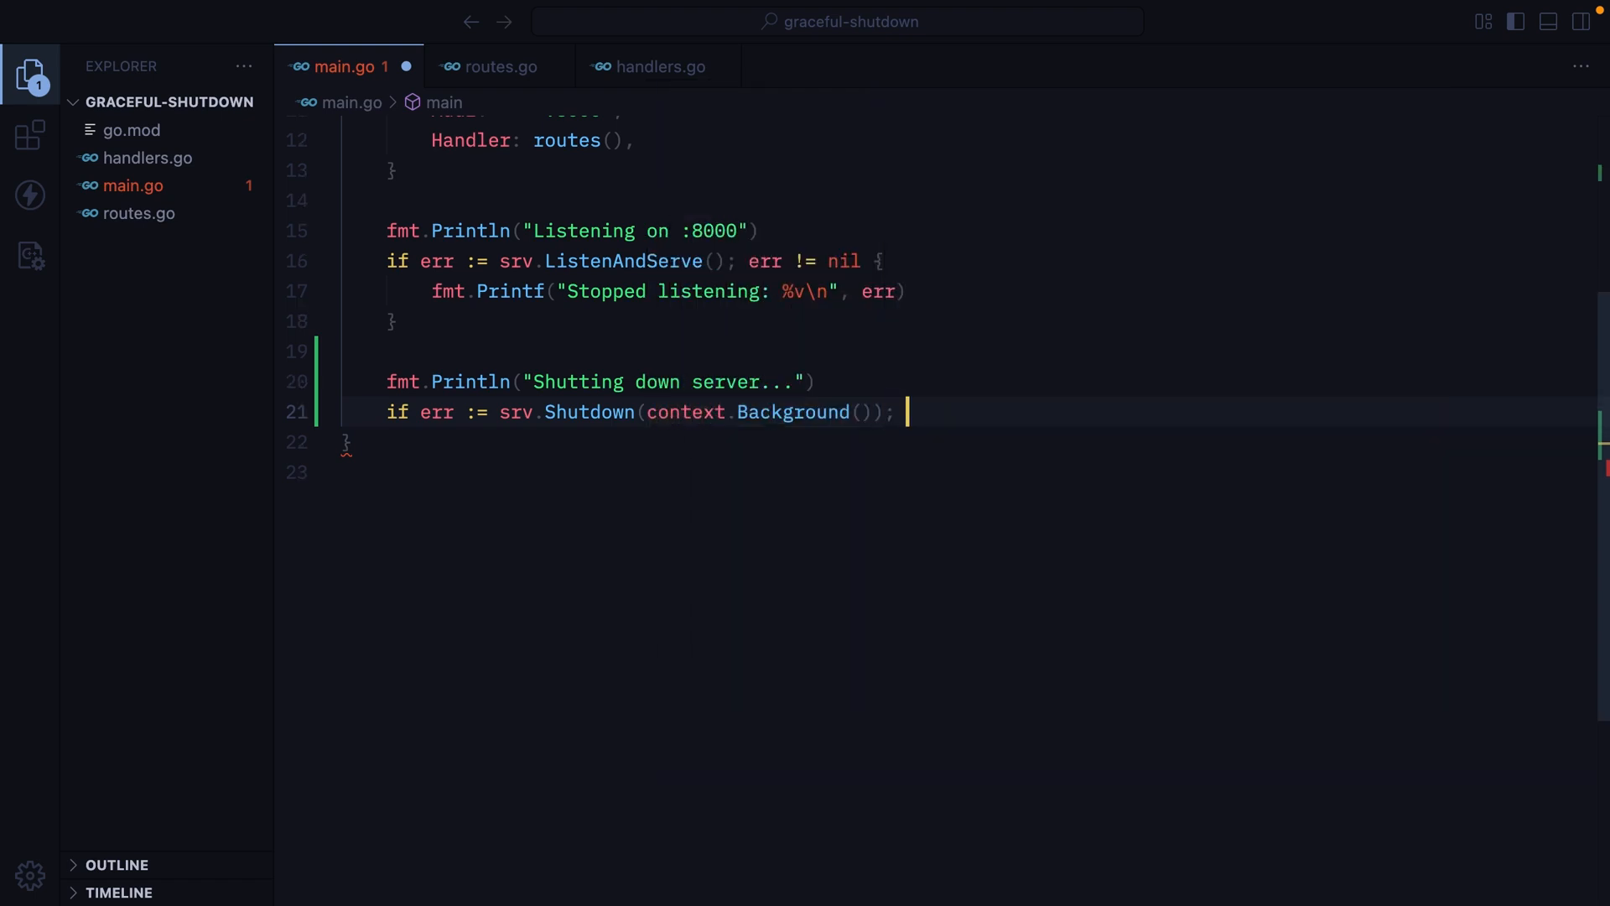
type("err != nil {")
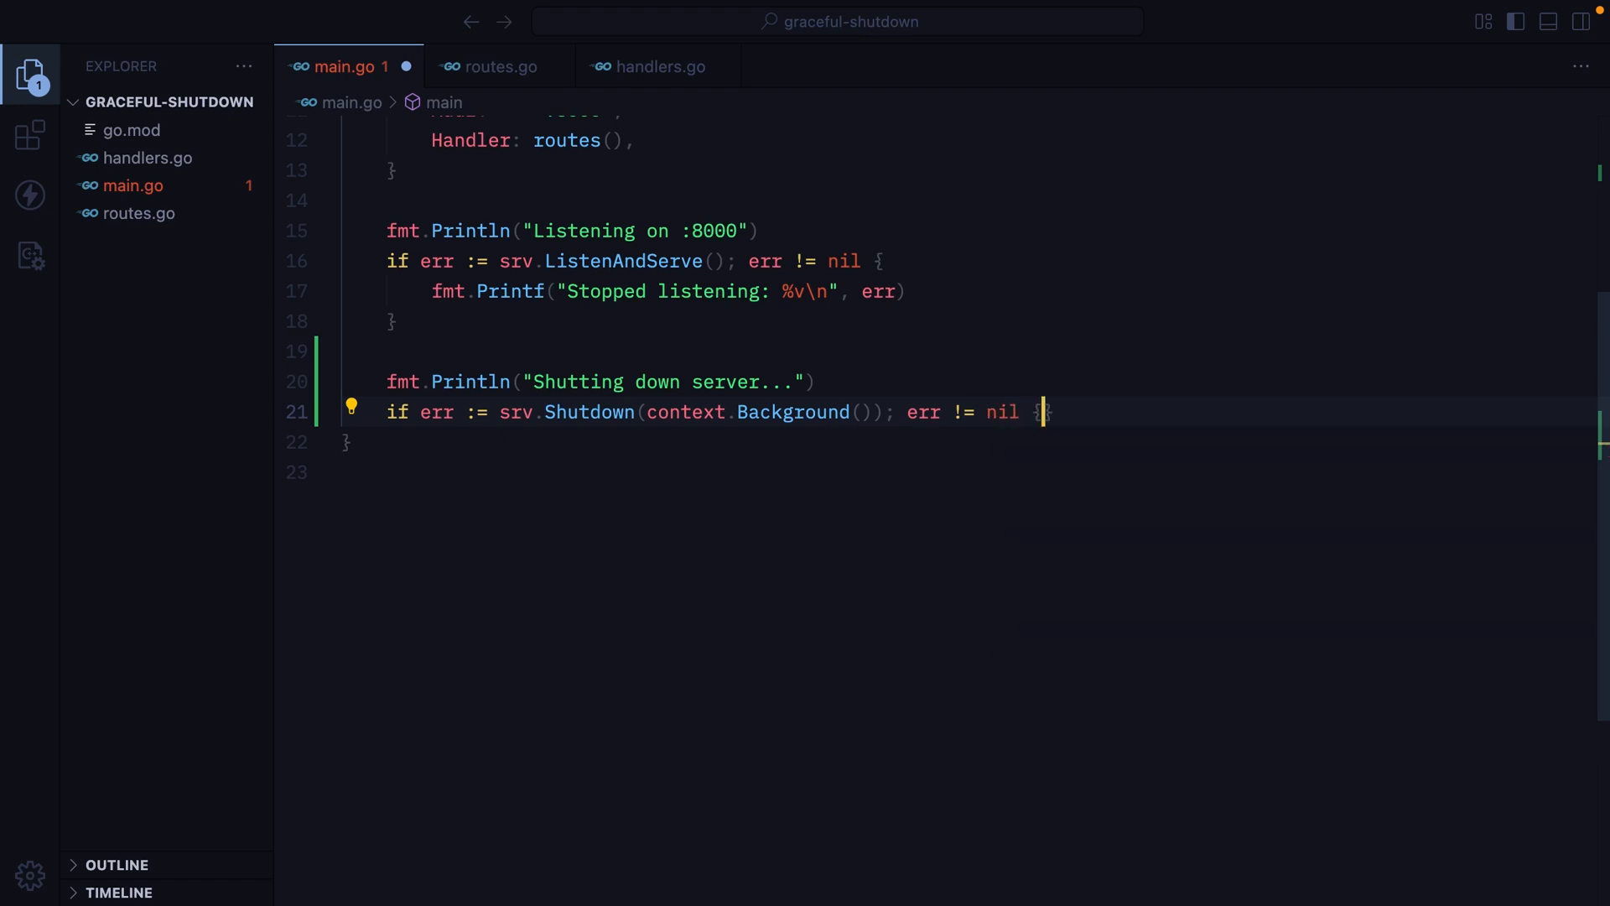
type("fmt.Printf(\"Shut")
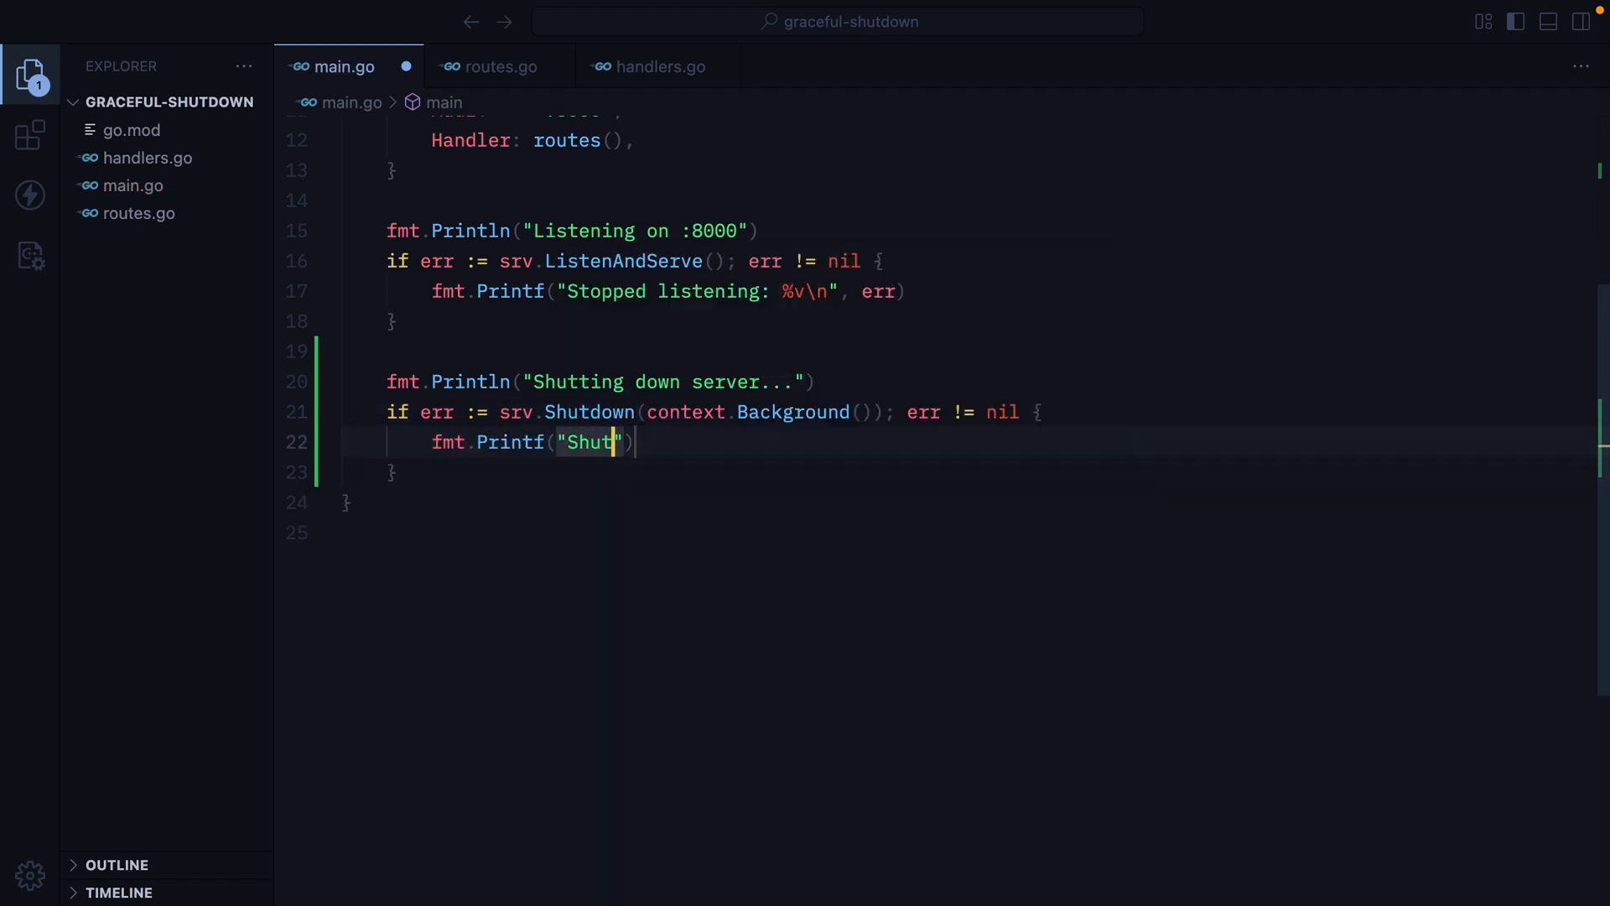
type("down with error")
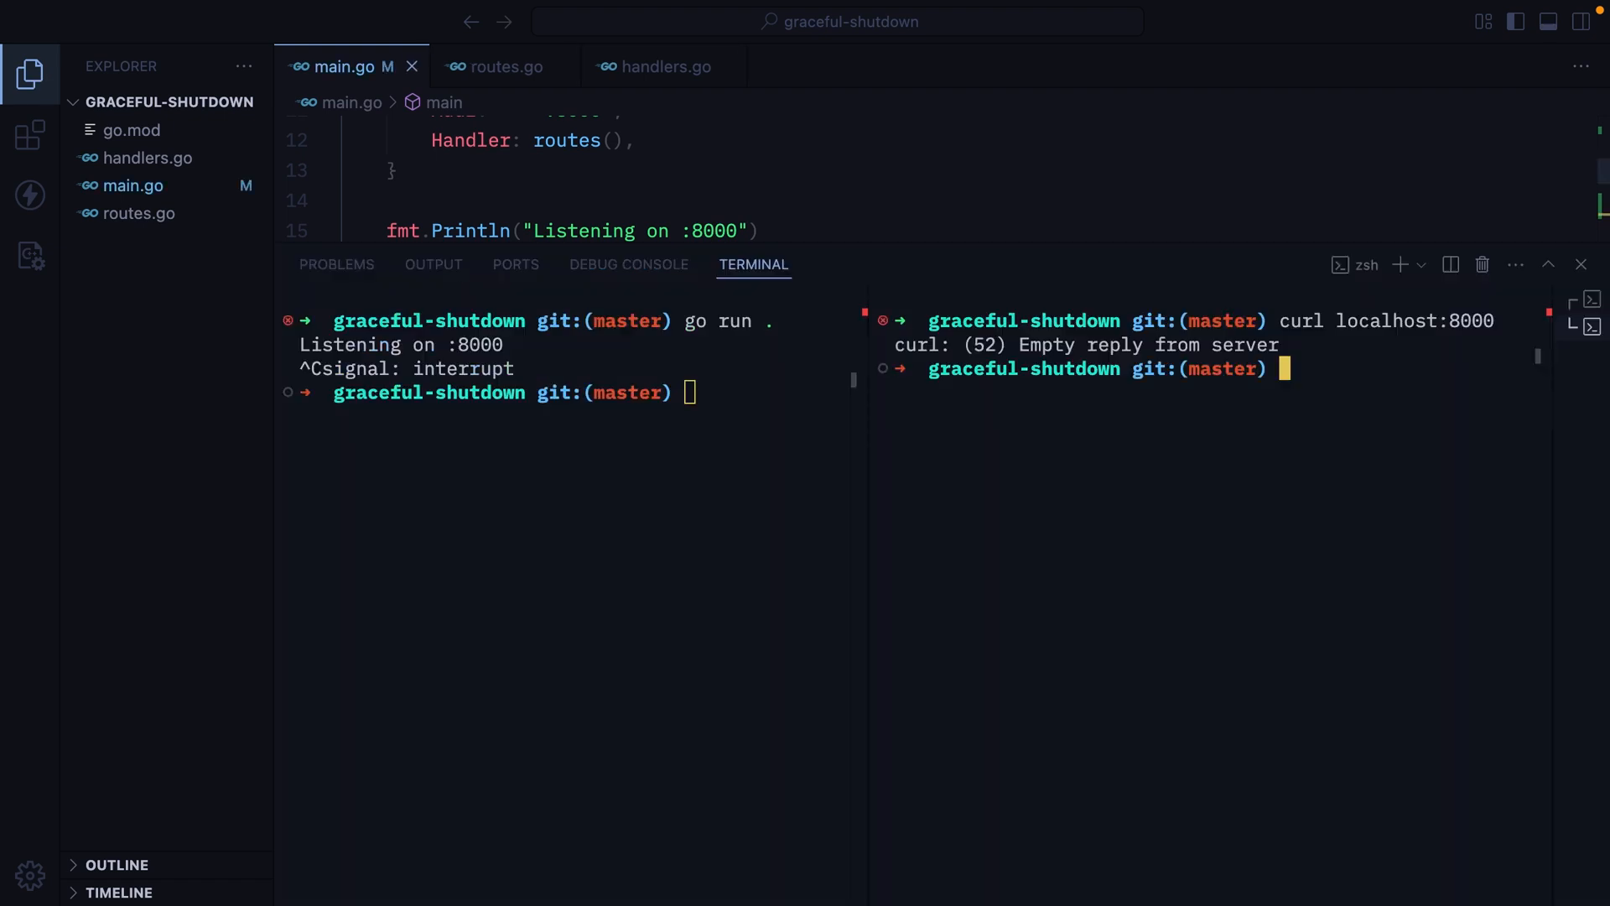
- Rerun the server with go run . so an interrupt mid-request can be observed
type("go run .")
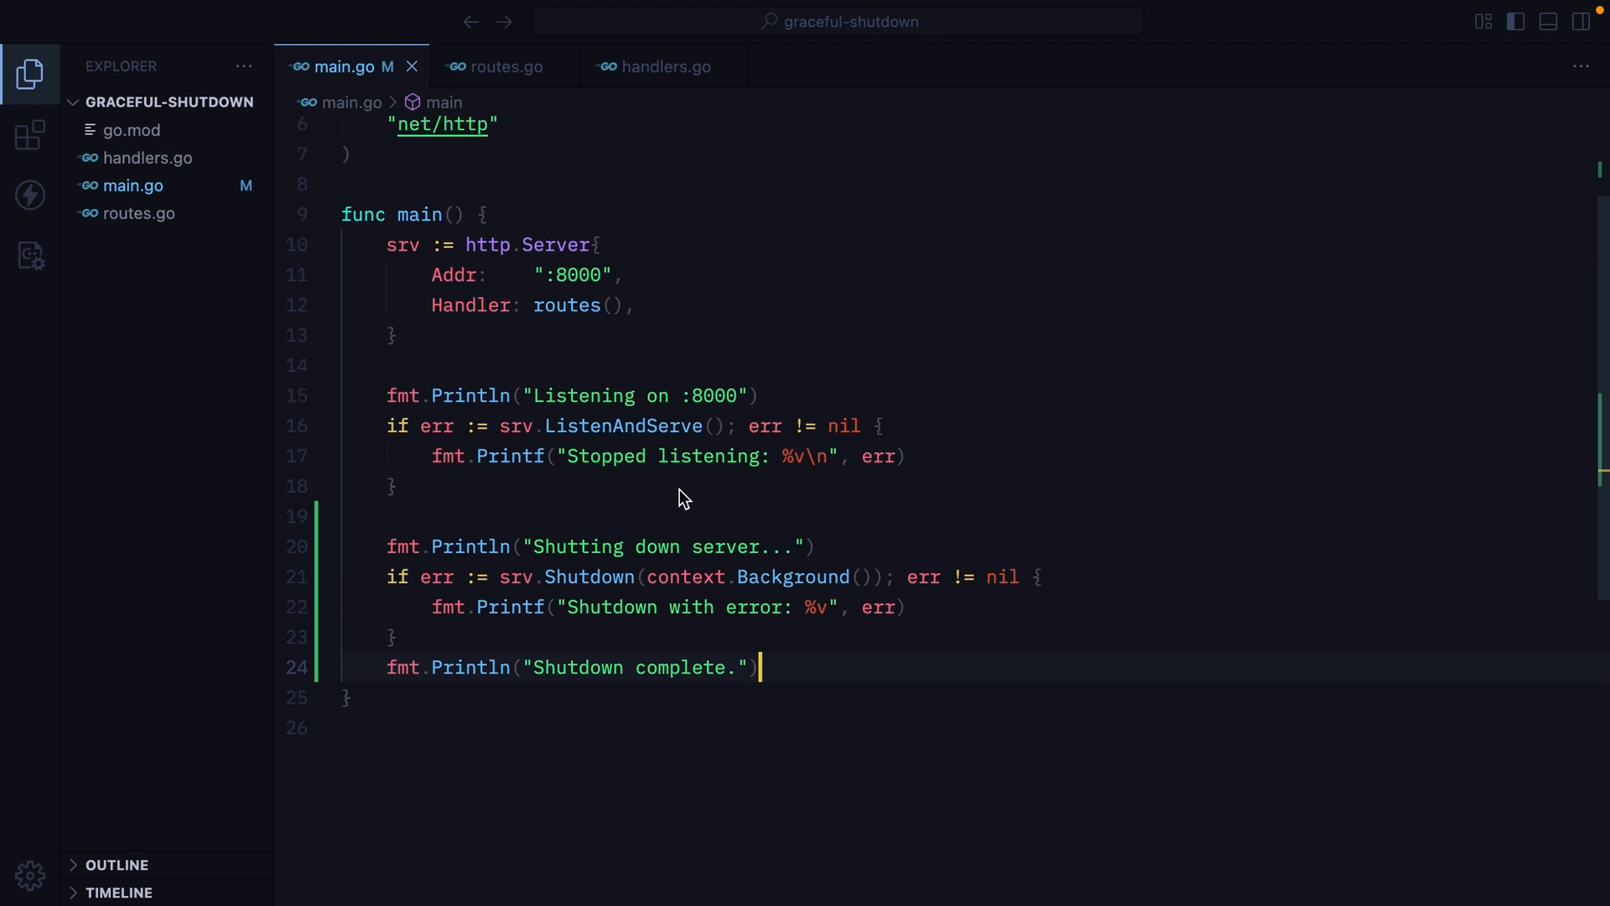
- Wrap the ListenAndServe block in a go func() { ... }() goroutine
left_click_drag(759, 667, 399, 486)
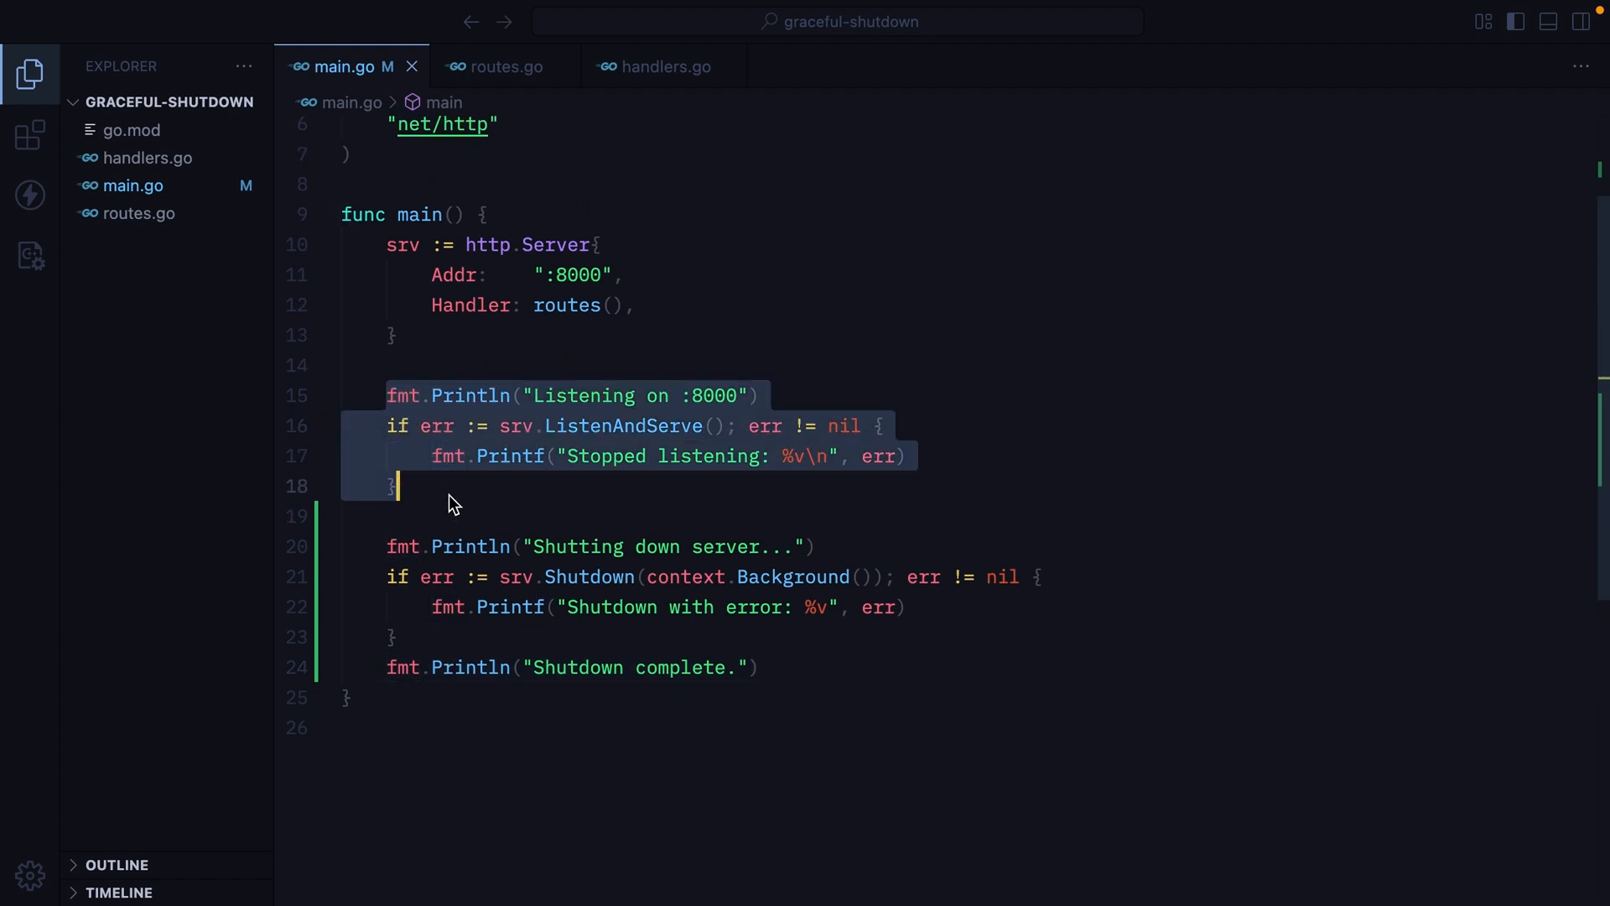
type("go func(")
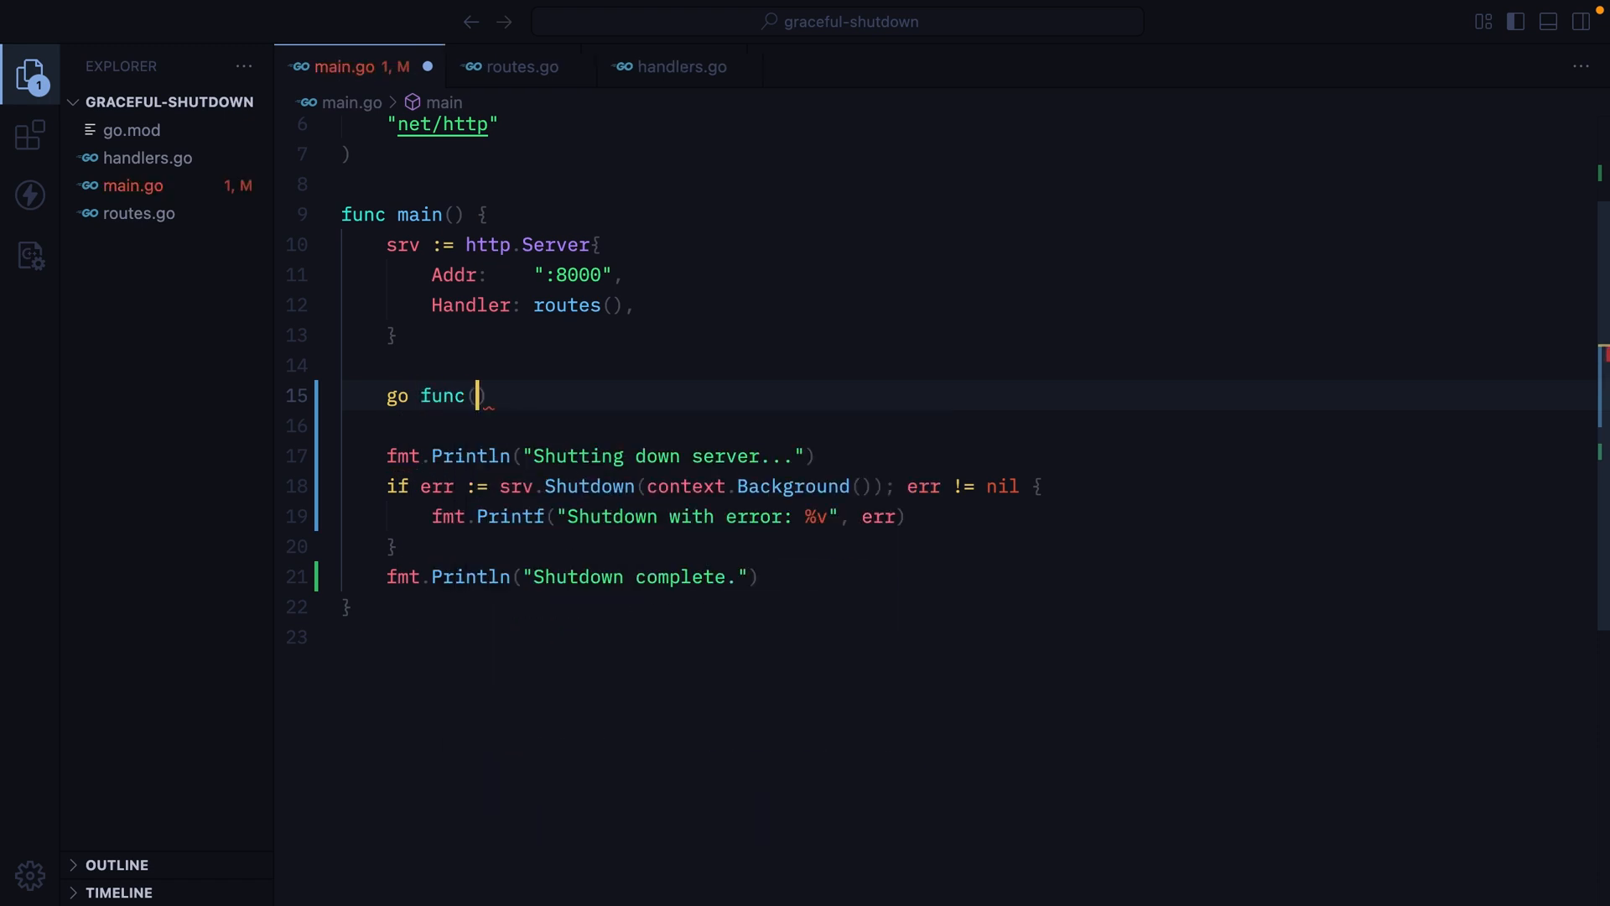
type("){}(")
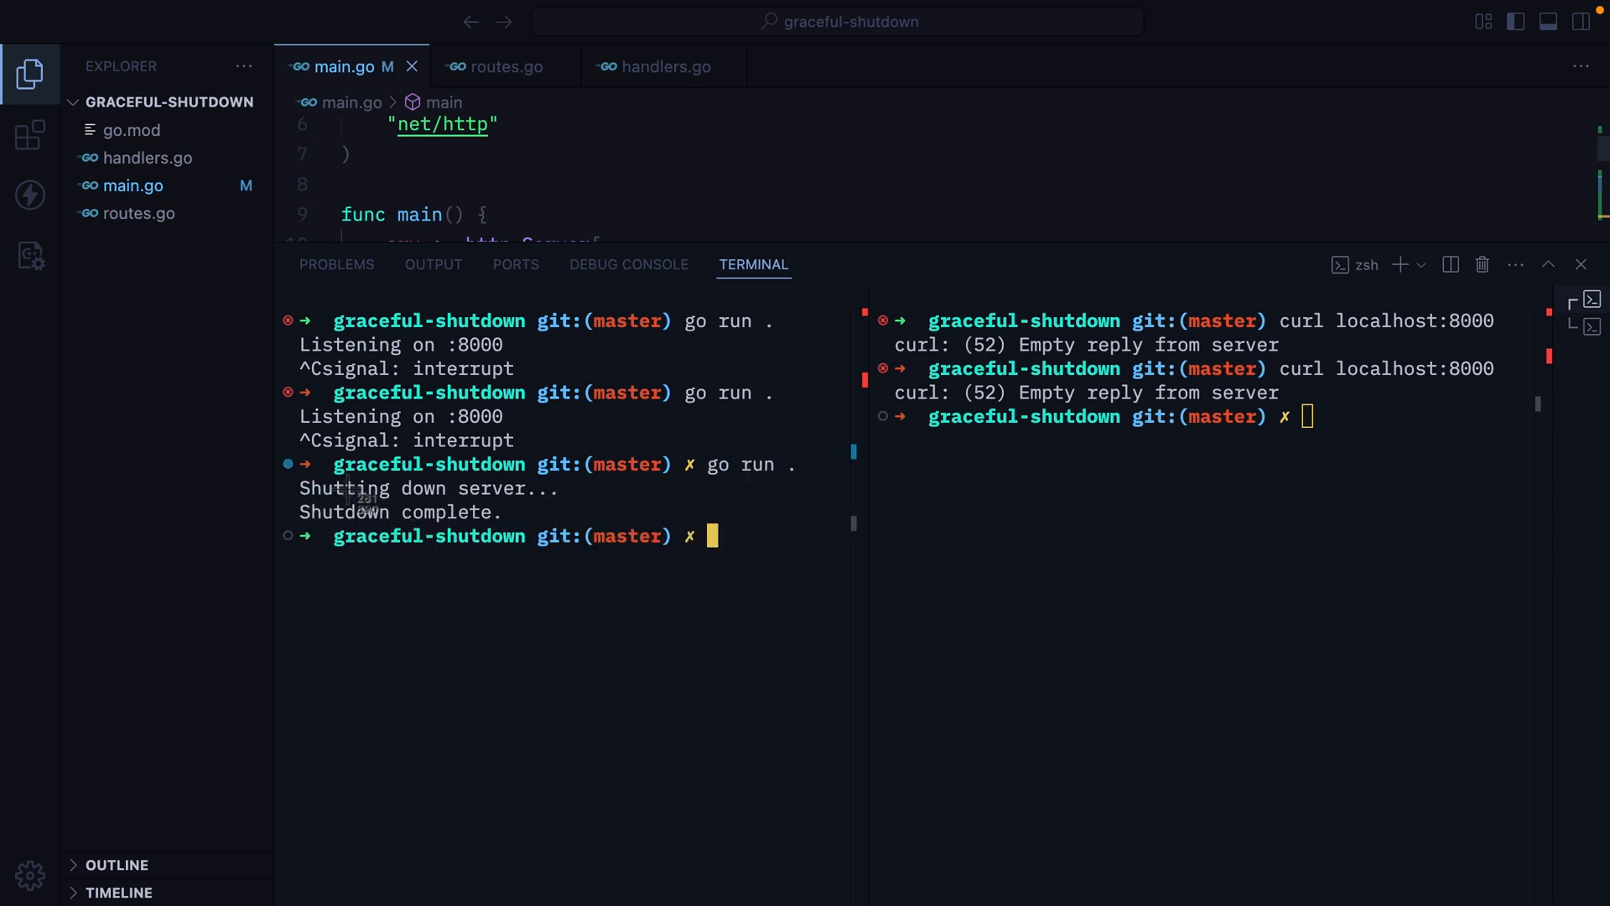
mouse_move(584, 528)
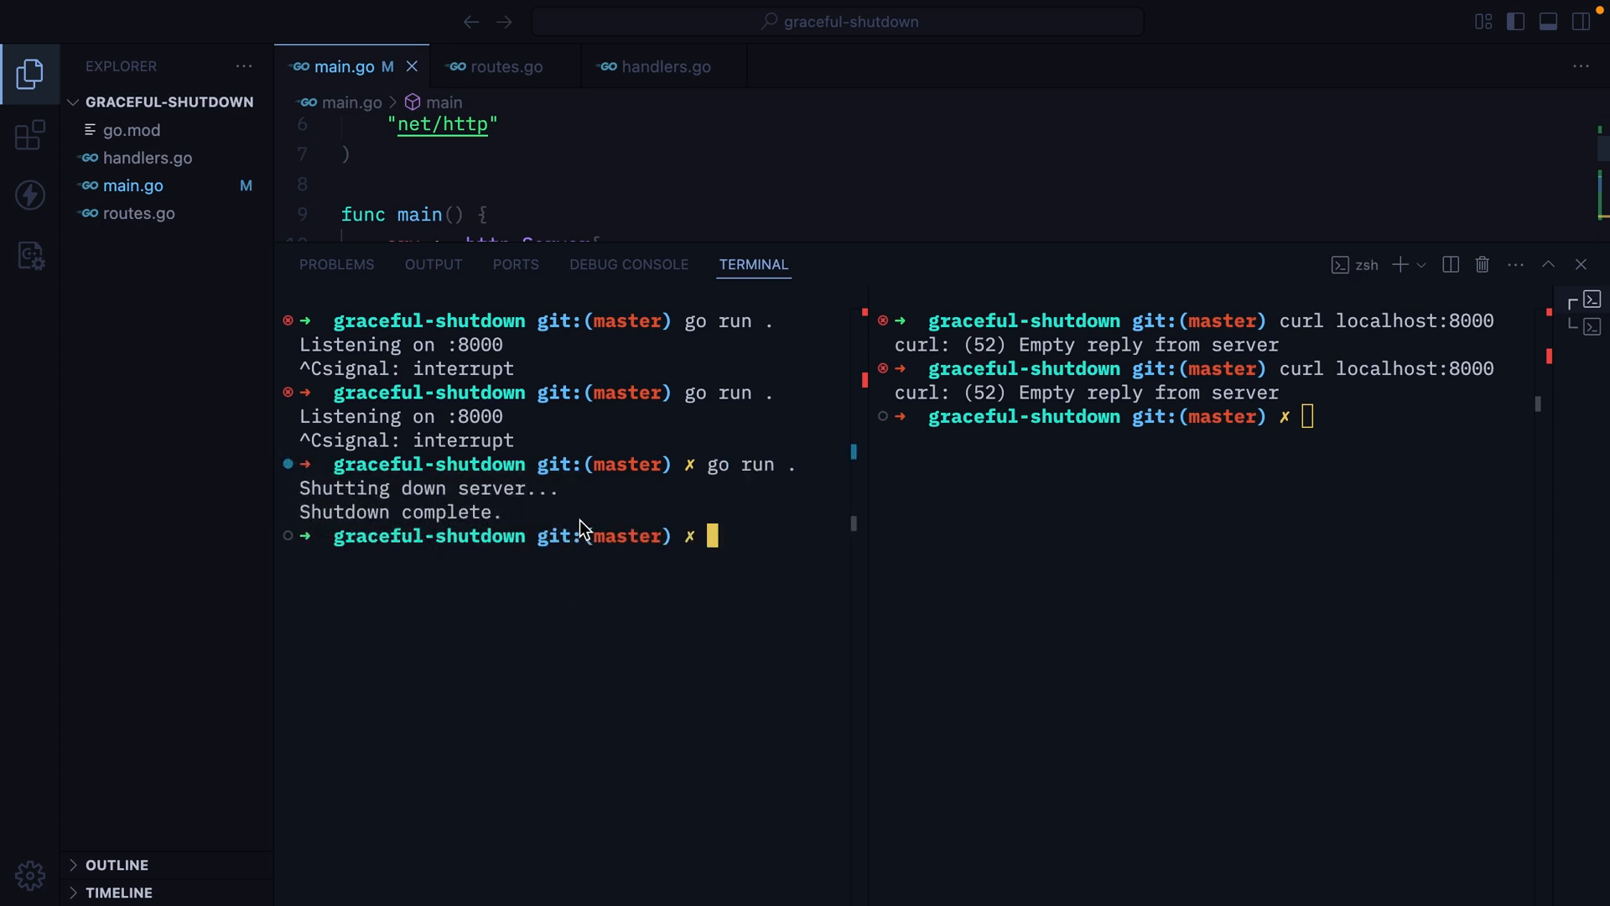
- Hide the terminal and review the shutdown block, placing the cursor after the goroutine
left_click(1581, 264)
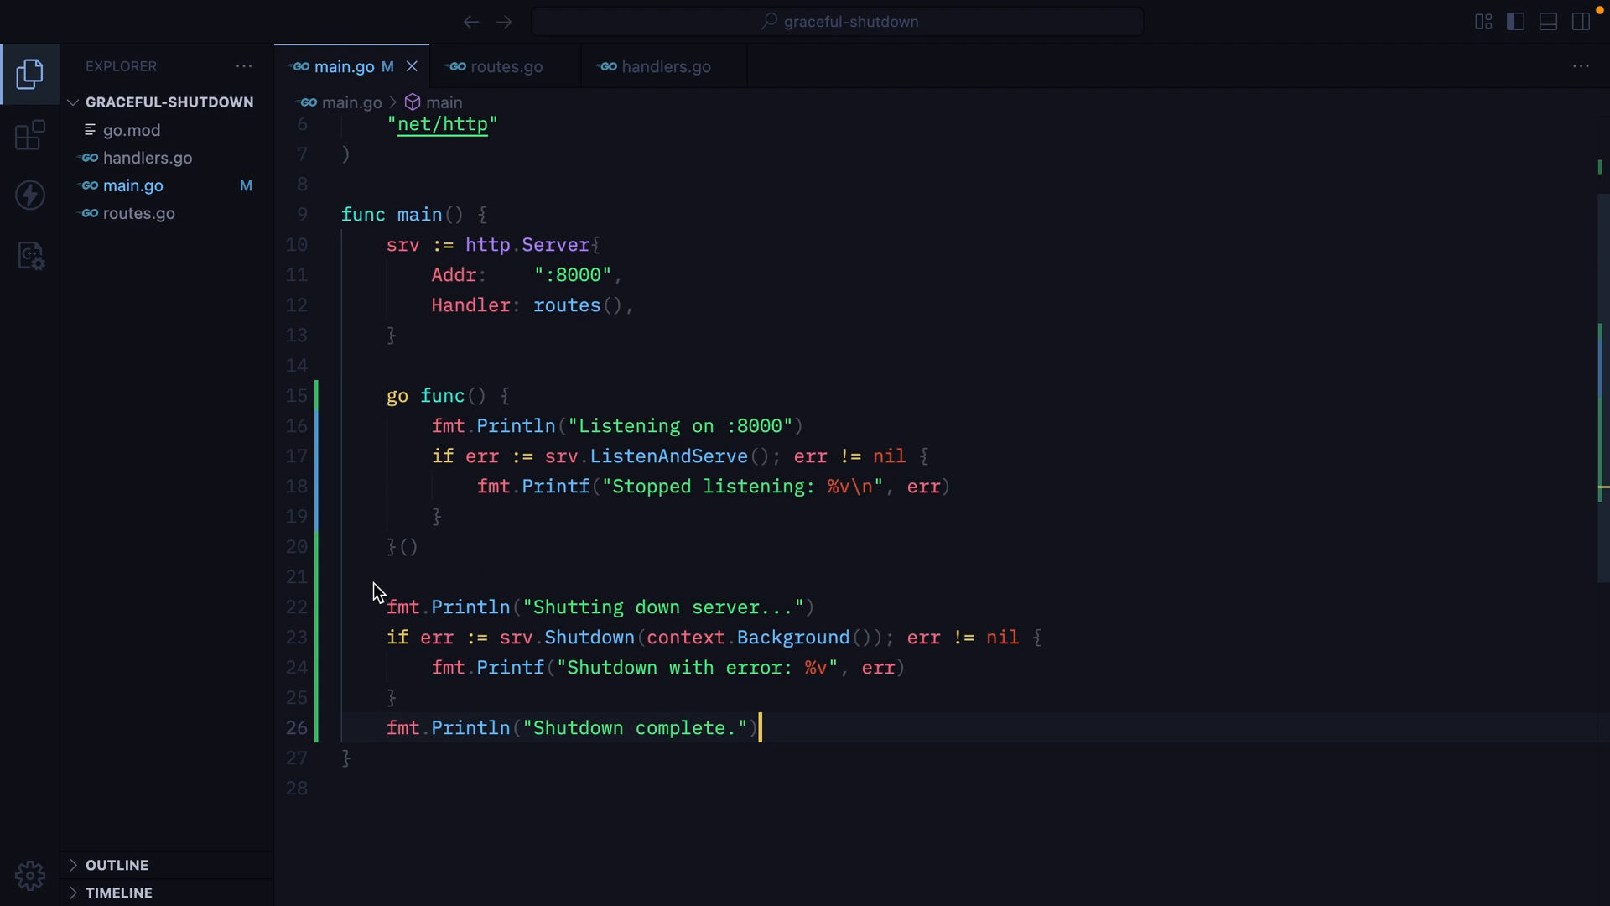
left_click_drag(386, 575, 760, 726)
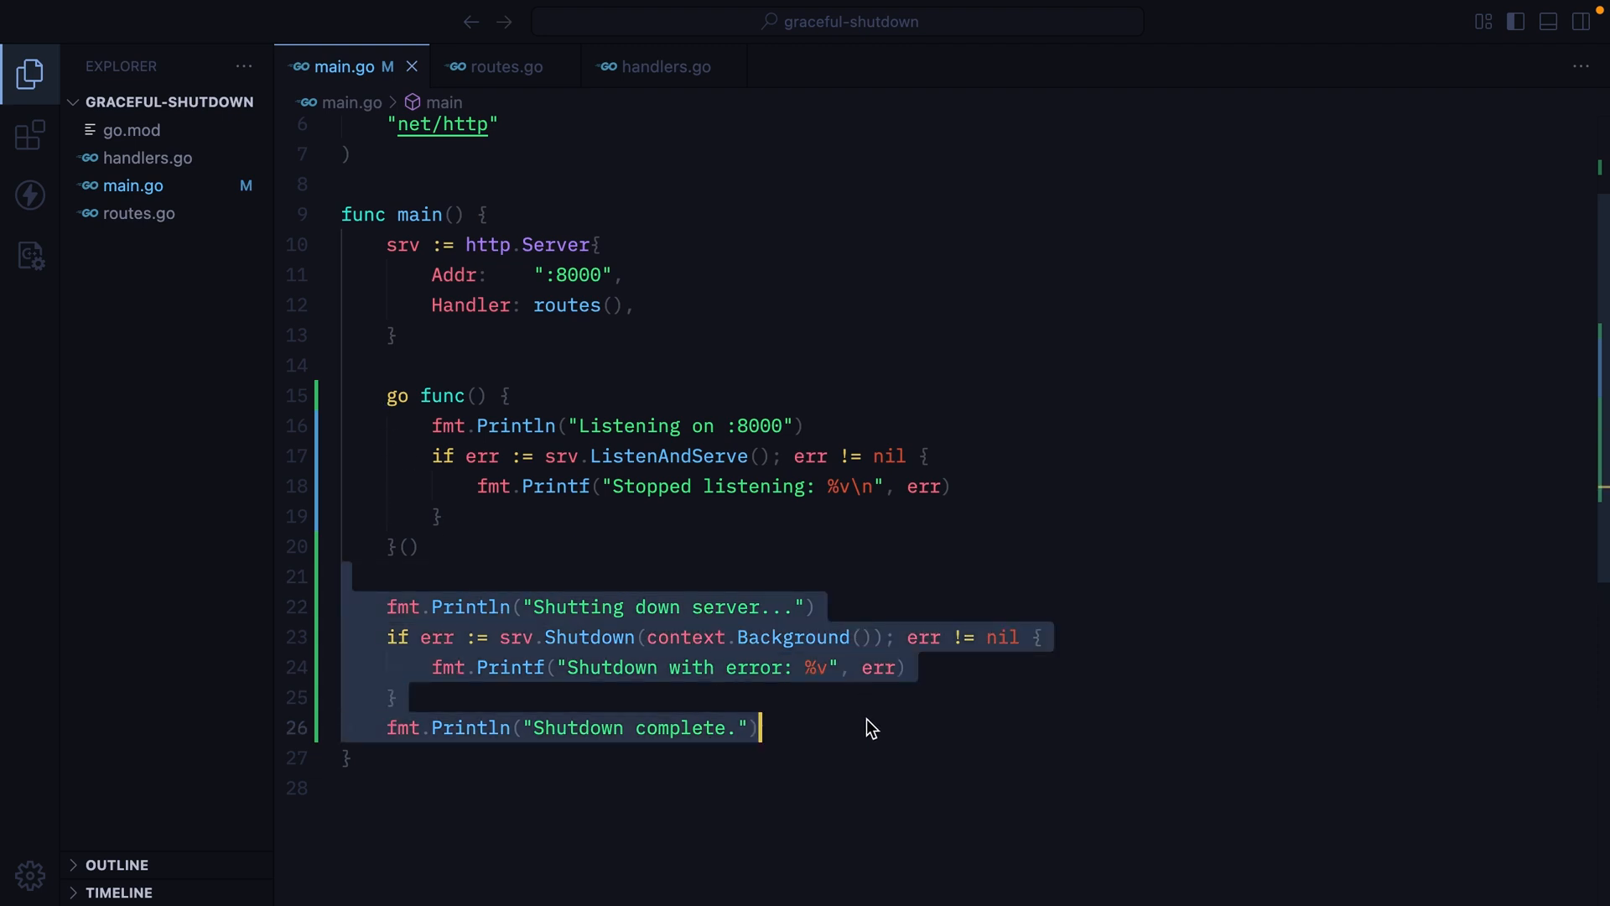
left_click(393, 605)
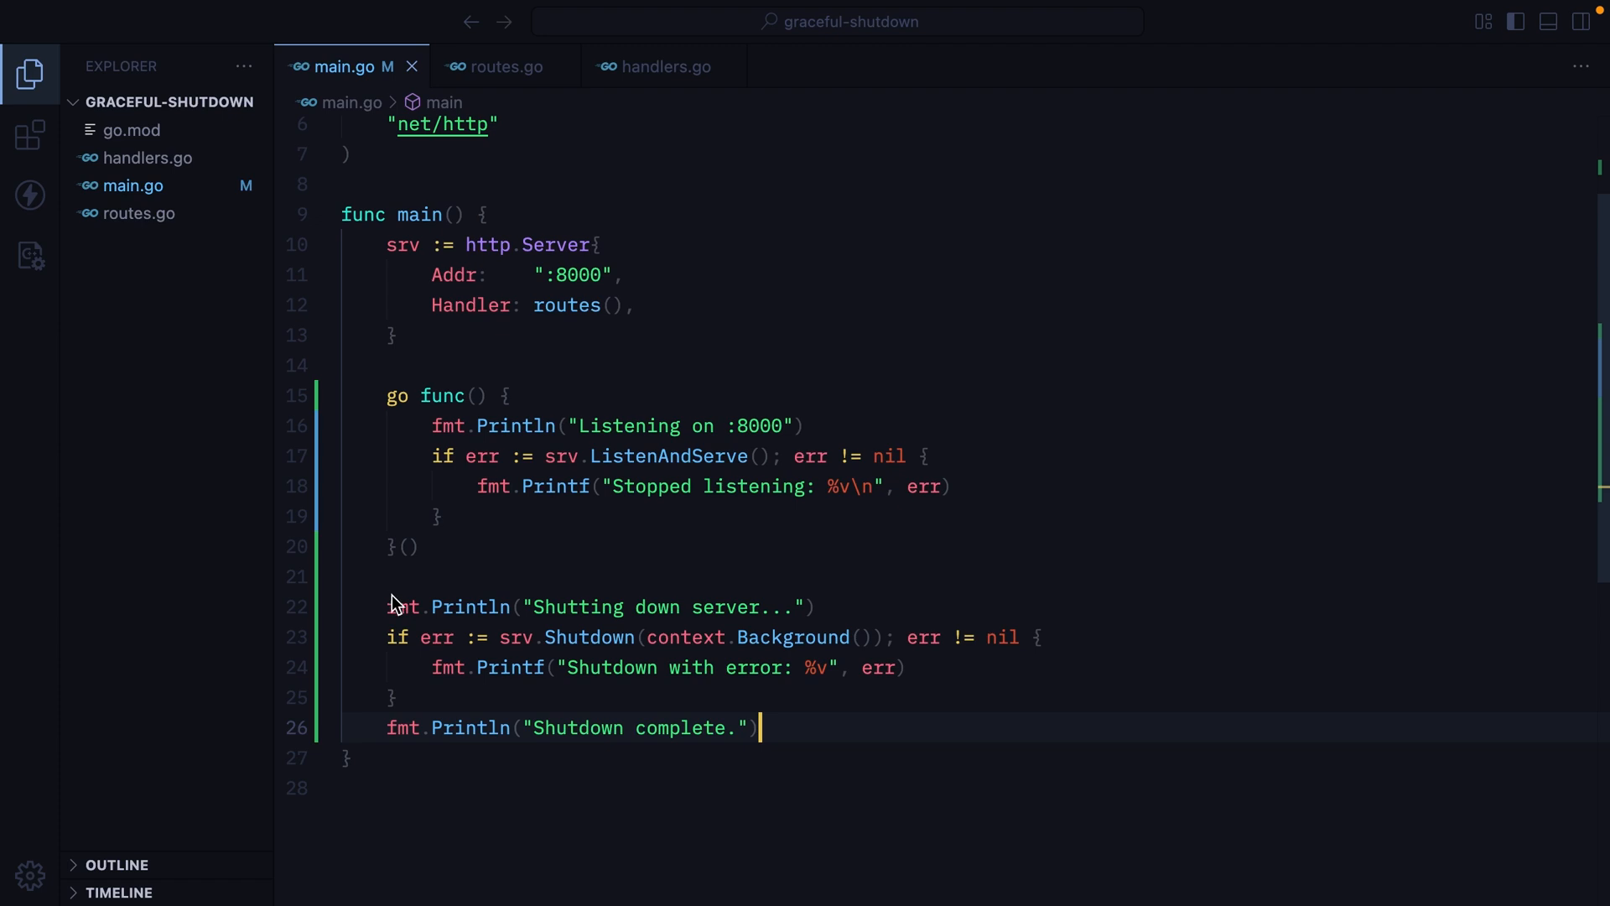
left_click_drag(396, 606, 760, 726)
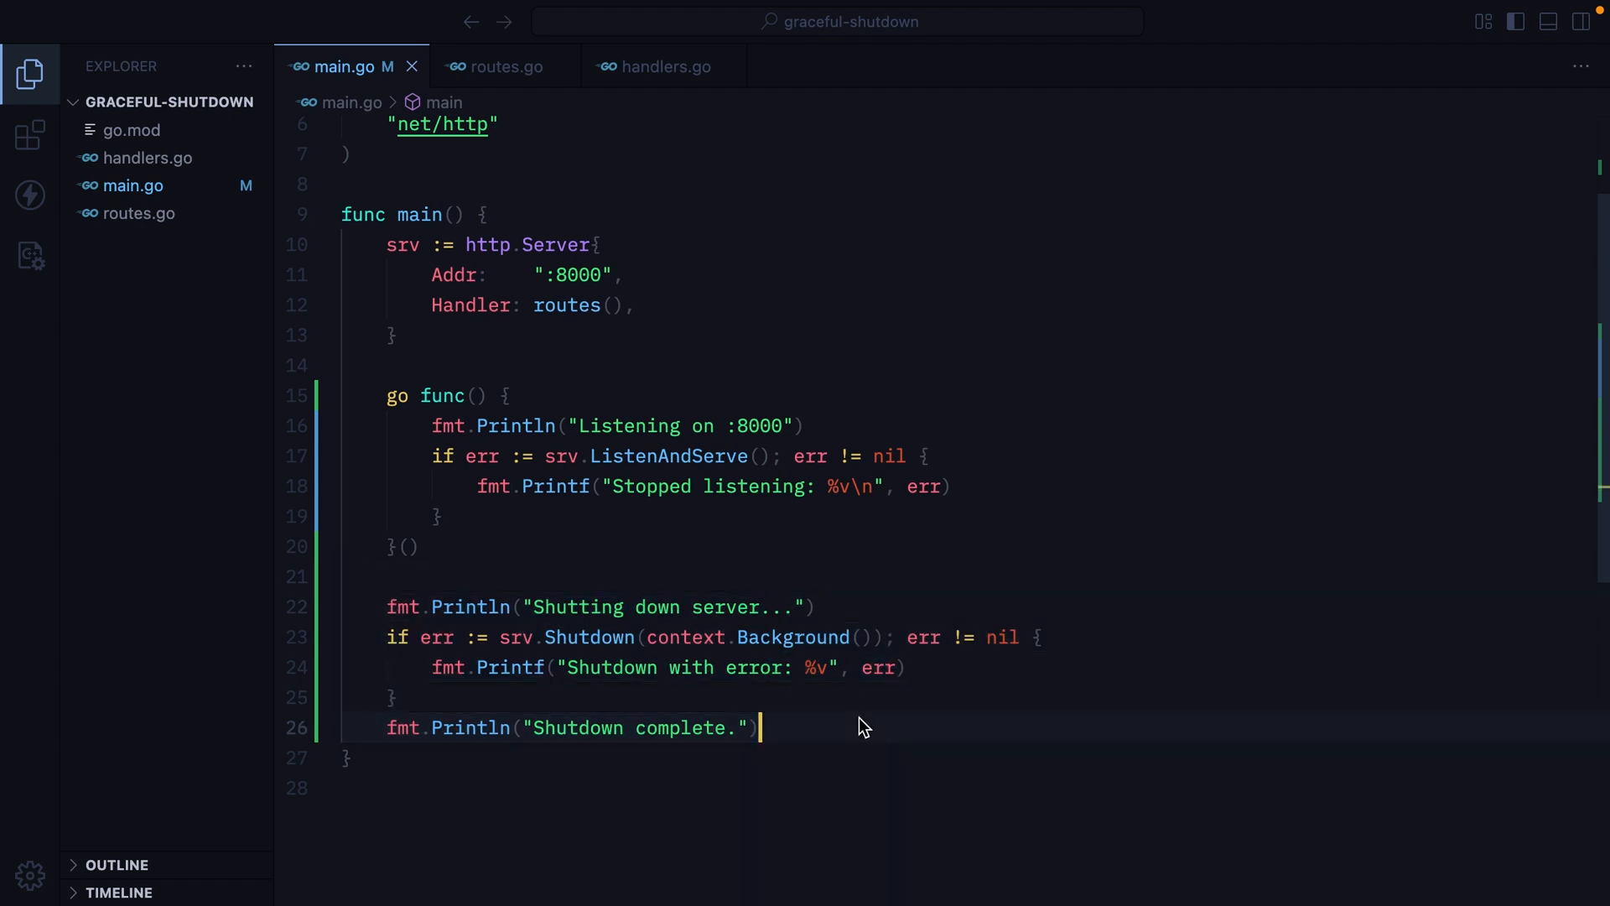
left_click(642, 515)
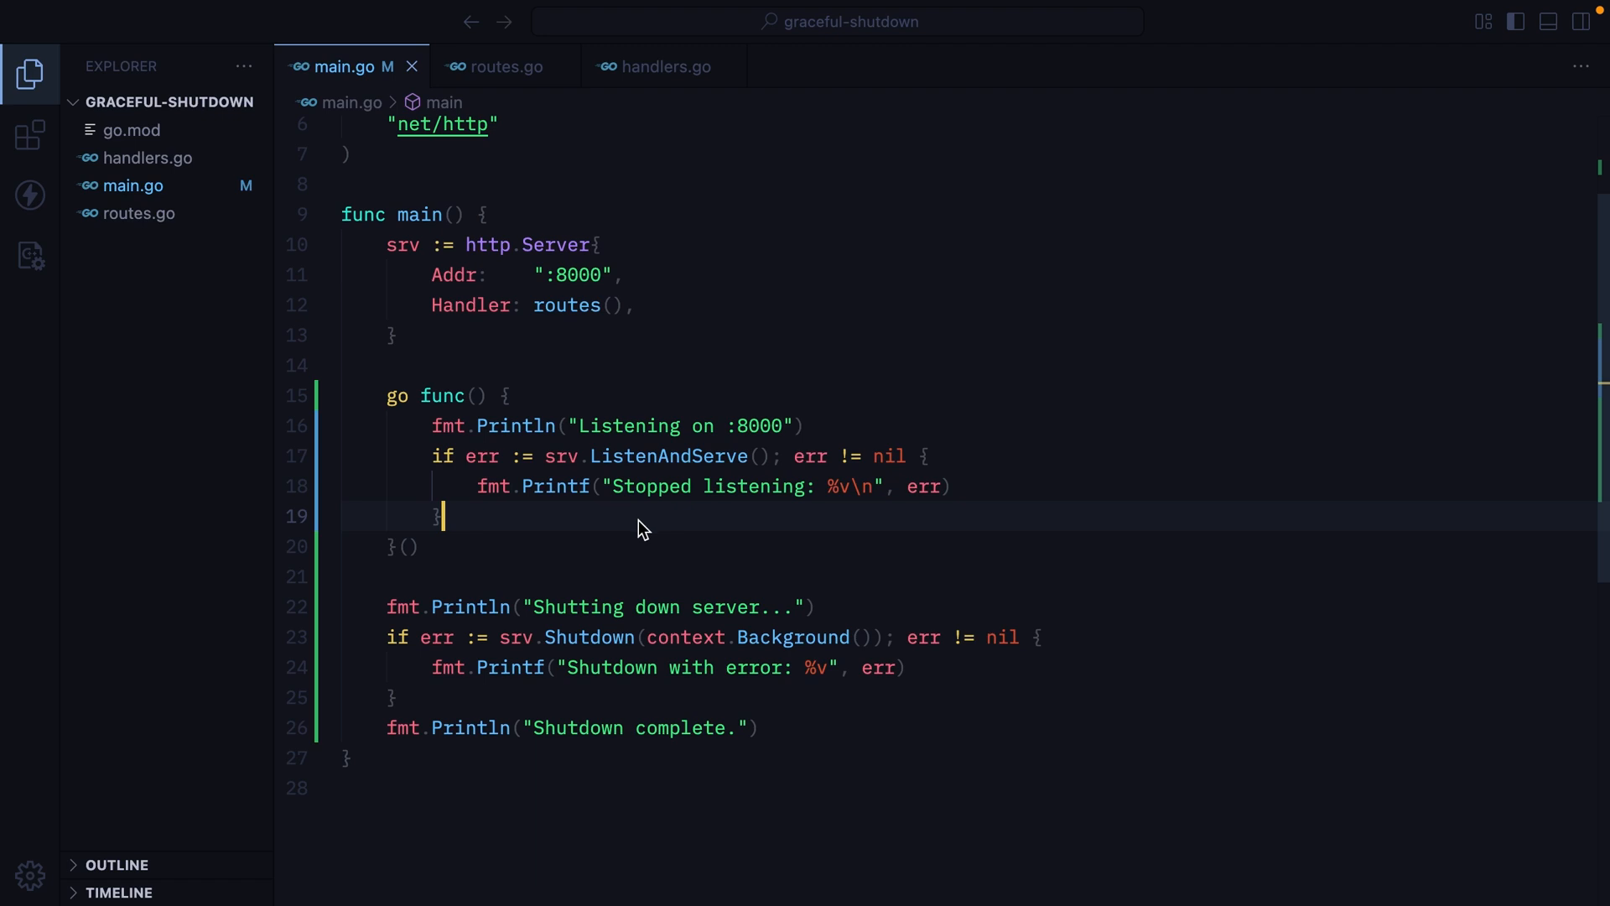
- Create shutdown, stop := signal.NotifyContext(context.Background(), syscall.SIGTERM, syscall.SIGINT)
key("Enter")
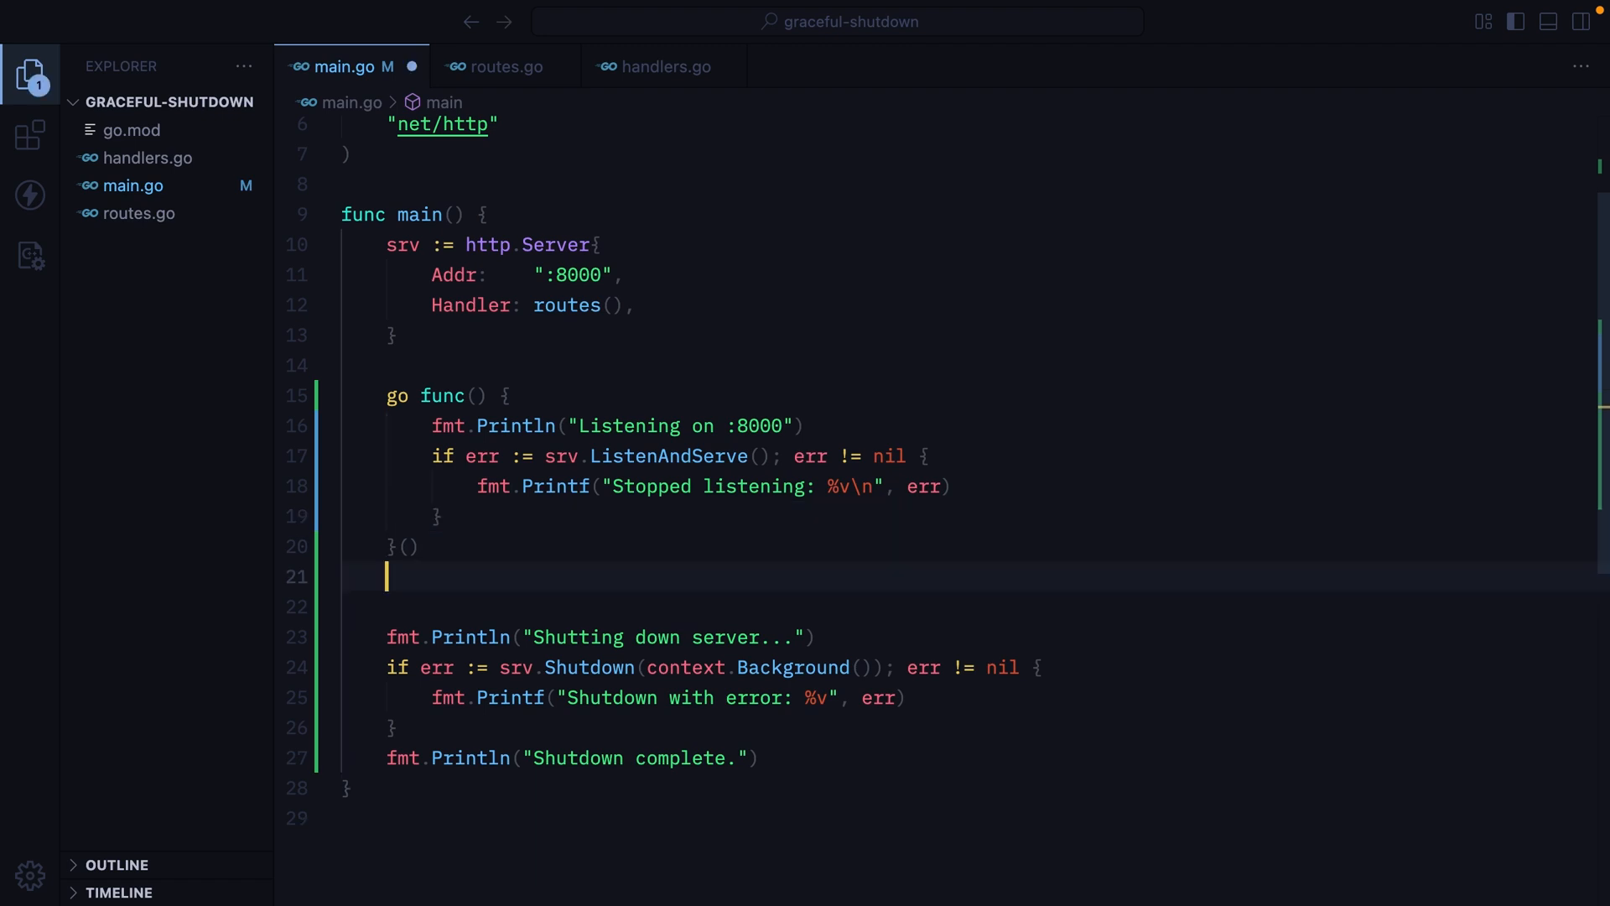
type("shut")
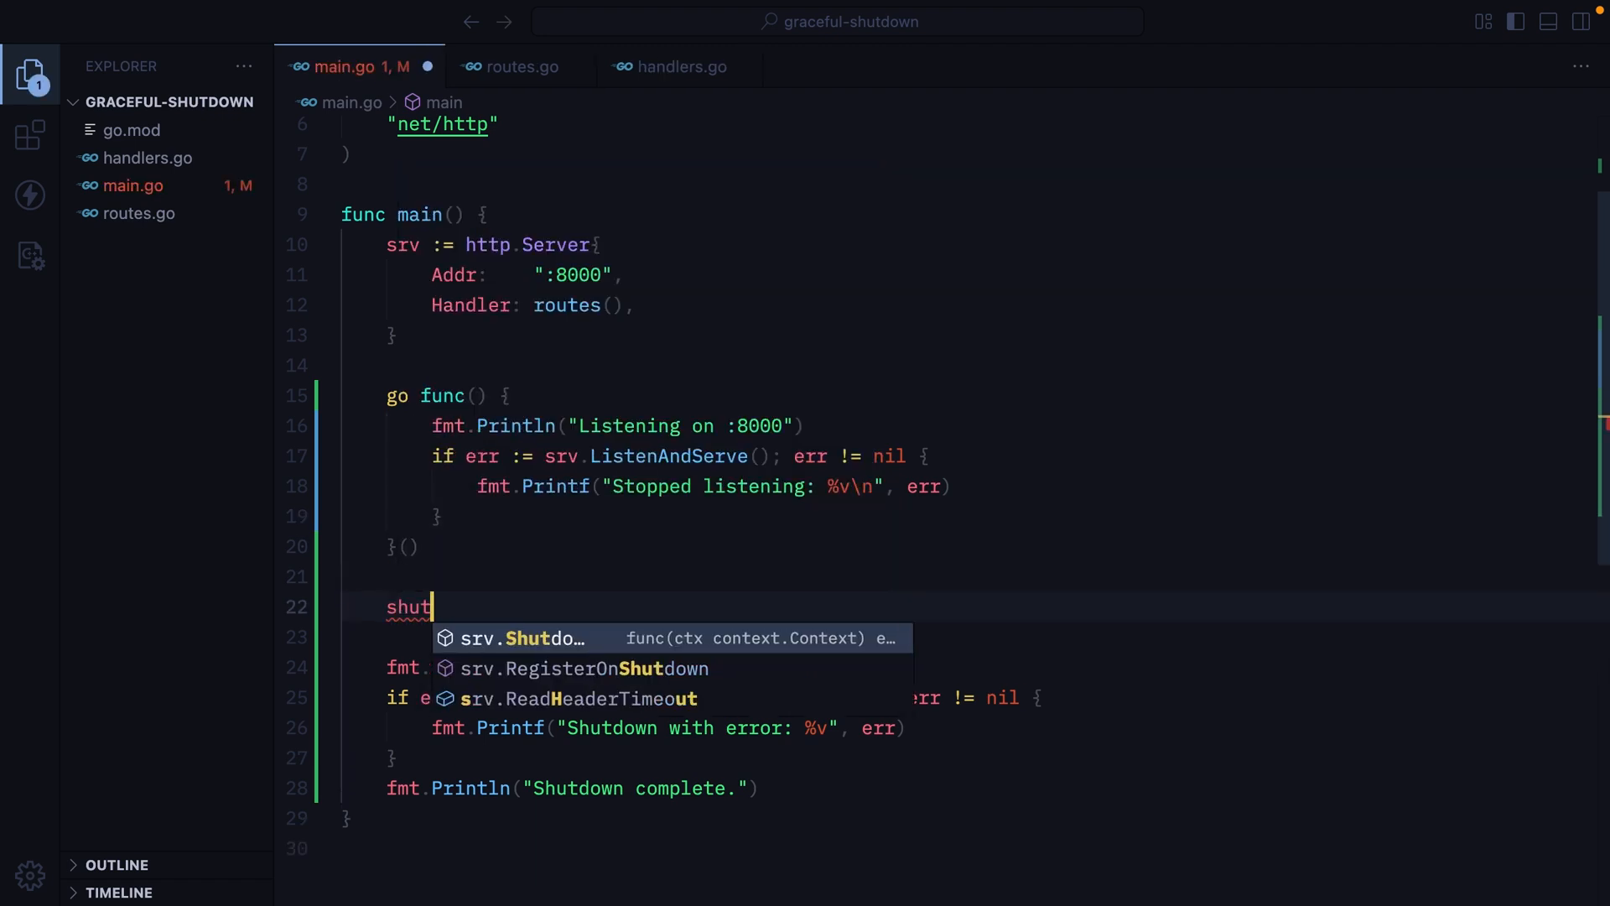
type("down, stop := signal.")
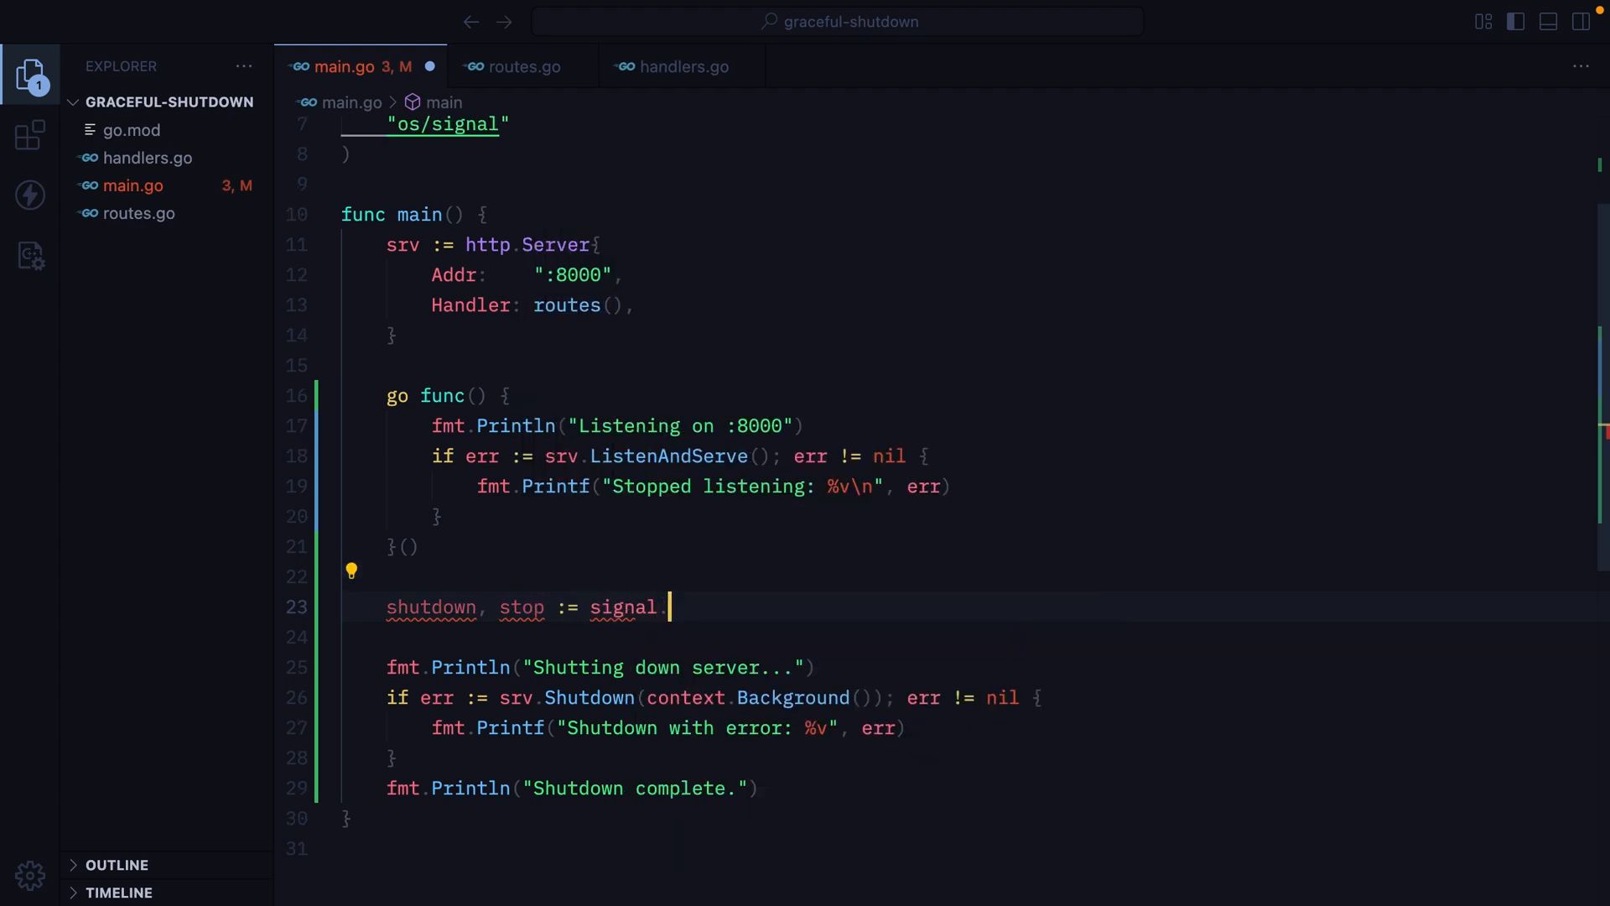
type("NotifyContext(")
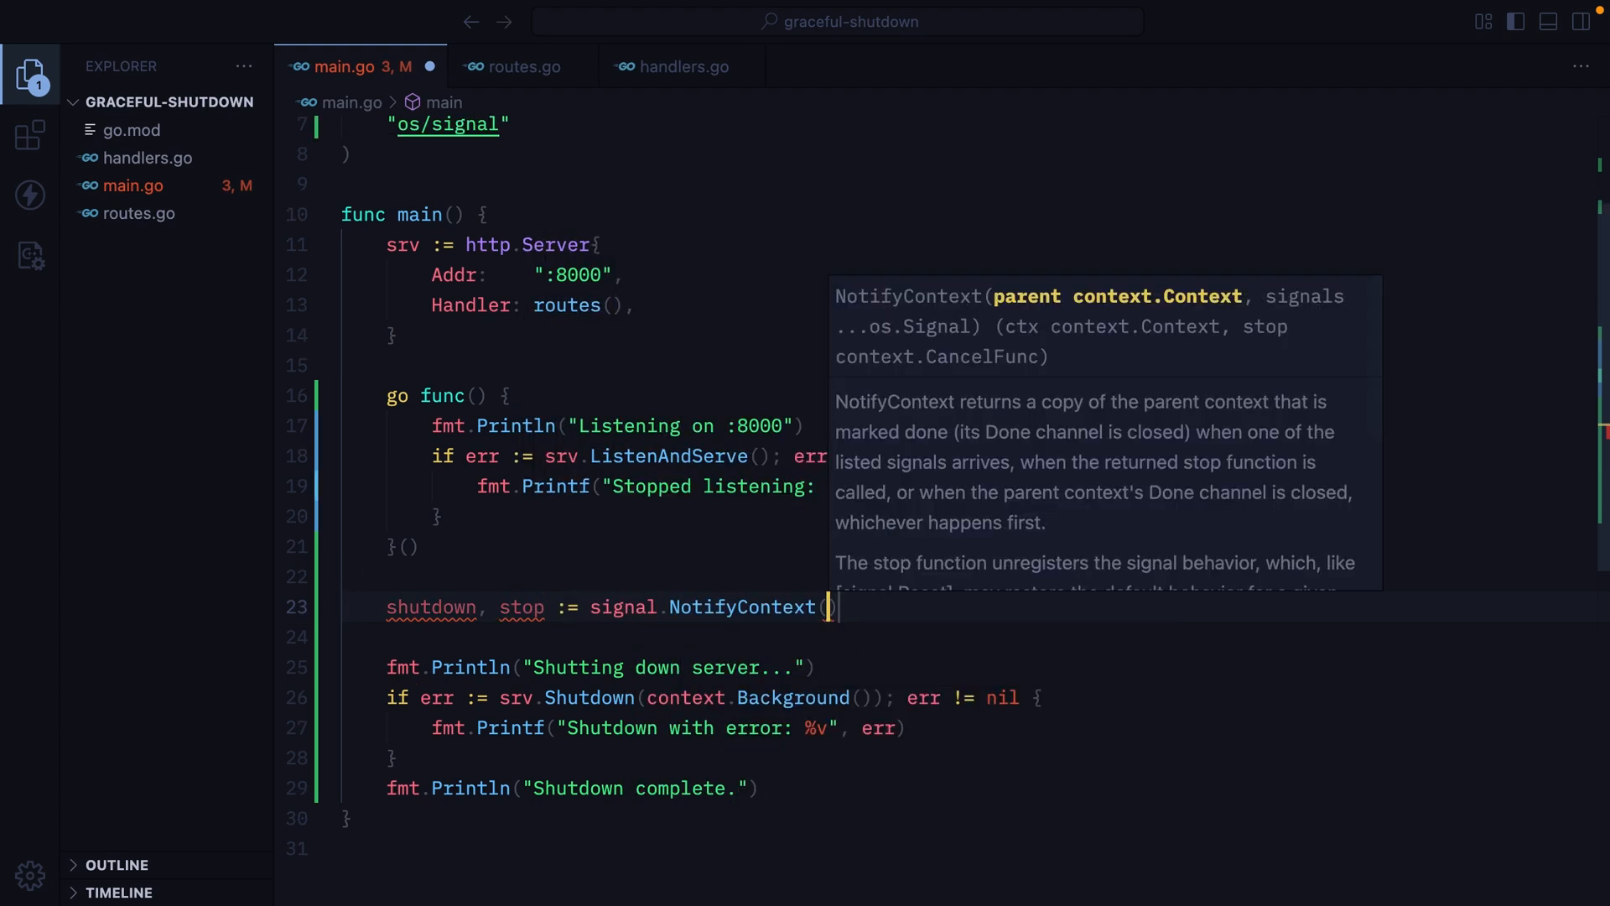
type("context.Background(")
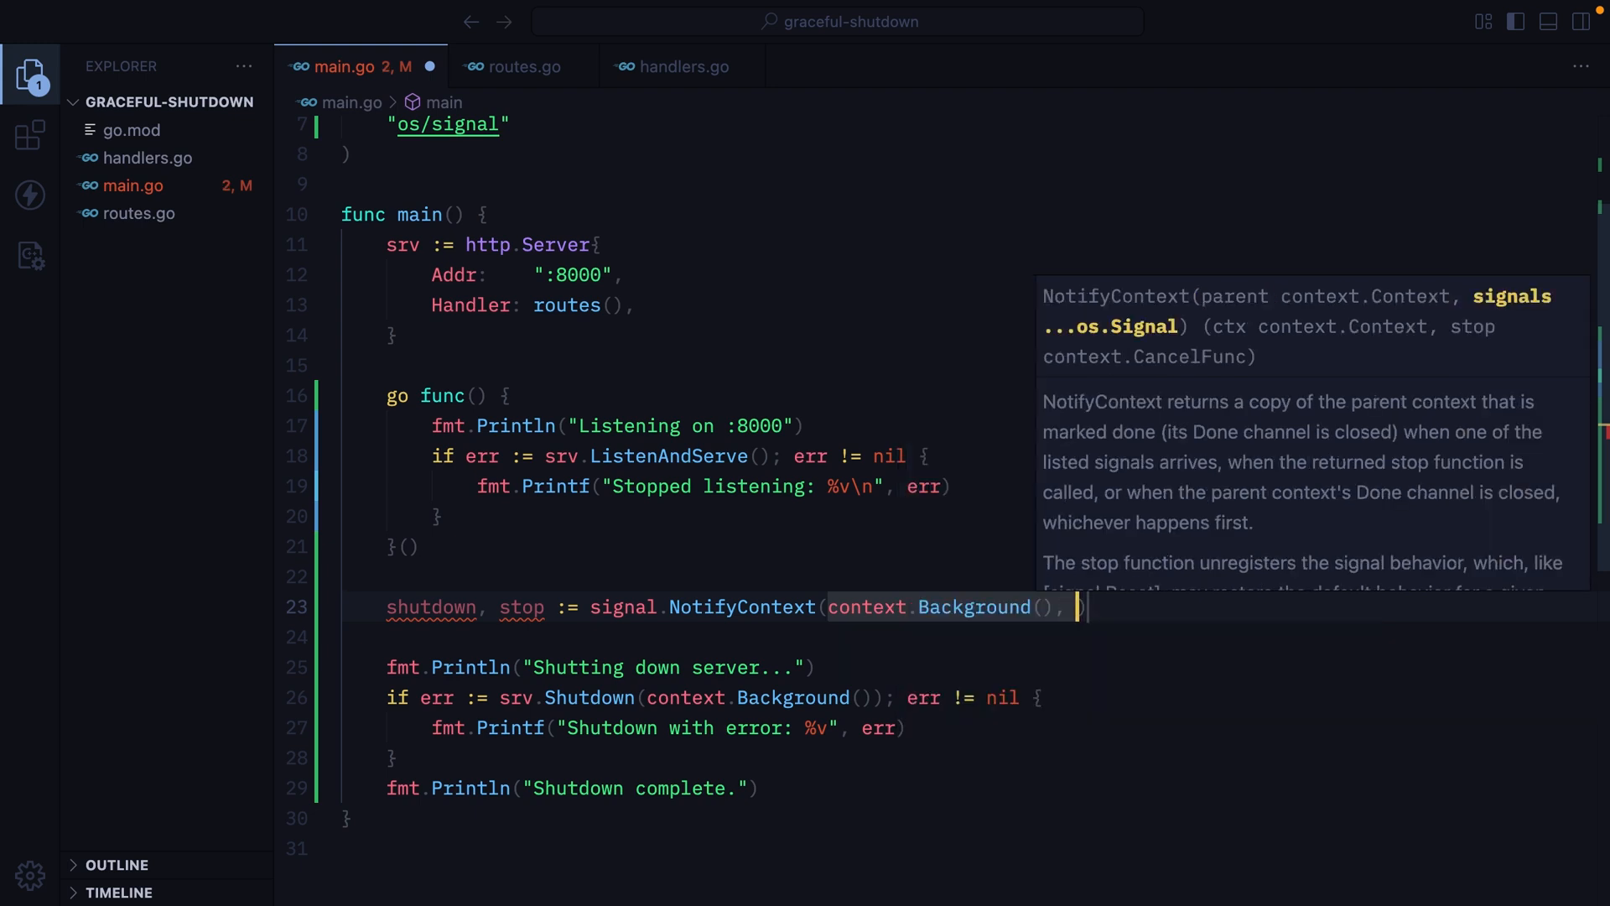
type("s")
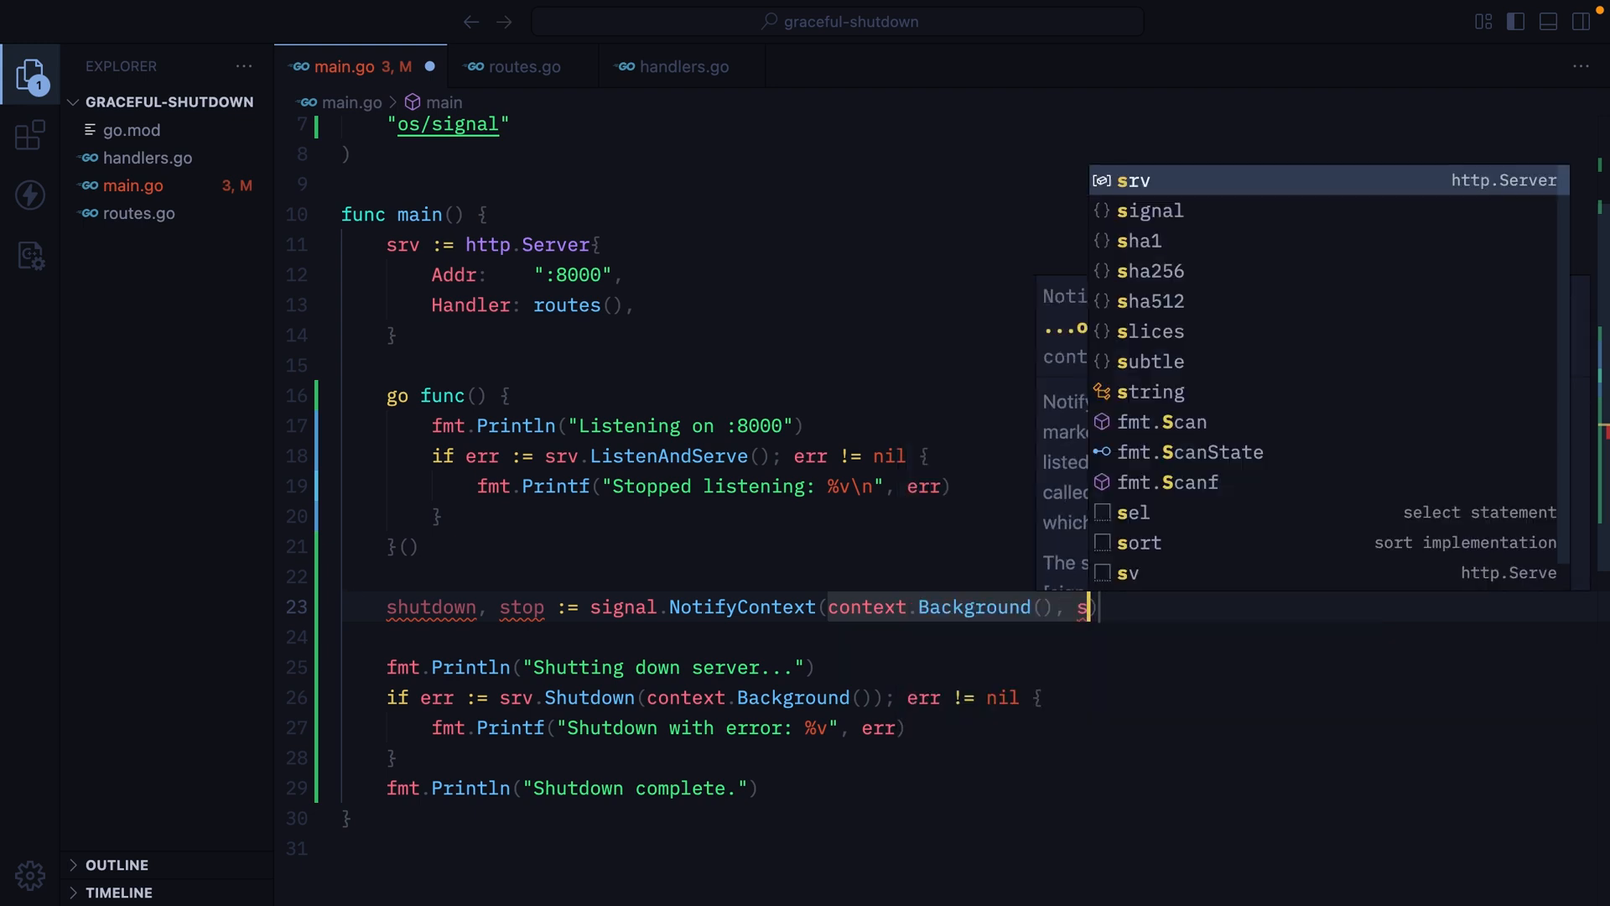
type("yscall.SIGTERM, syscall.")
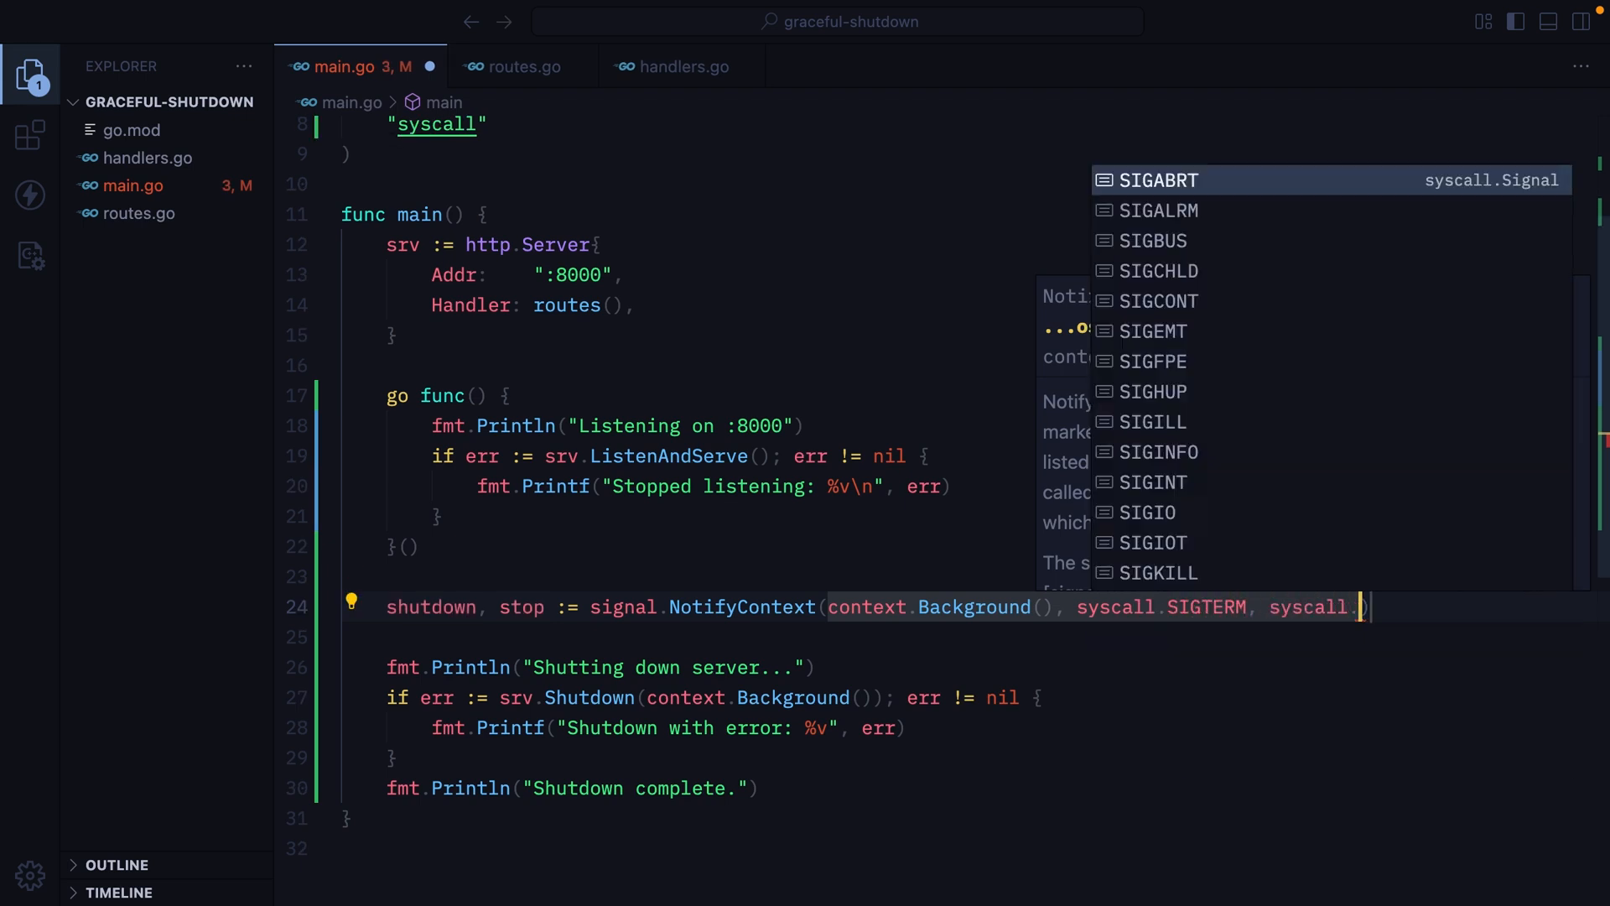
type("SIGINT")
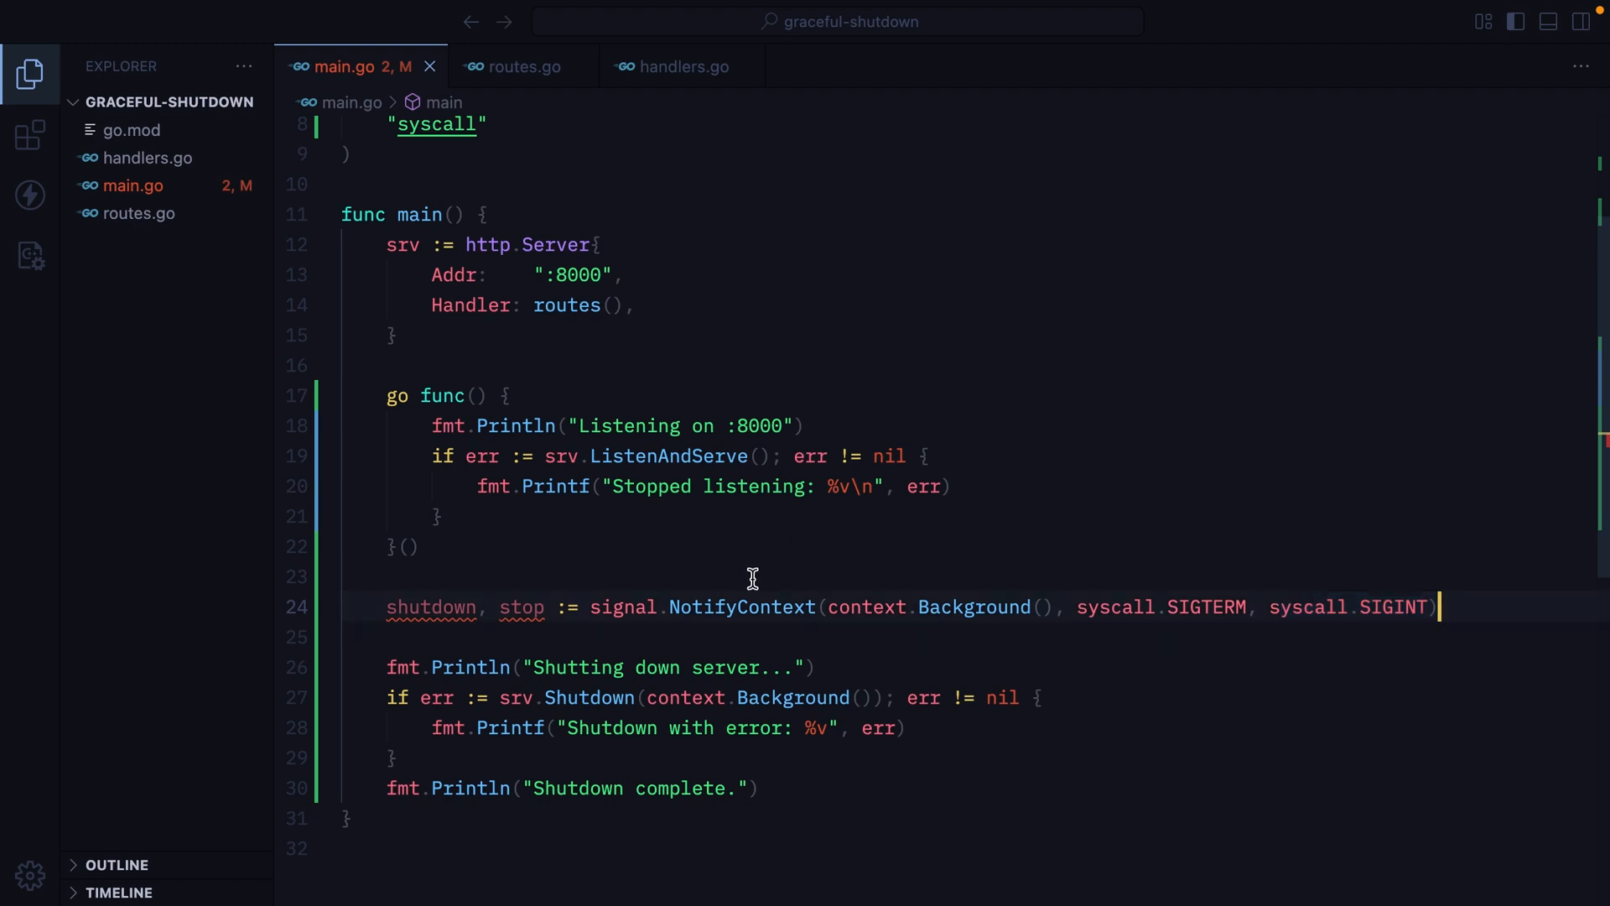
- Add defer stop() and block on <-shutdown.Done() until a signal arrives
double_click(431, 606)
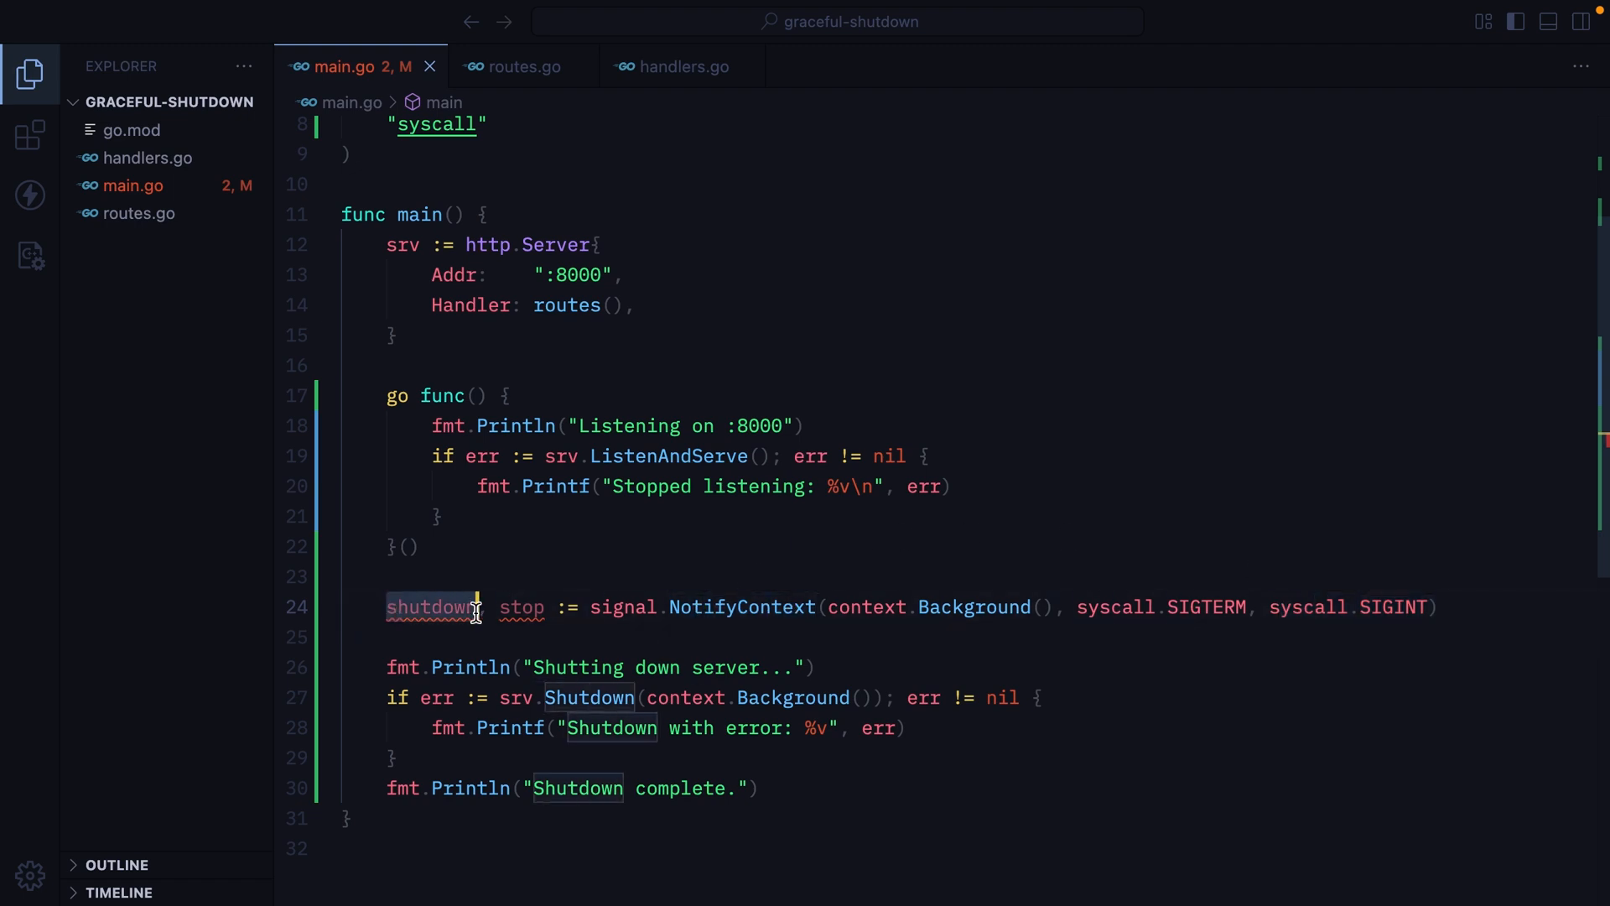
double_click(520, 605)
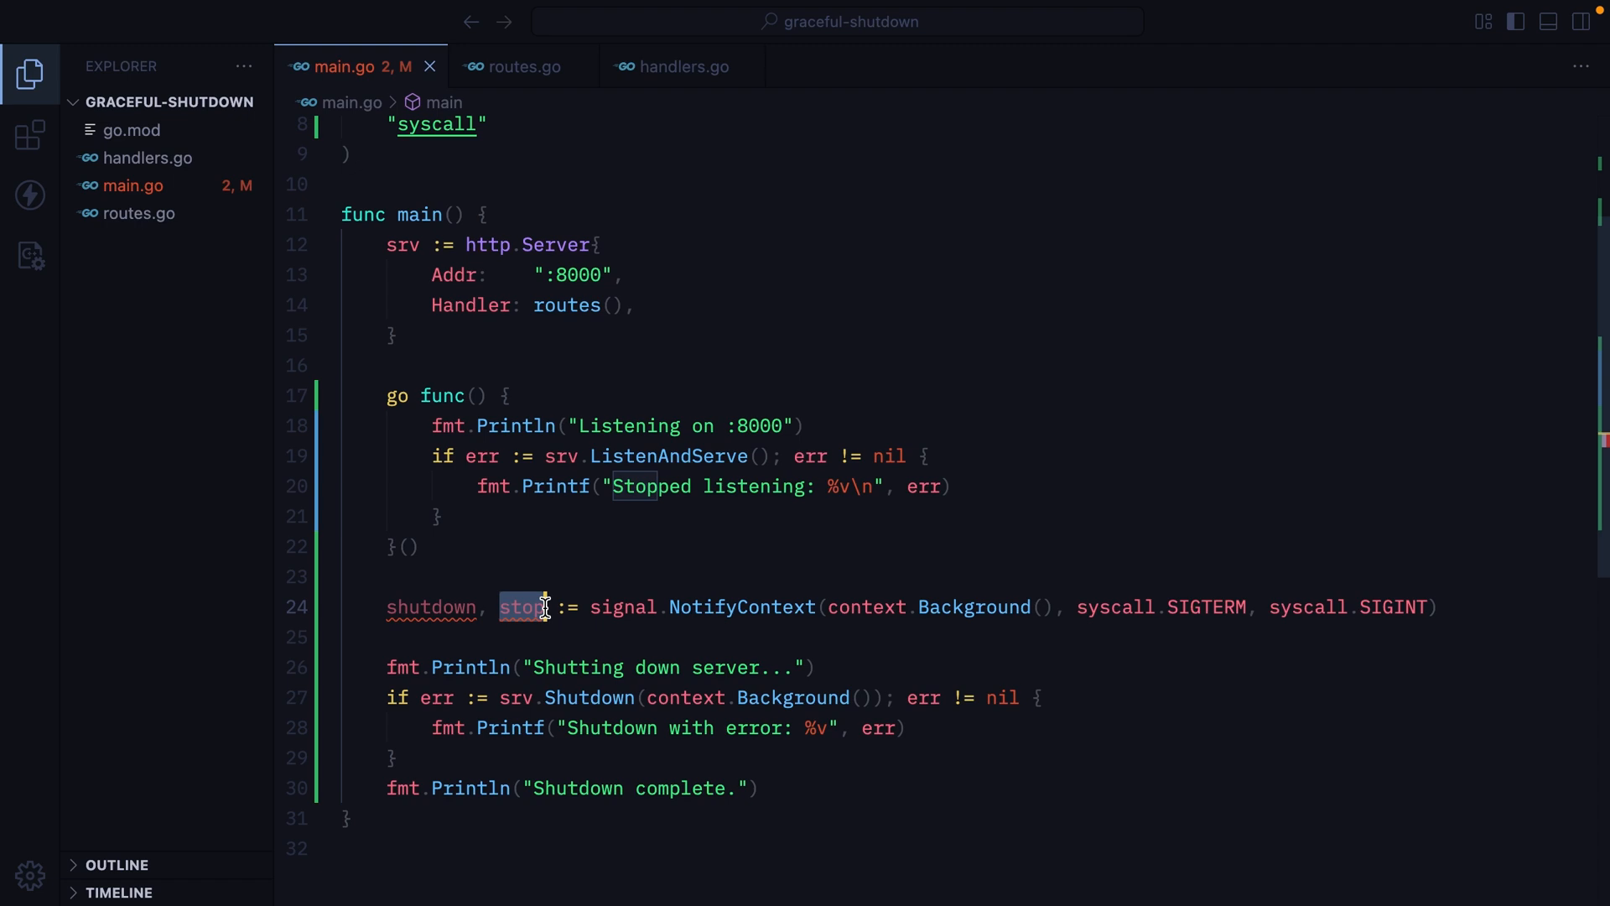
type("defer stop(")
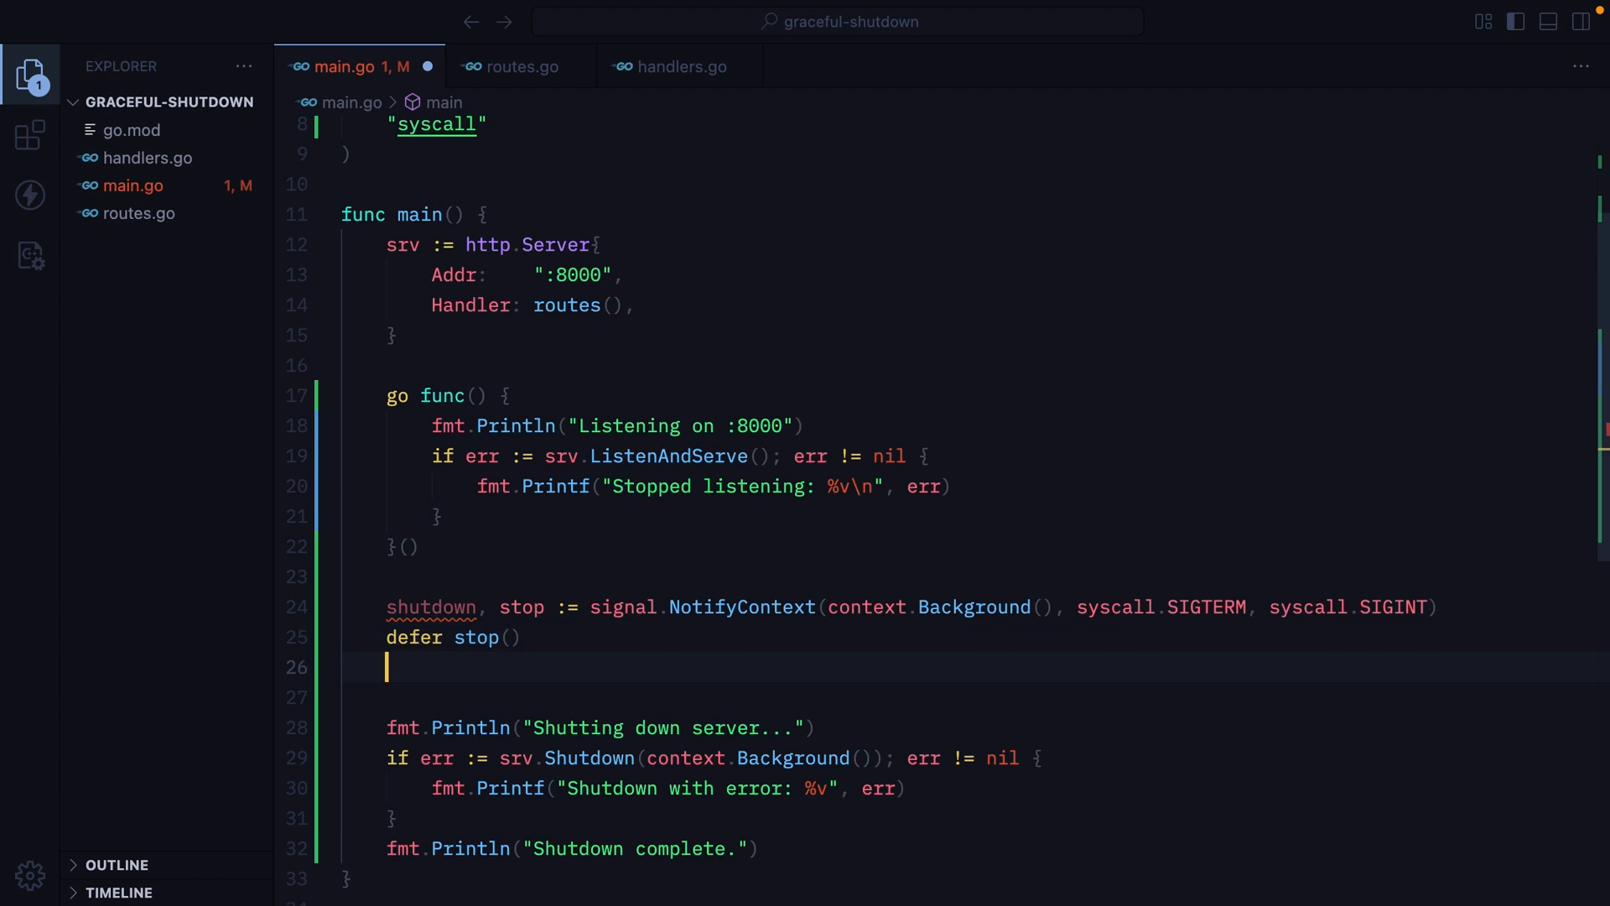
type("<-shutdown.Done()")
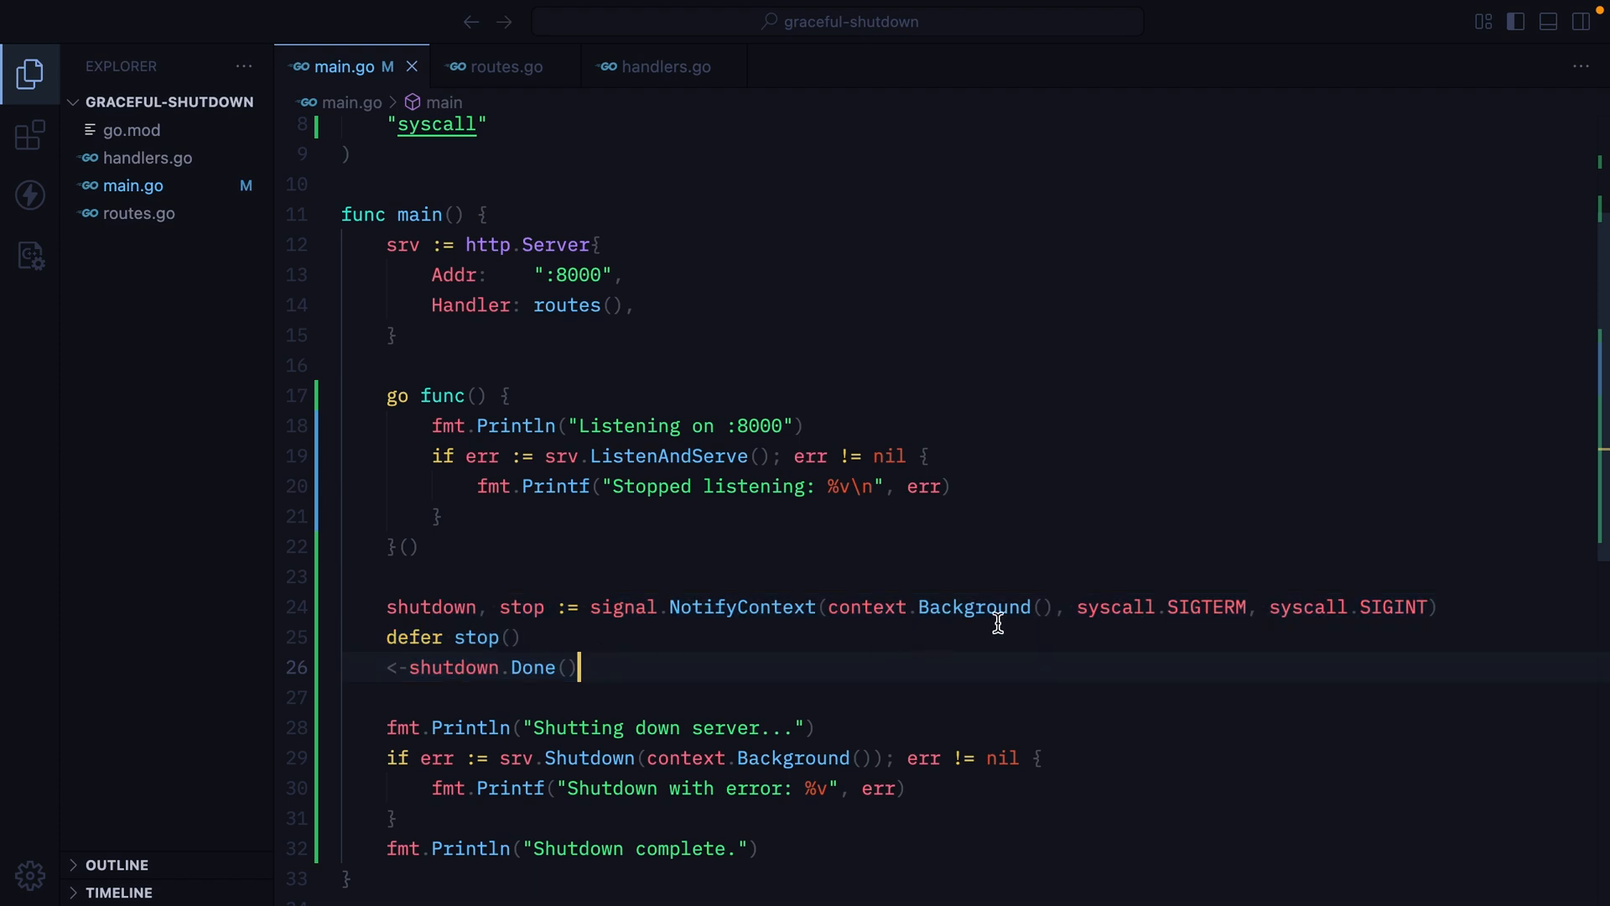
left_click_drag(1077, 606, 1426, 606)
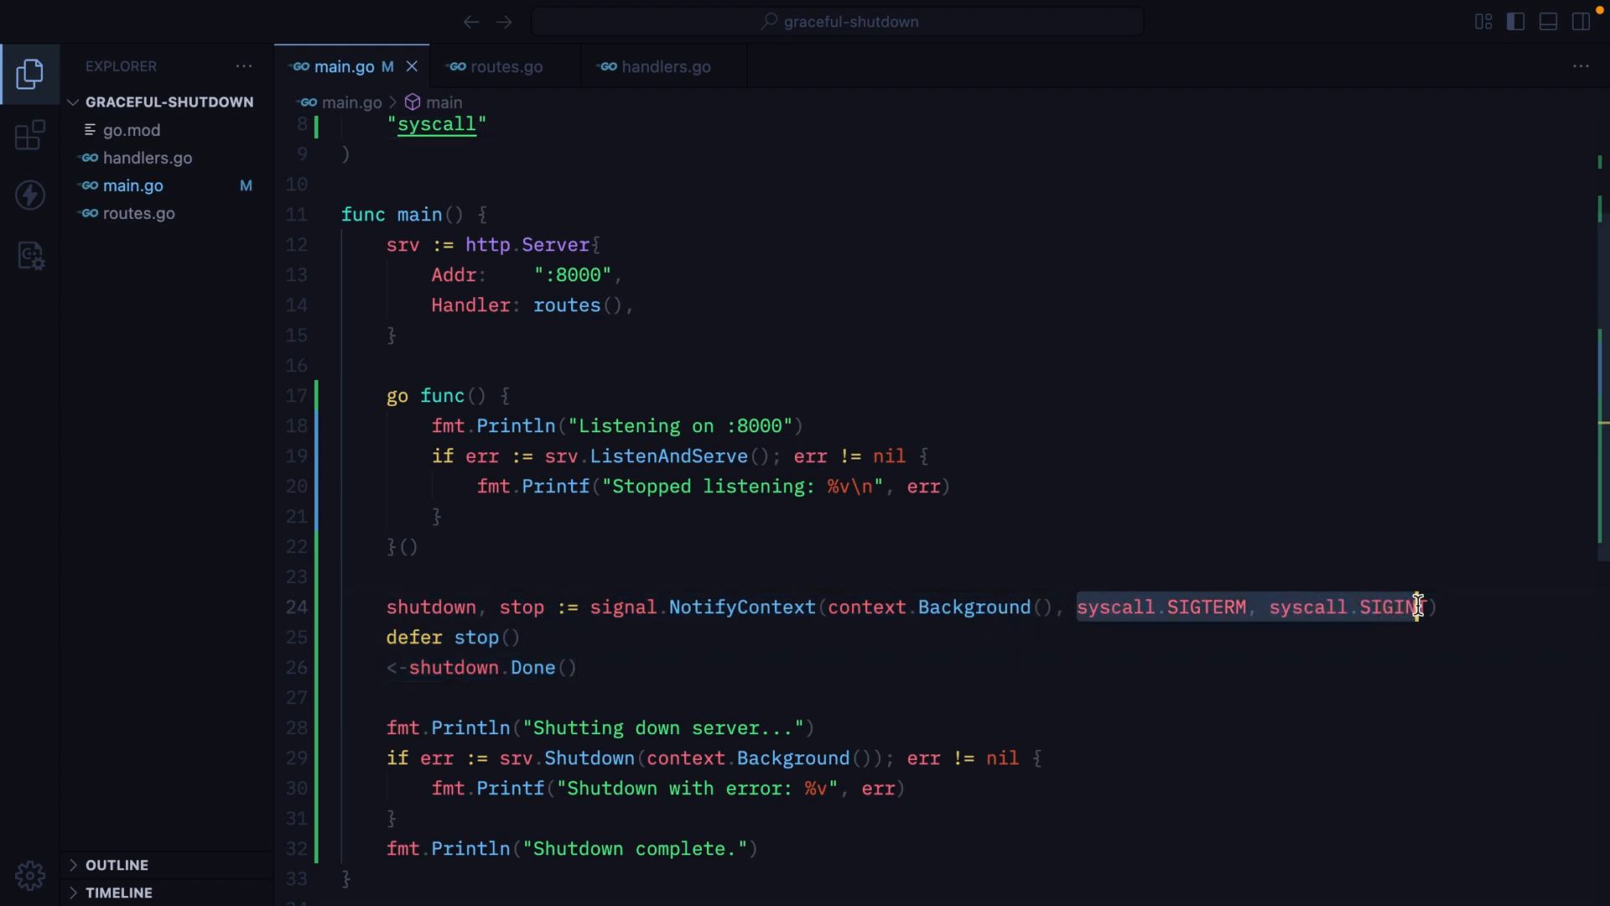
scroll("down", 3)
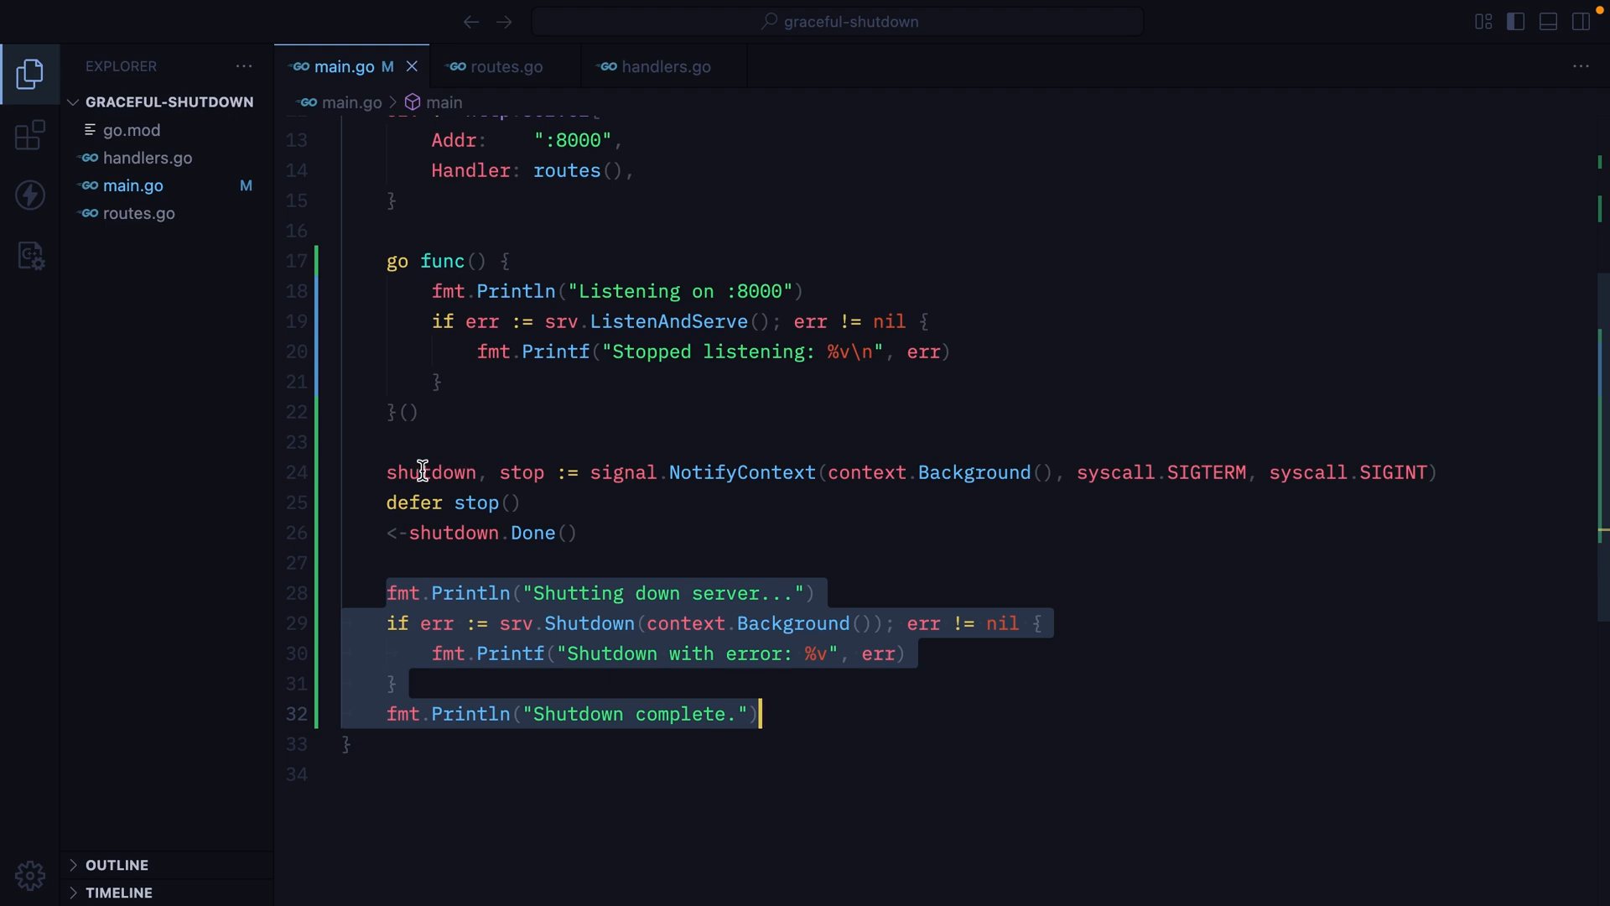
left_click(582, 532)
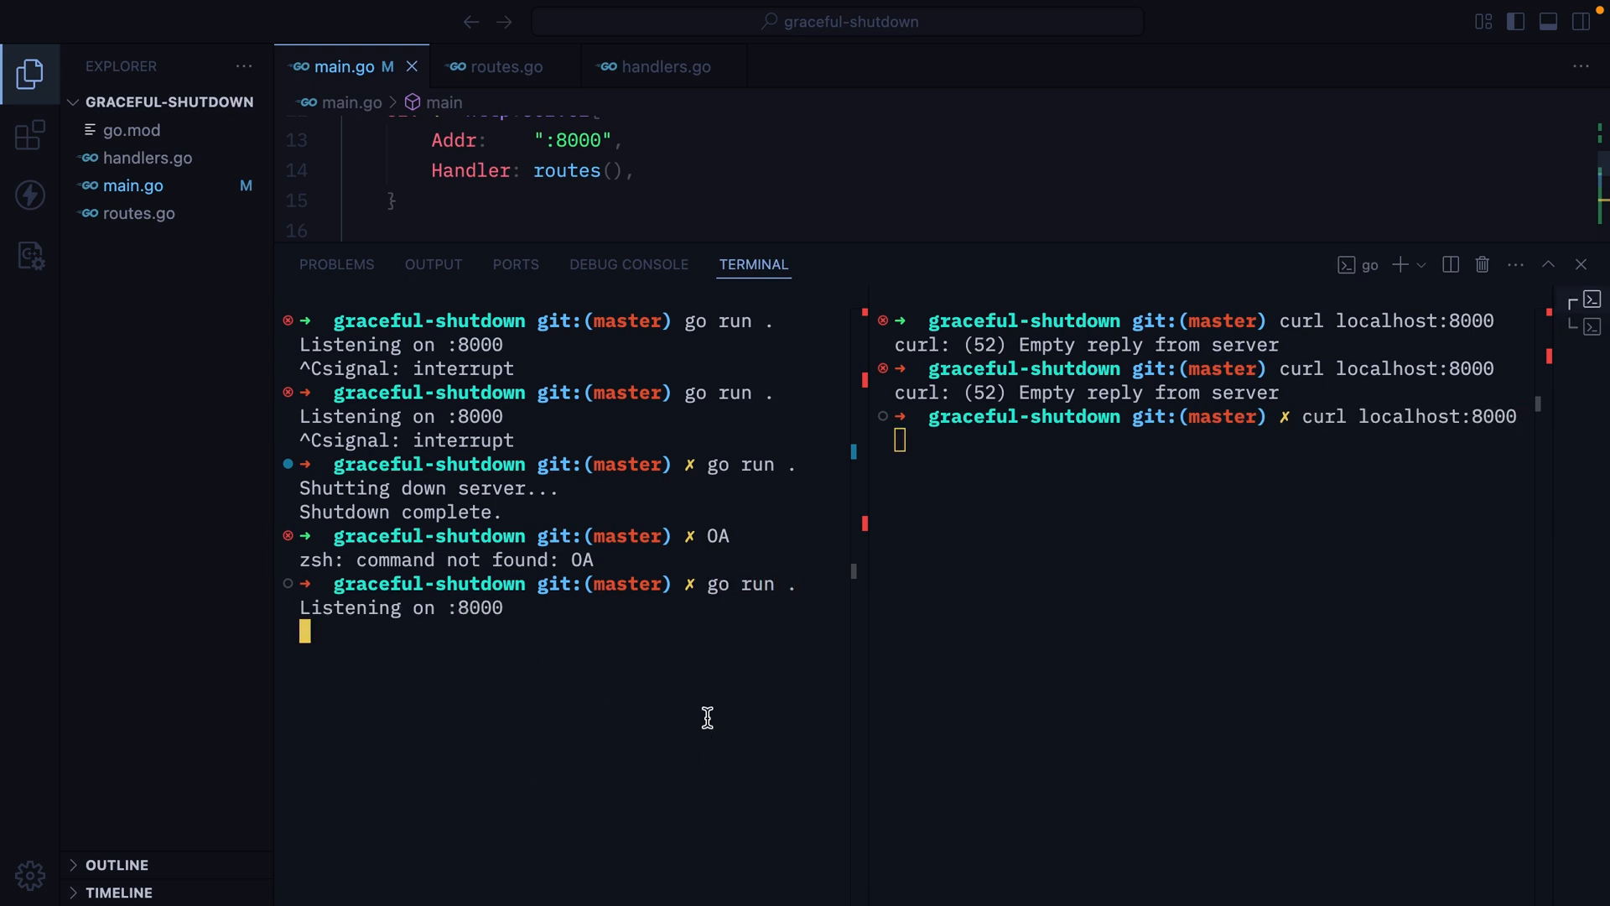
- Interrupt the server so the pending curl returns home, then rerun go run
key("ctrl+c")
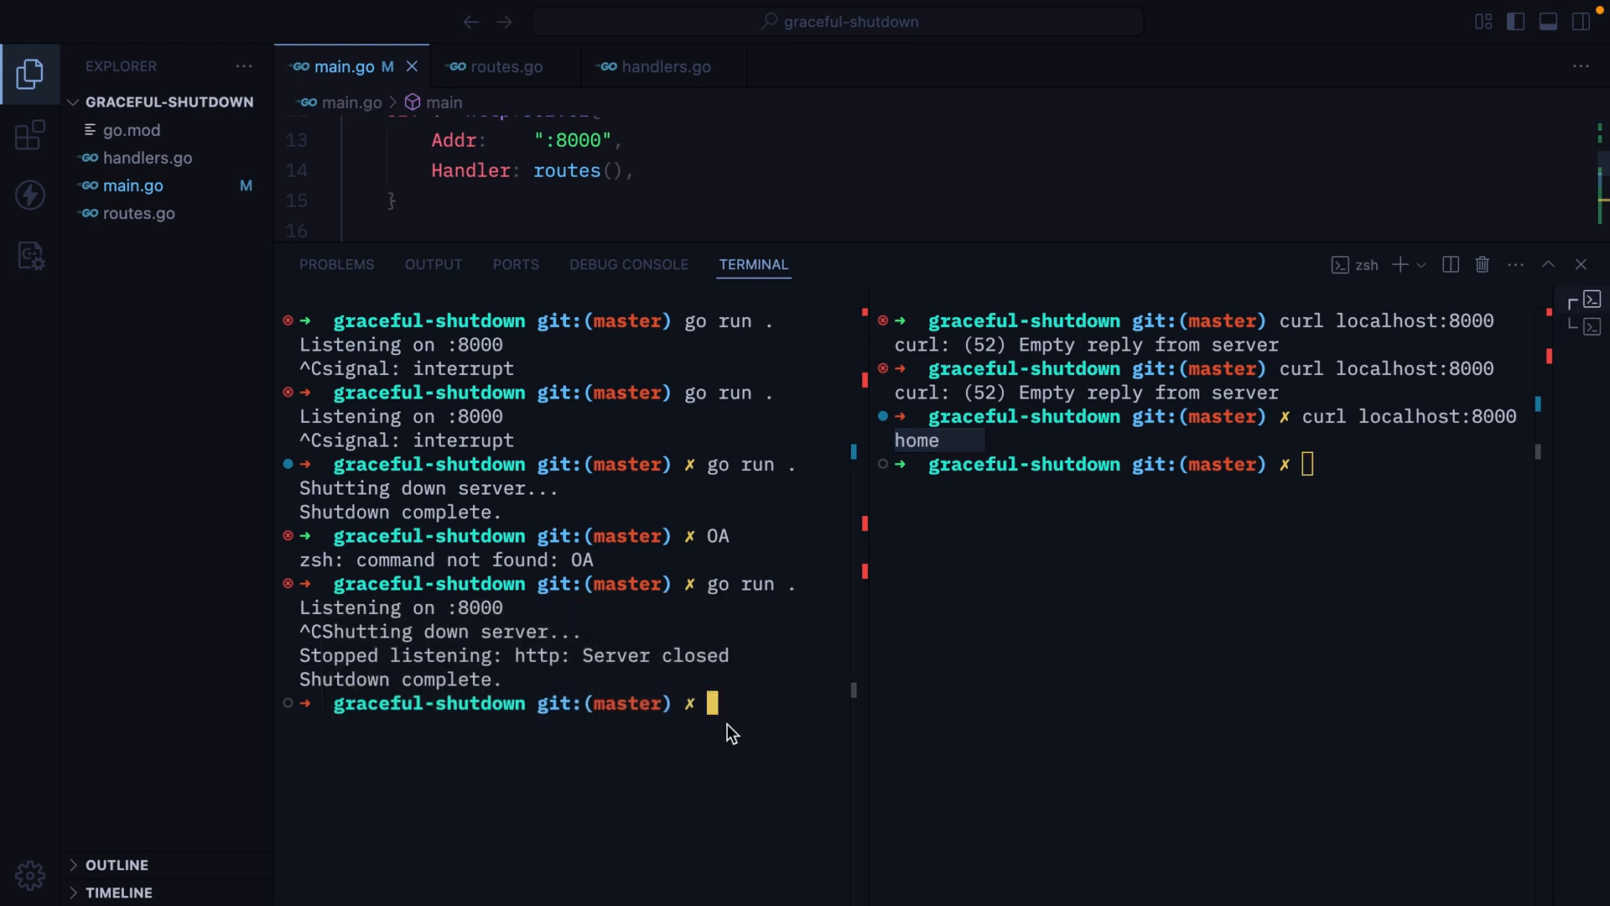
type("go run .")
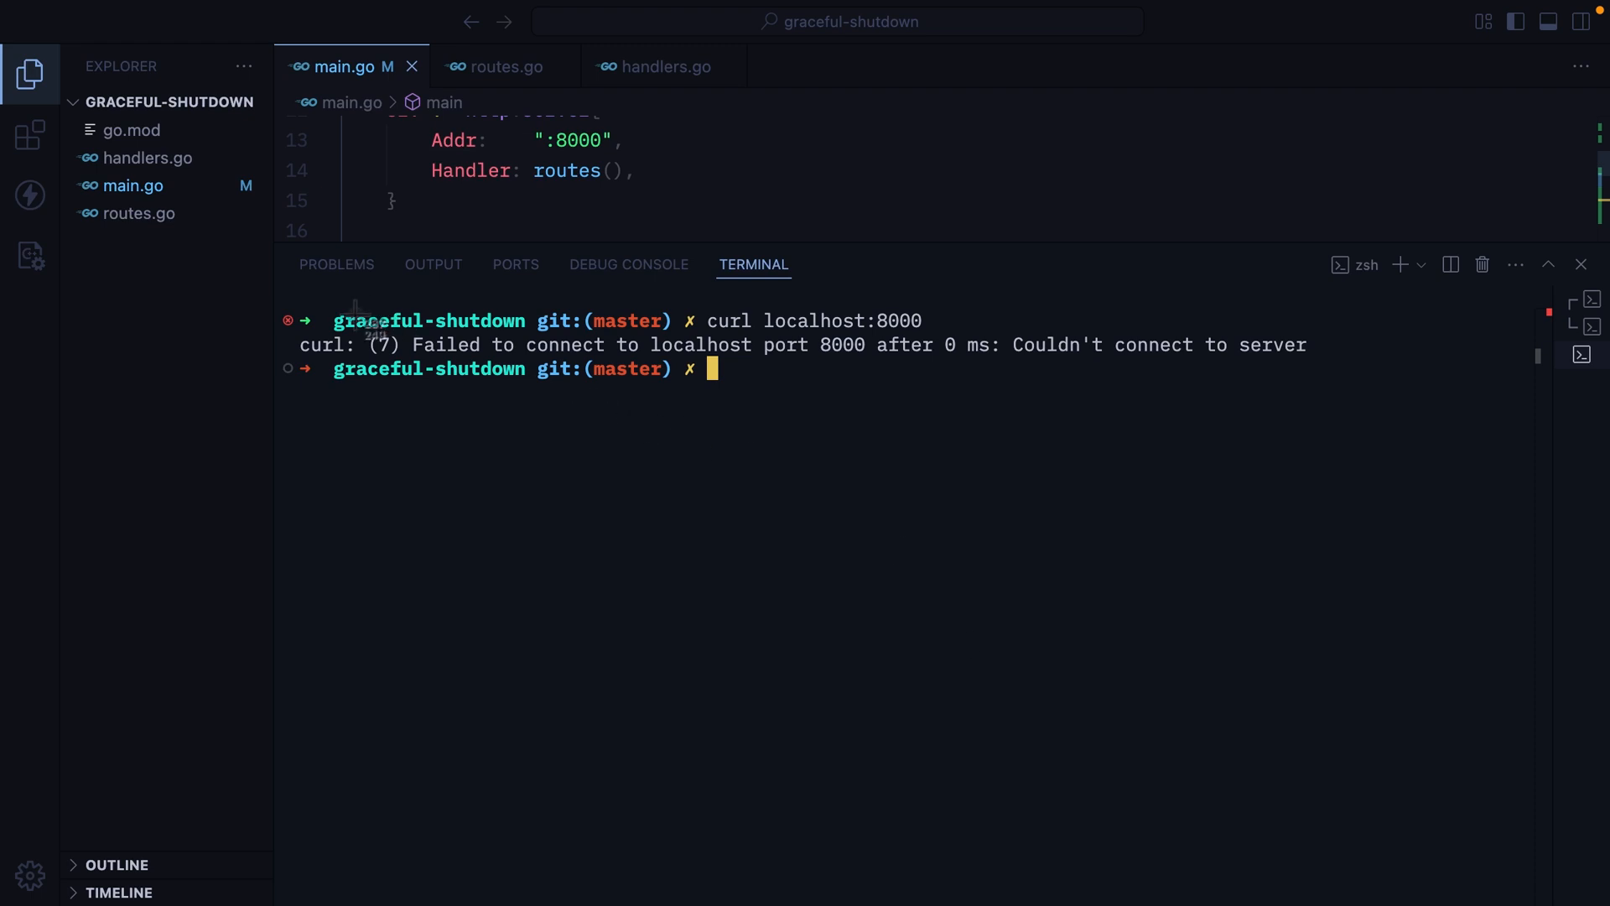
mouse_move(1372, 411)
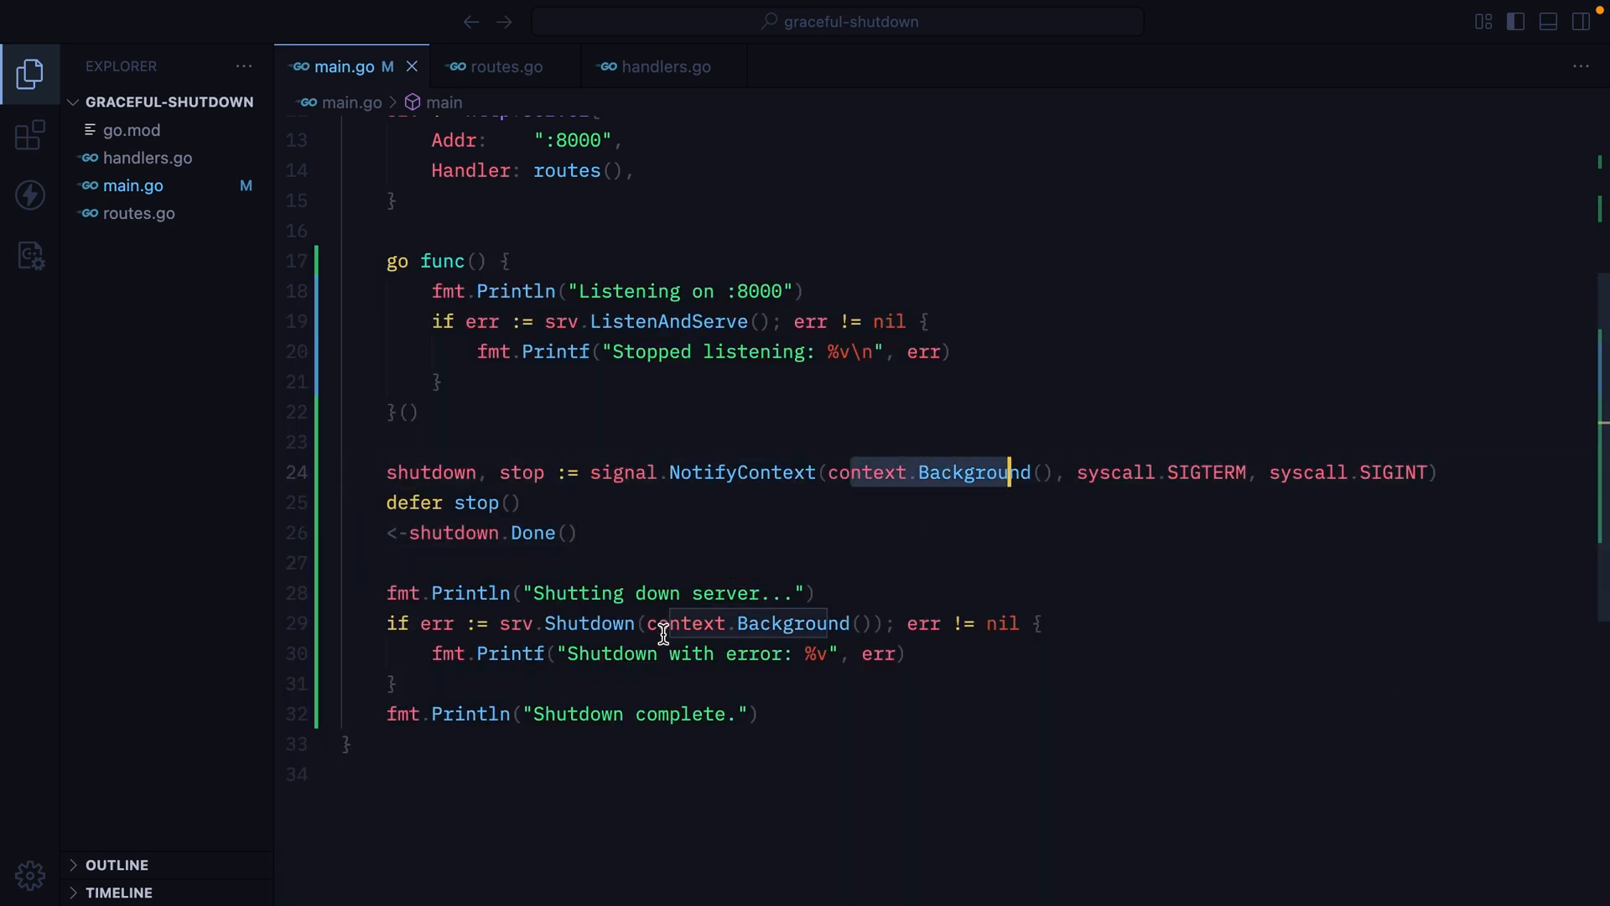
left_click(889, 623)
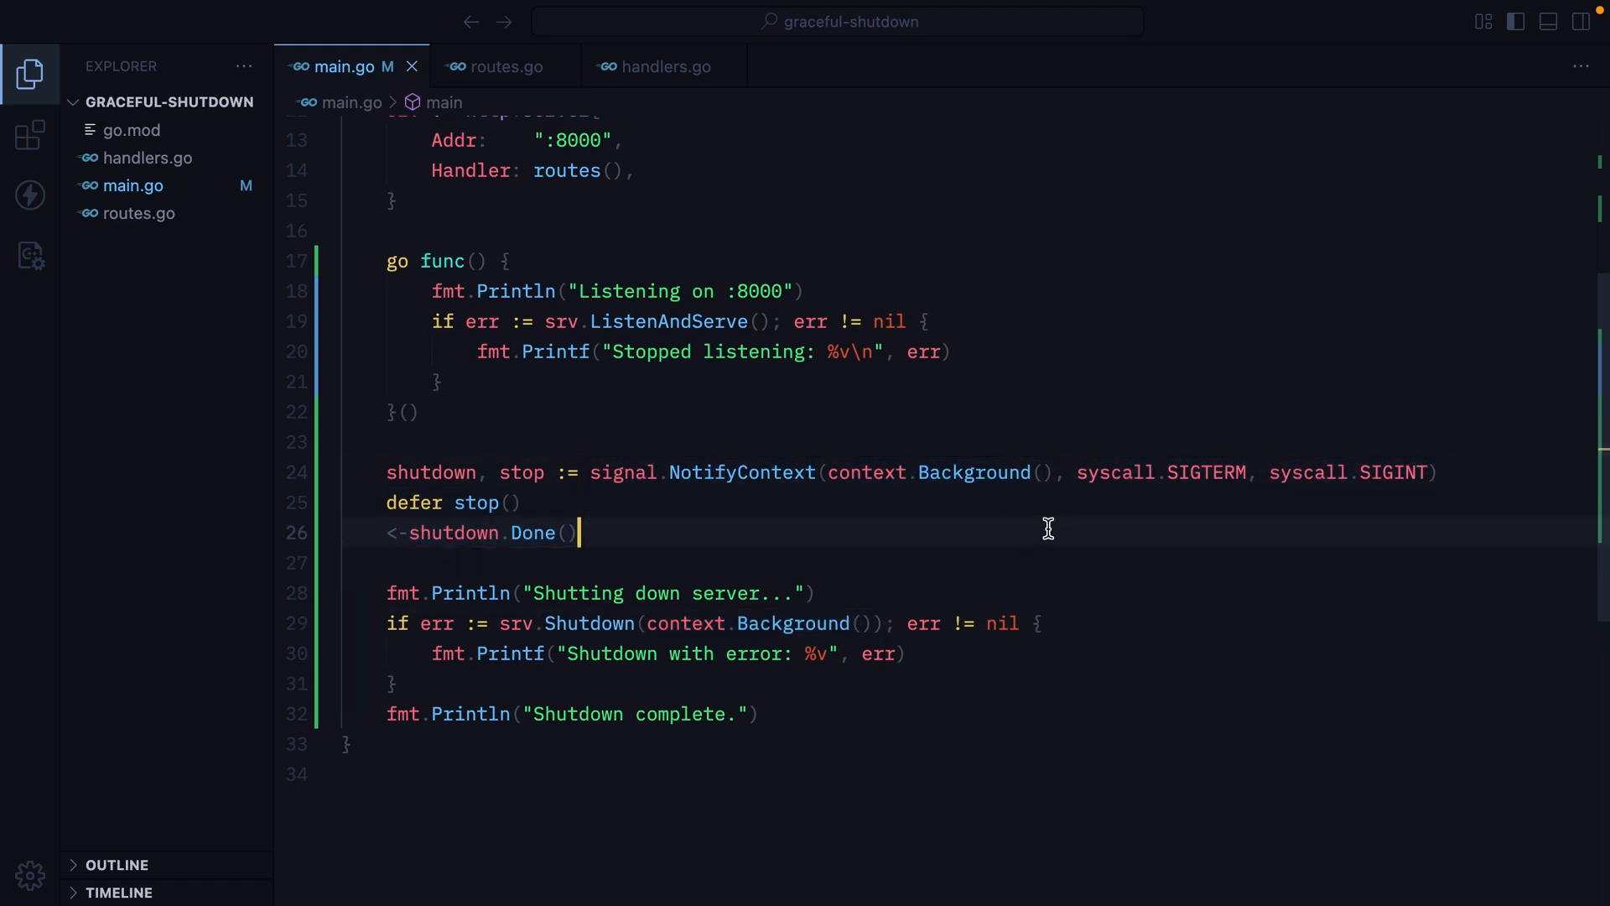
left_click_drag(1077, 471, 1427, 472)
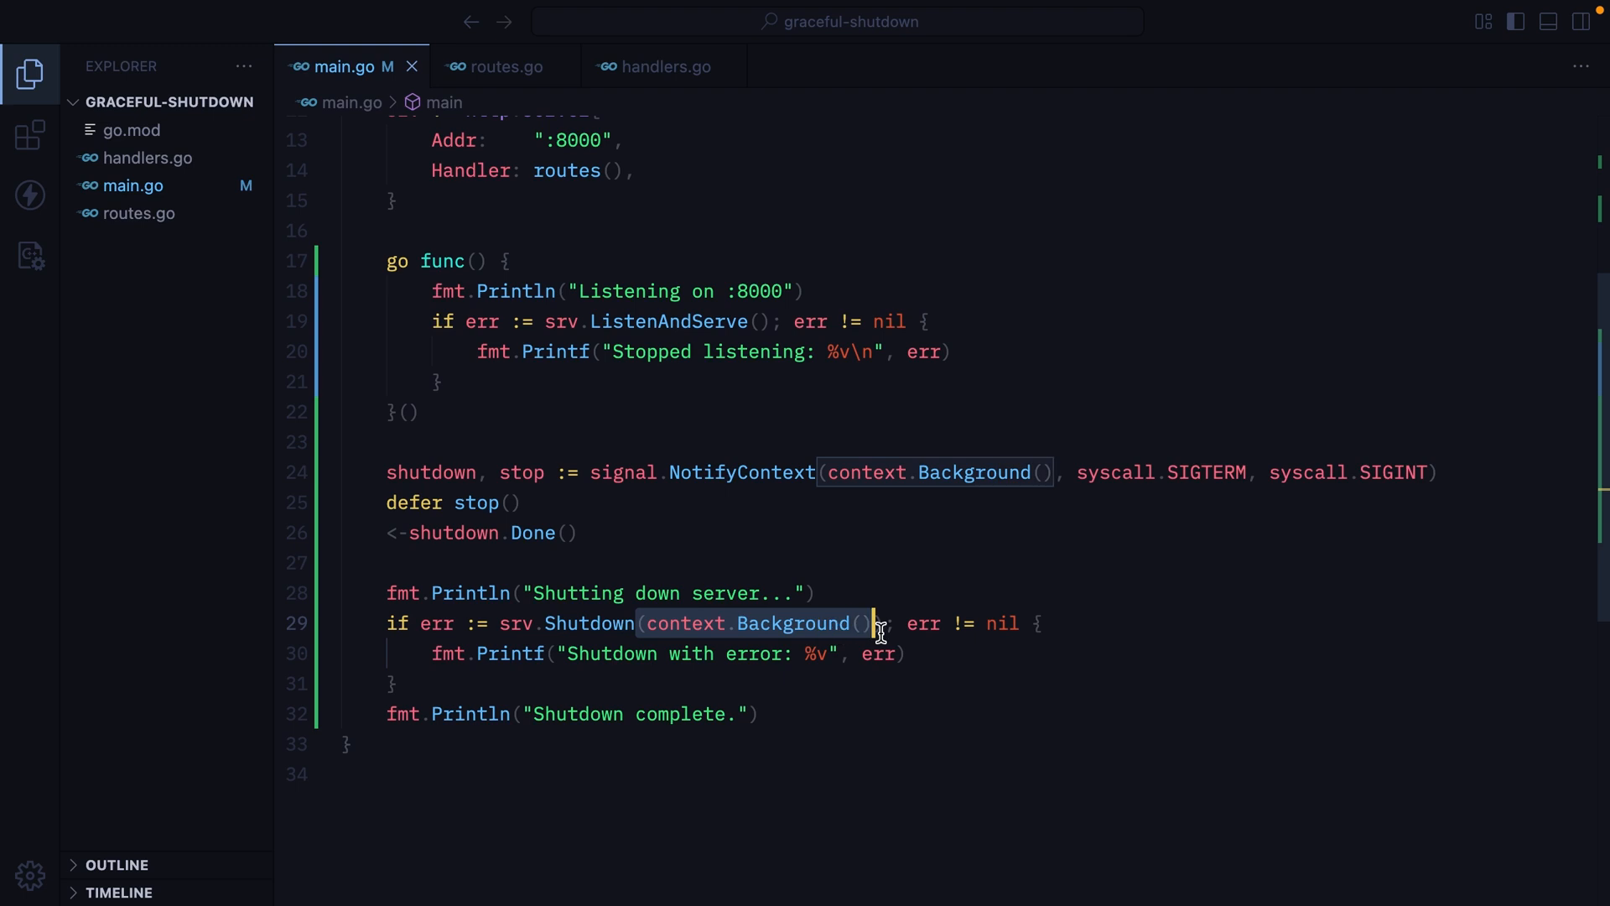
left_click(872, 625)
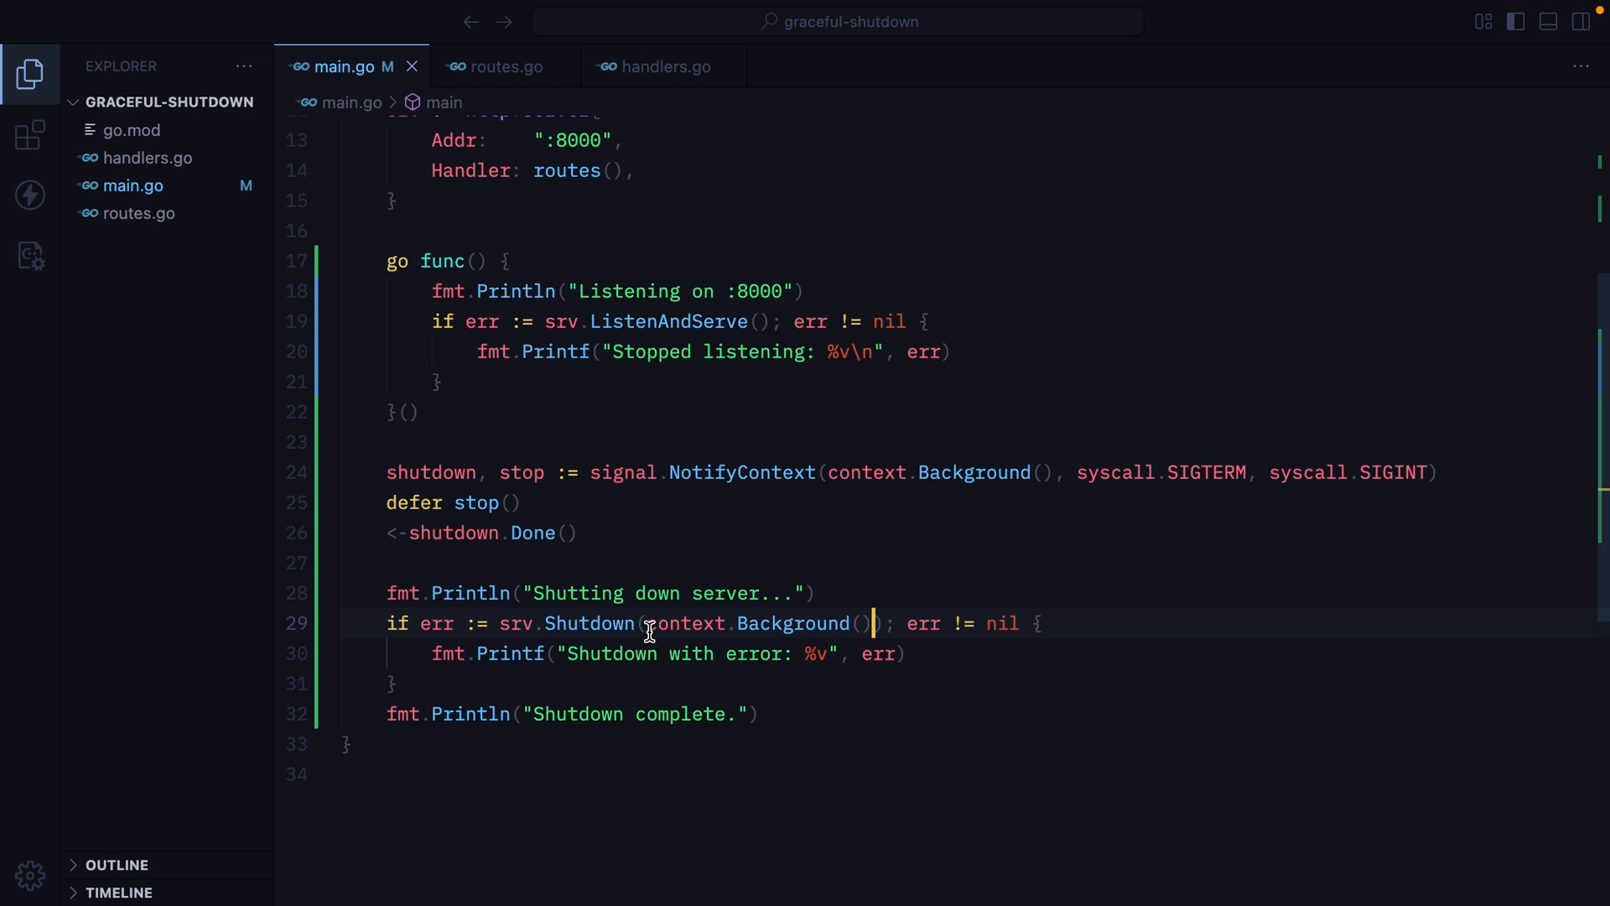
- Create ctx, cancel := context.WithTimeout(context.Background(), 5*time.Second) and pass ctx to srv.Shutdown
key("Enter")
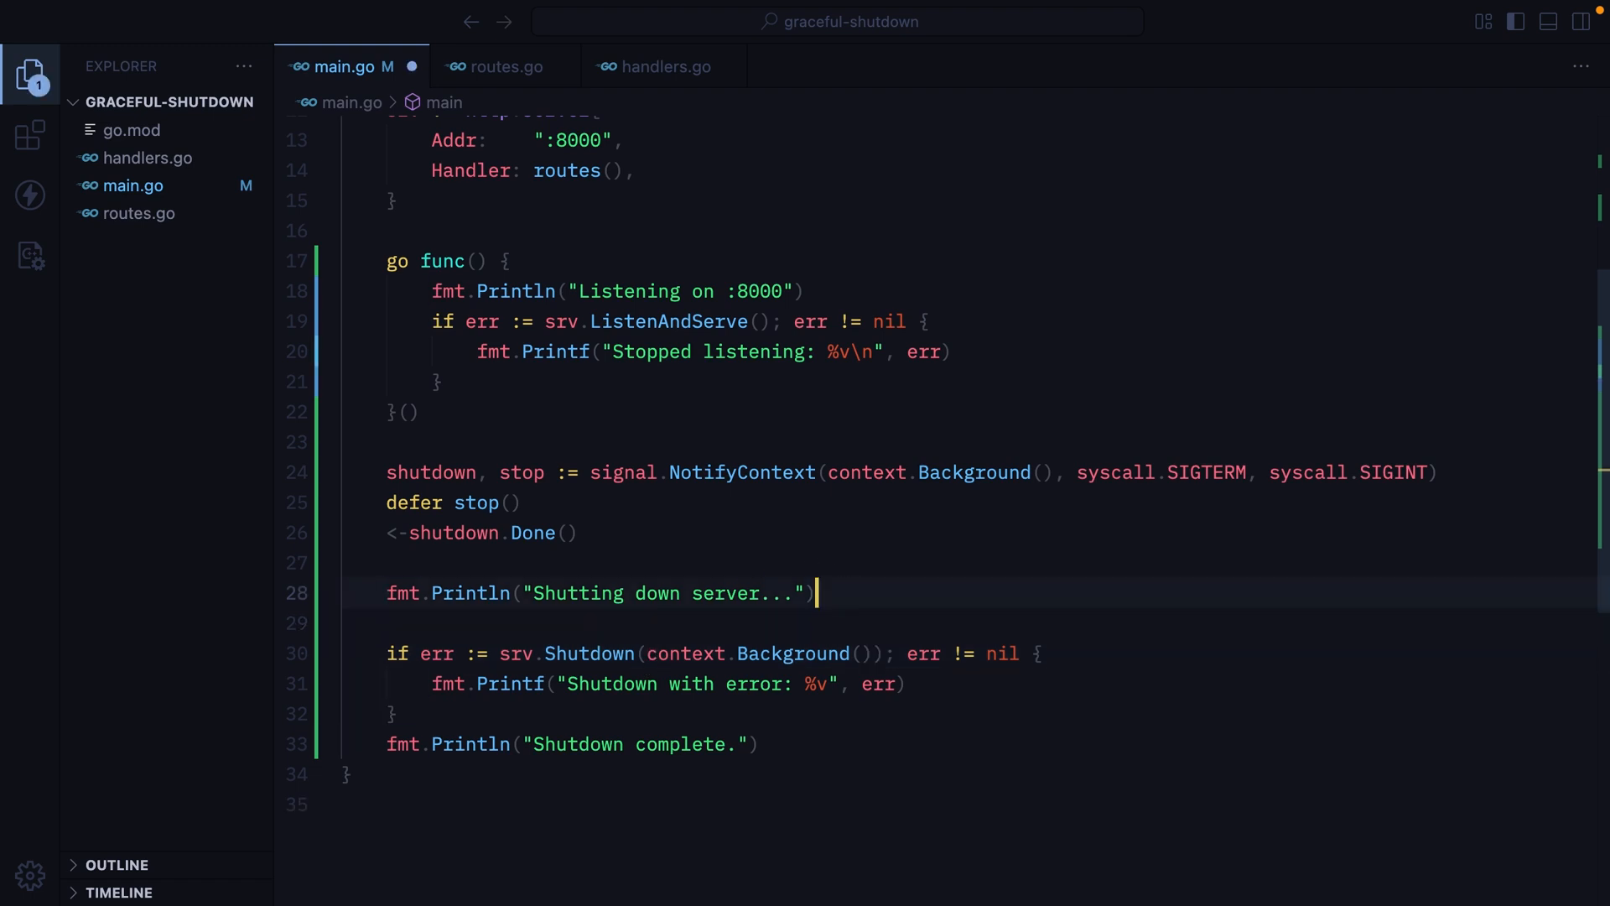
type("ctx, cancel := context")
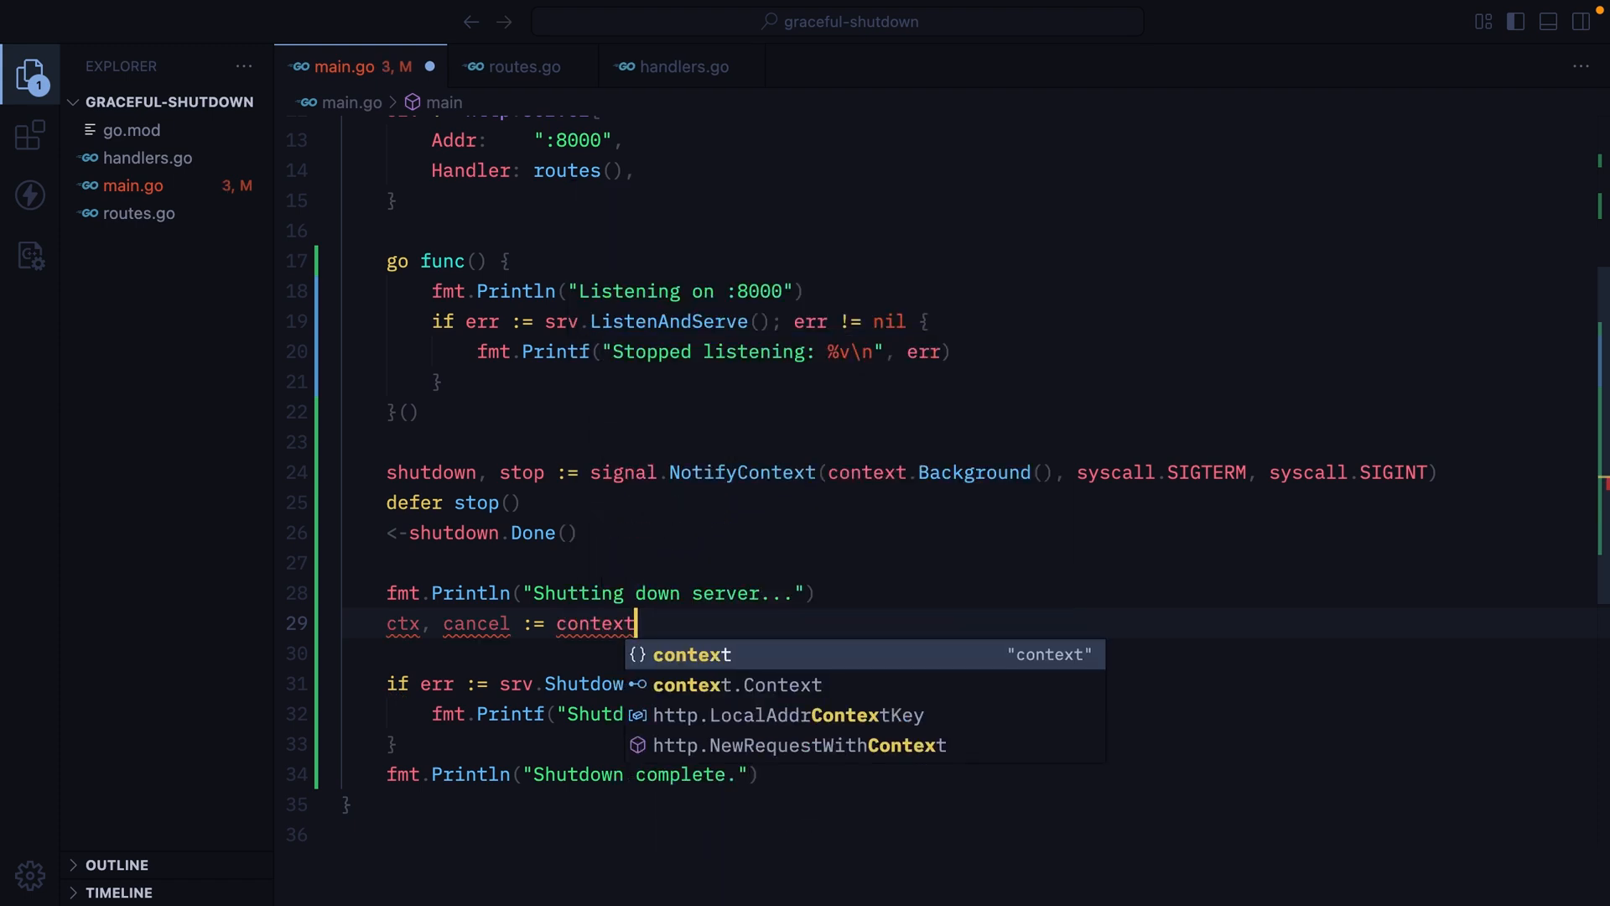
type(".WithTimeout(")
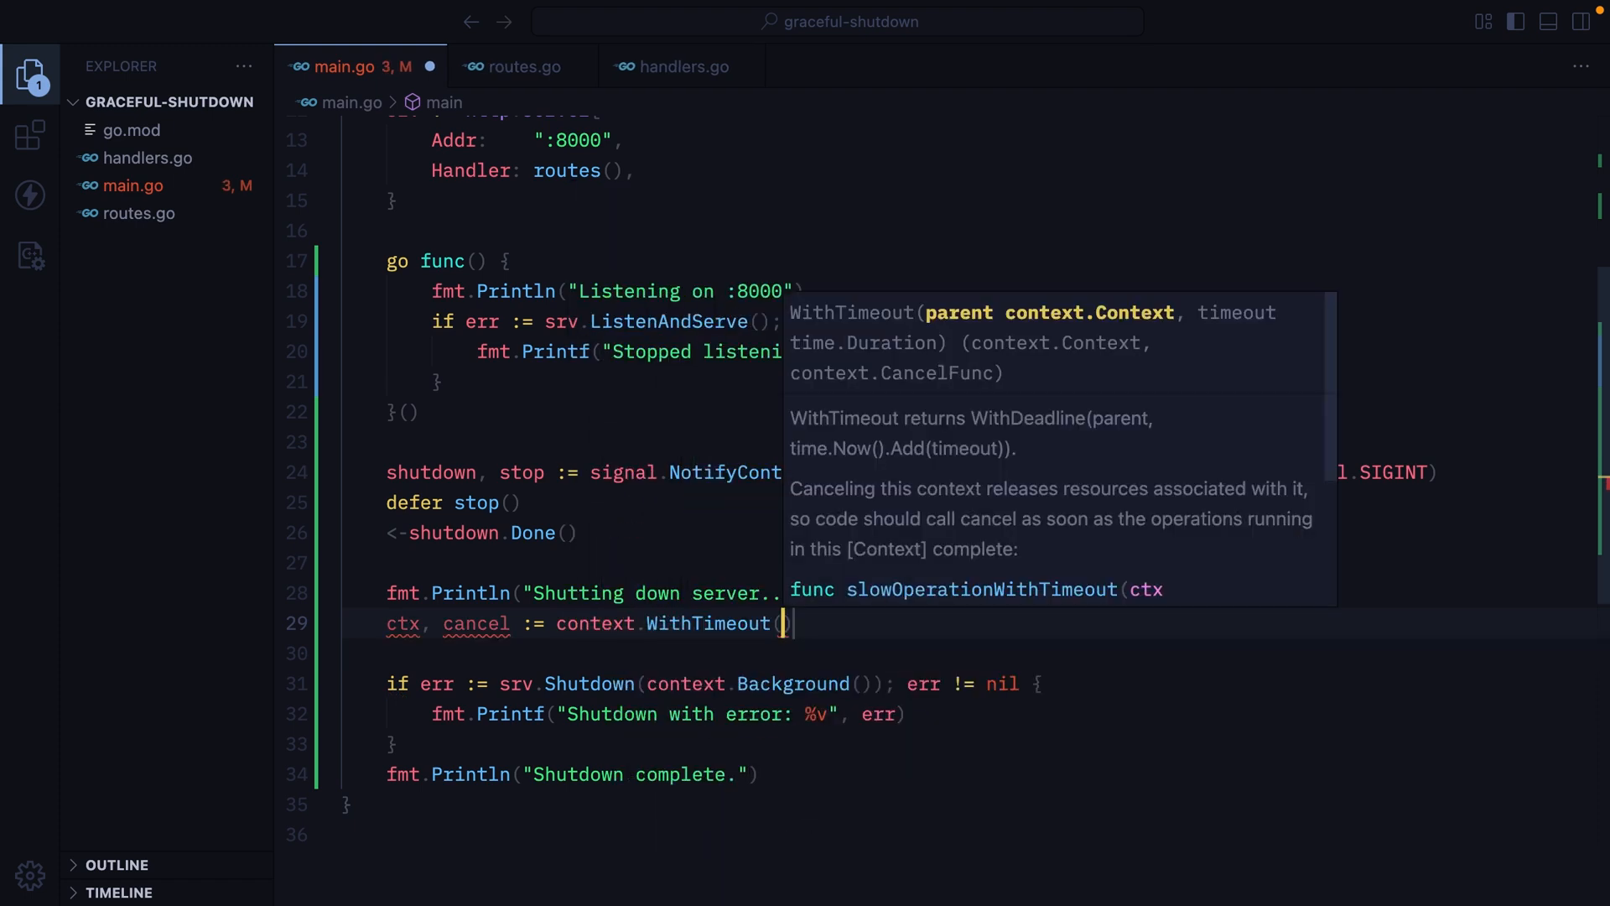
type("context.Background(")
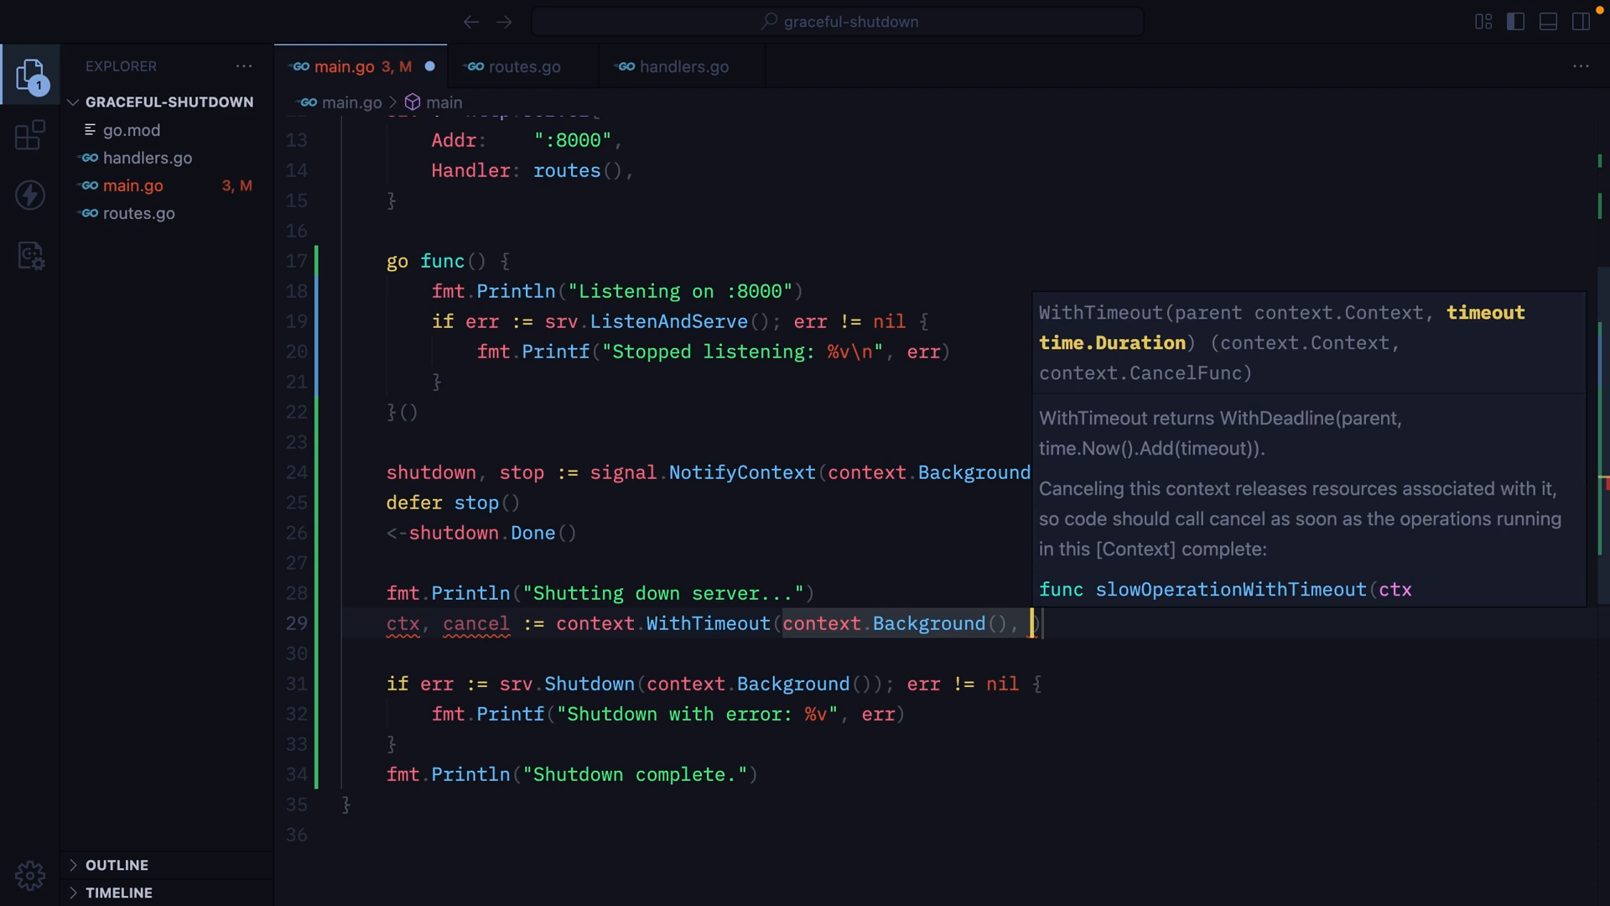
type("5*time.Second")
type("defer cancel(")
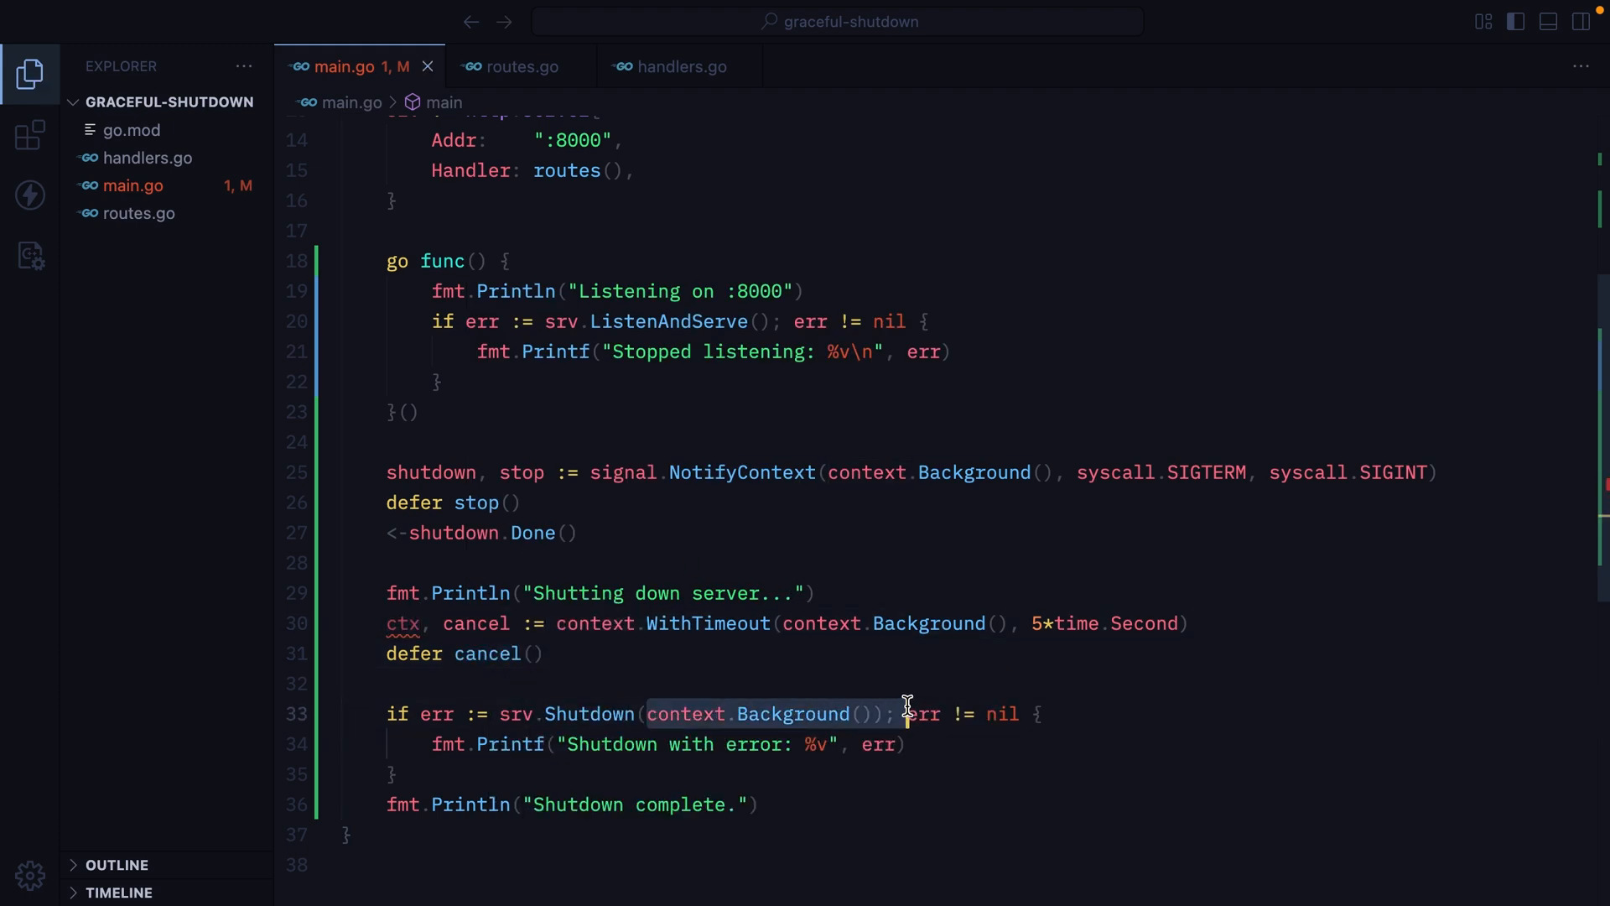
type("ctx")
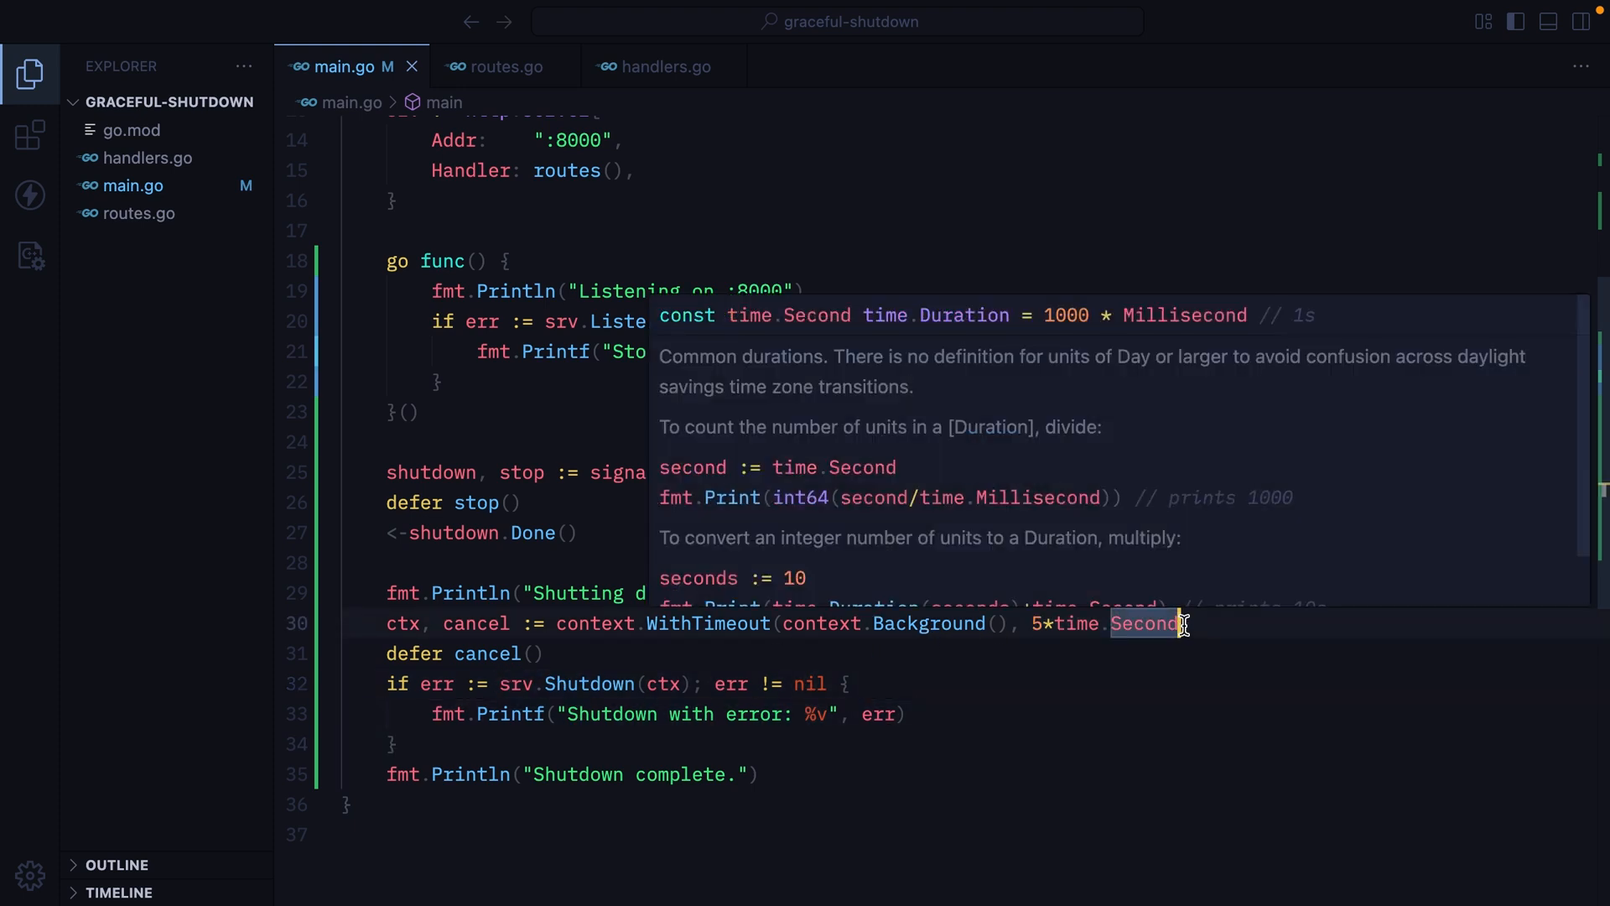
- Rerun go run . and watch shutdown fail with context deadline exceeded
left_click(753, 264)
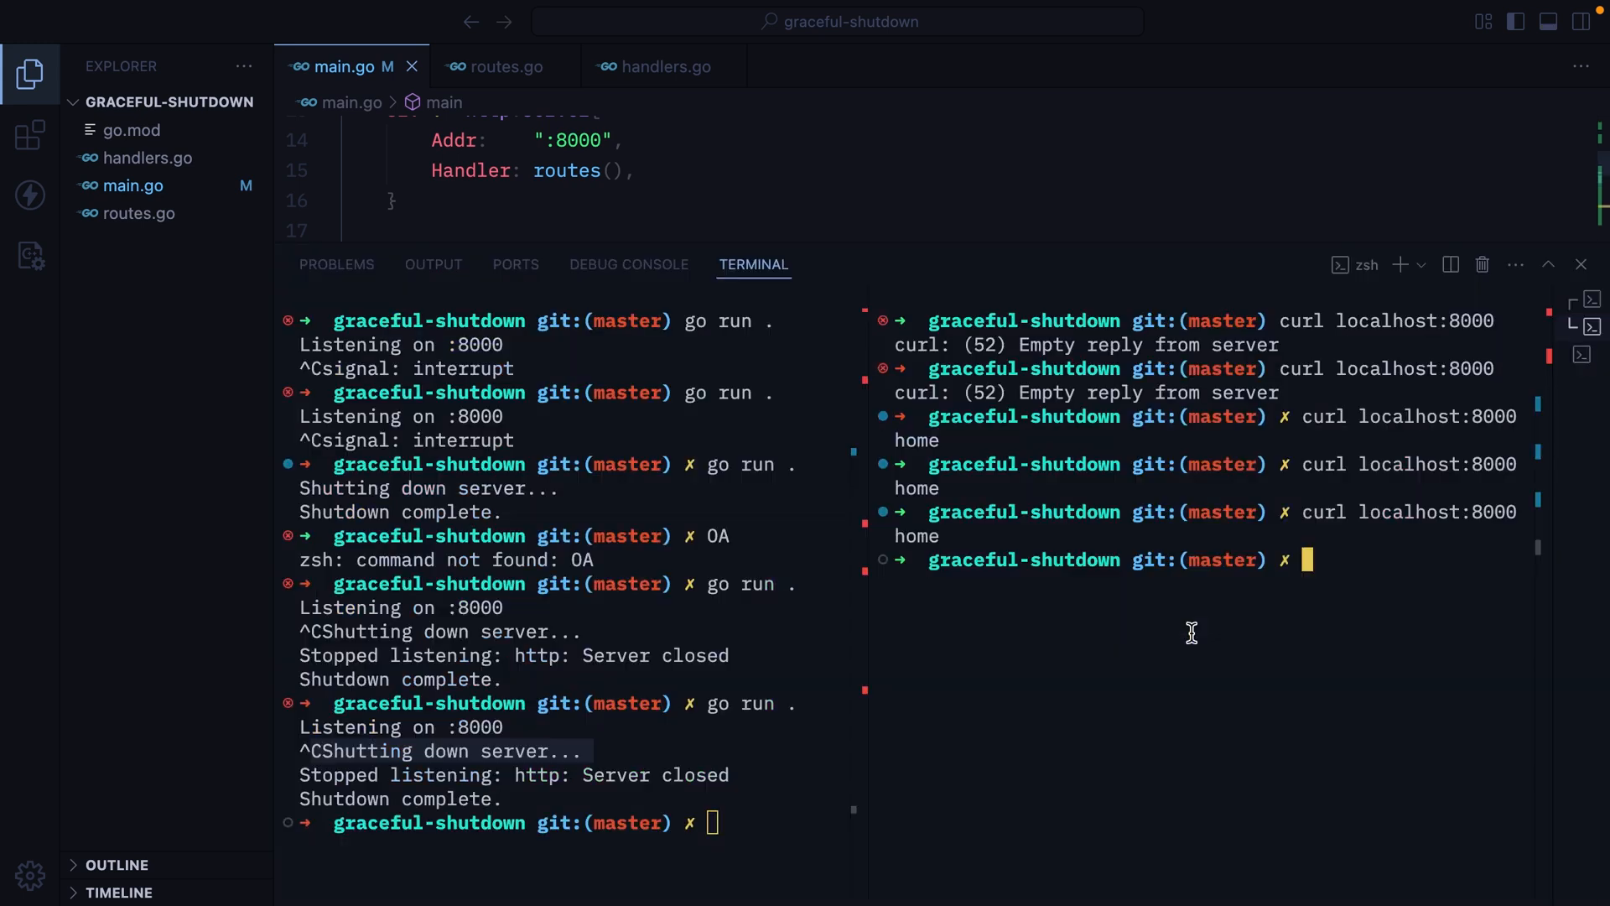
type("go run .")
type("curl localhost:8000")
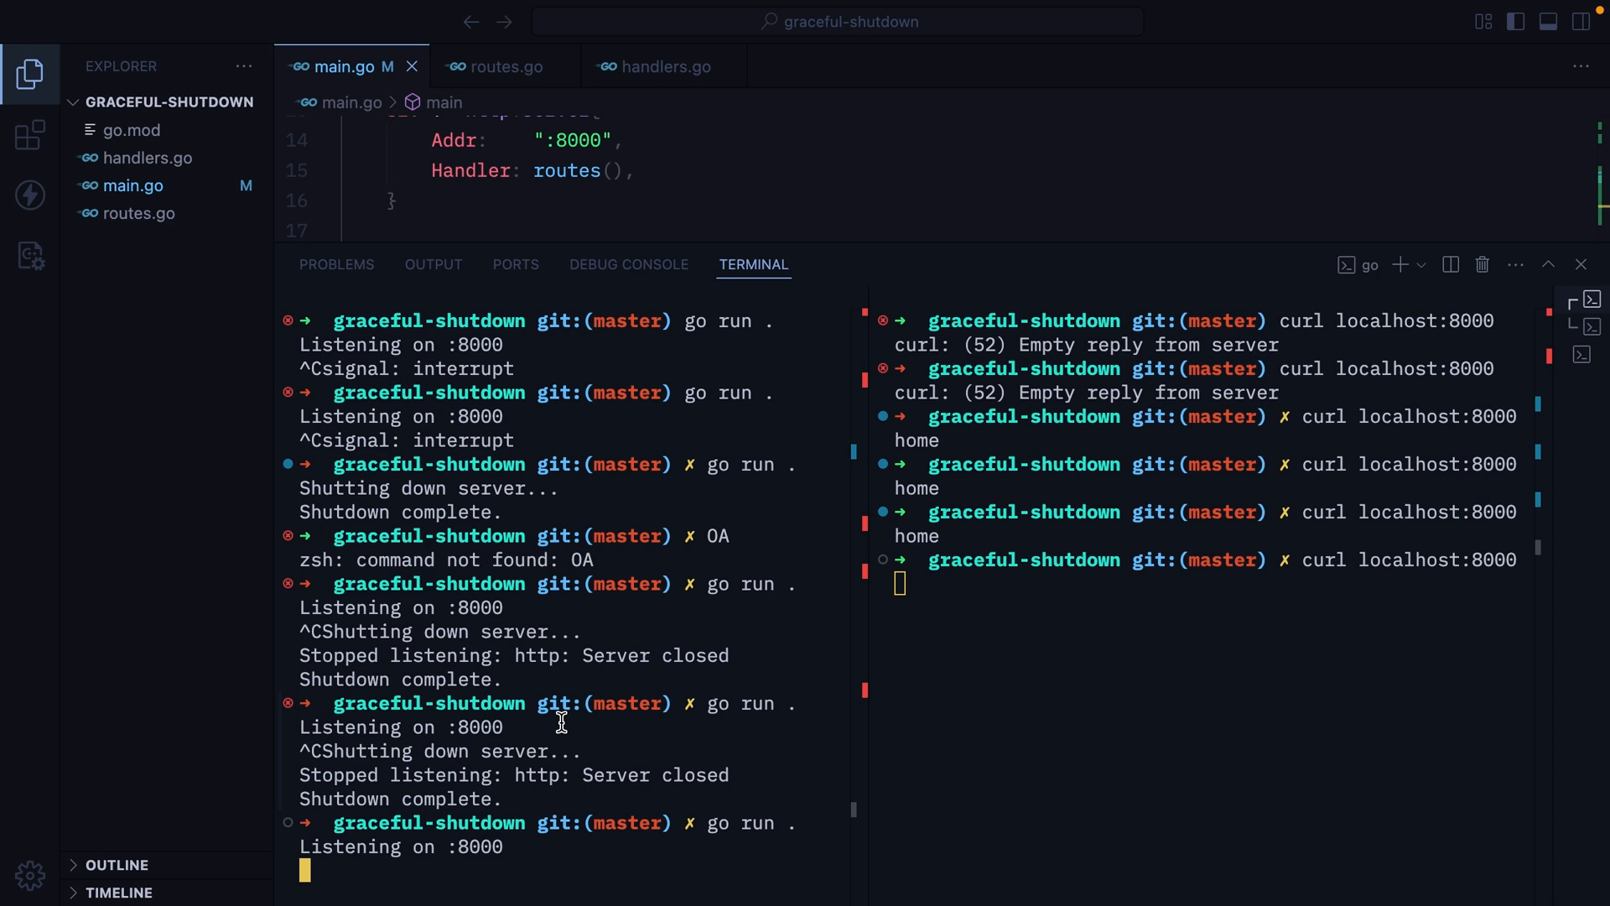
scroll("down", 3)
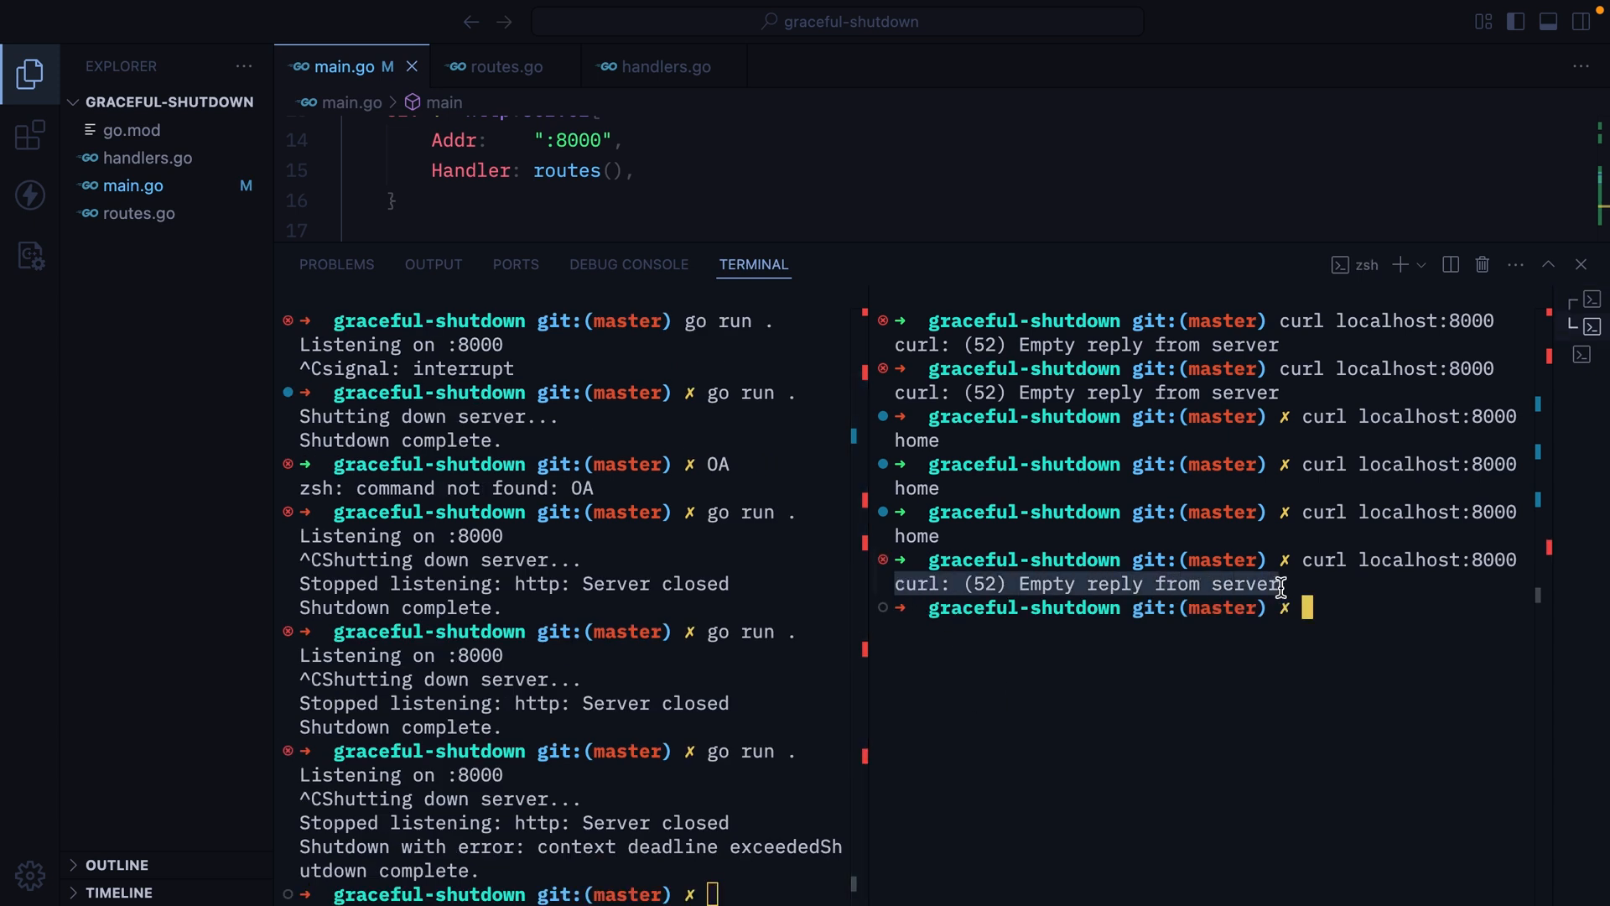
mouse_move(399, 839)
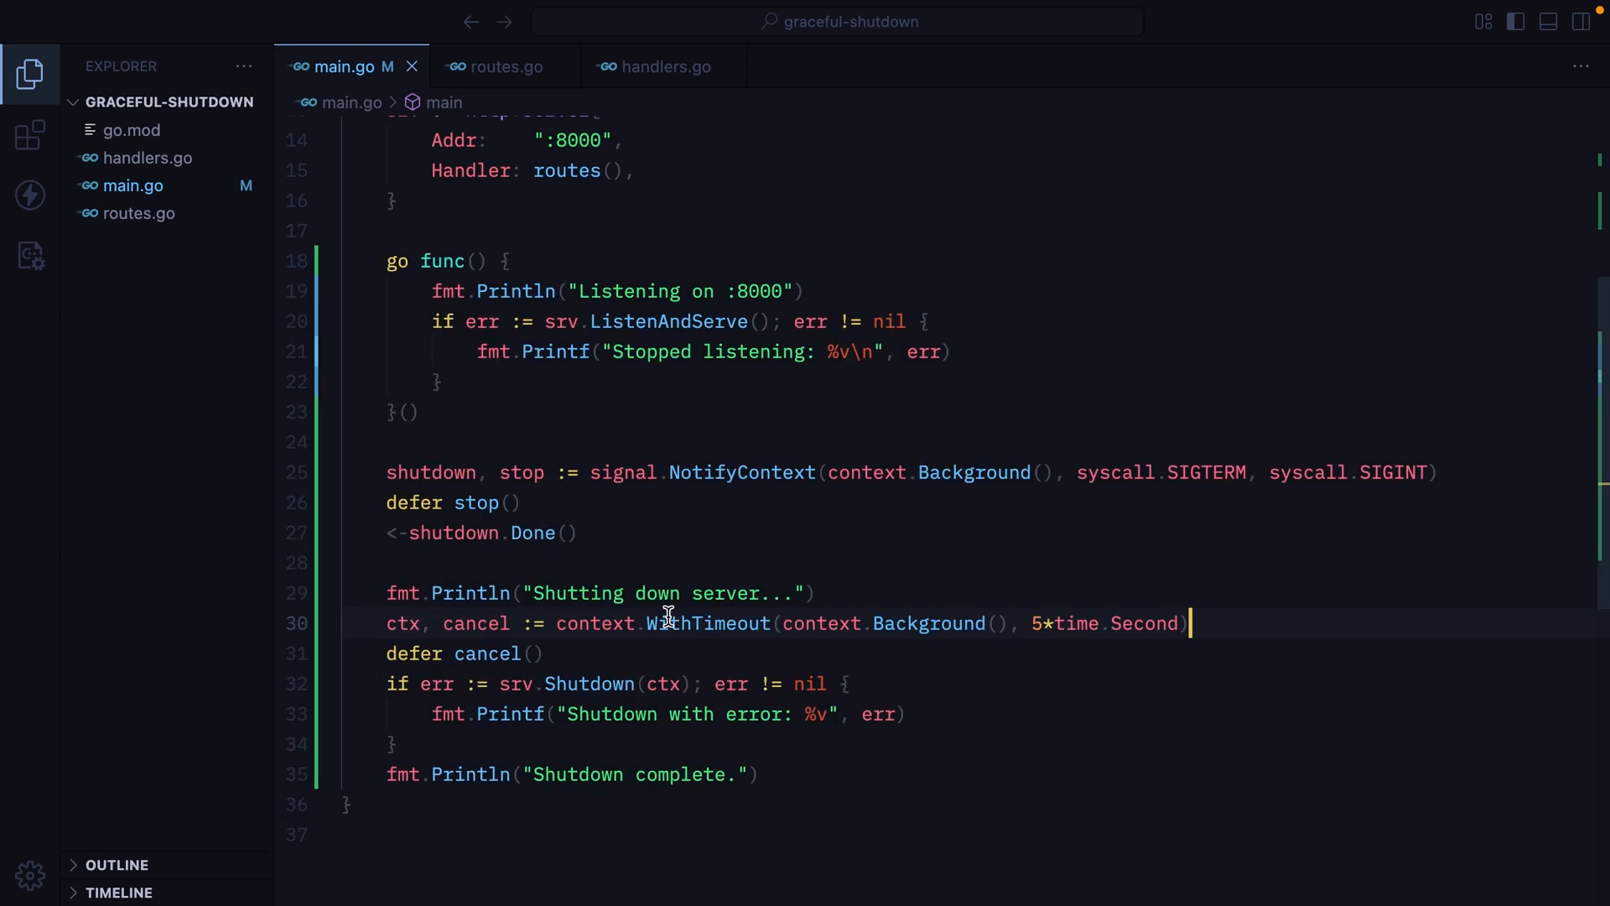
- Change the WithTimeout duration from 5*time.Second to 20*time.Second in main.go, then switch to handlers.go
left_click_drag(648, 622, 1179, 622)
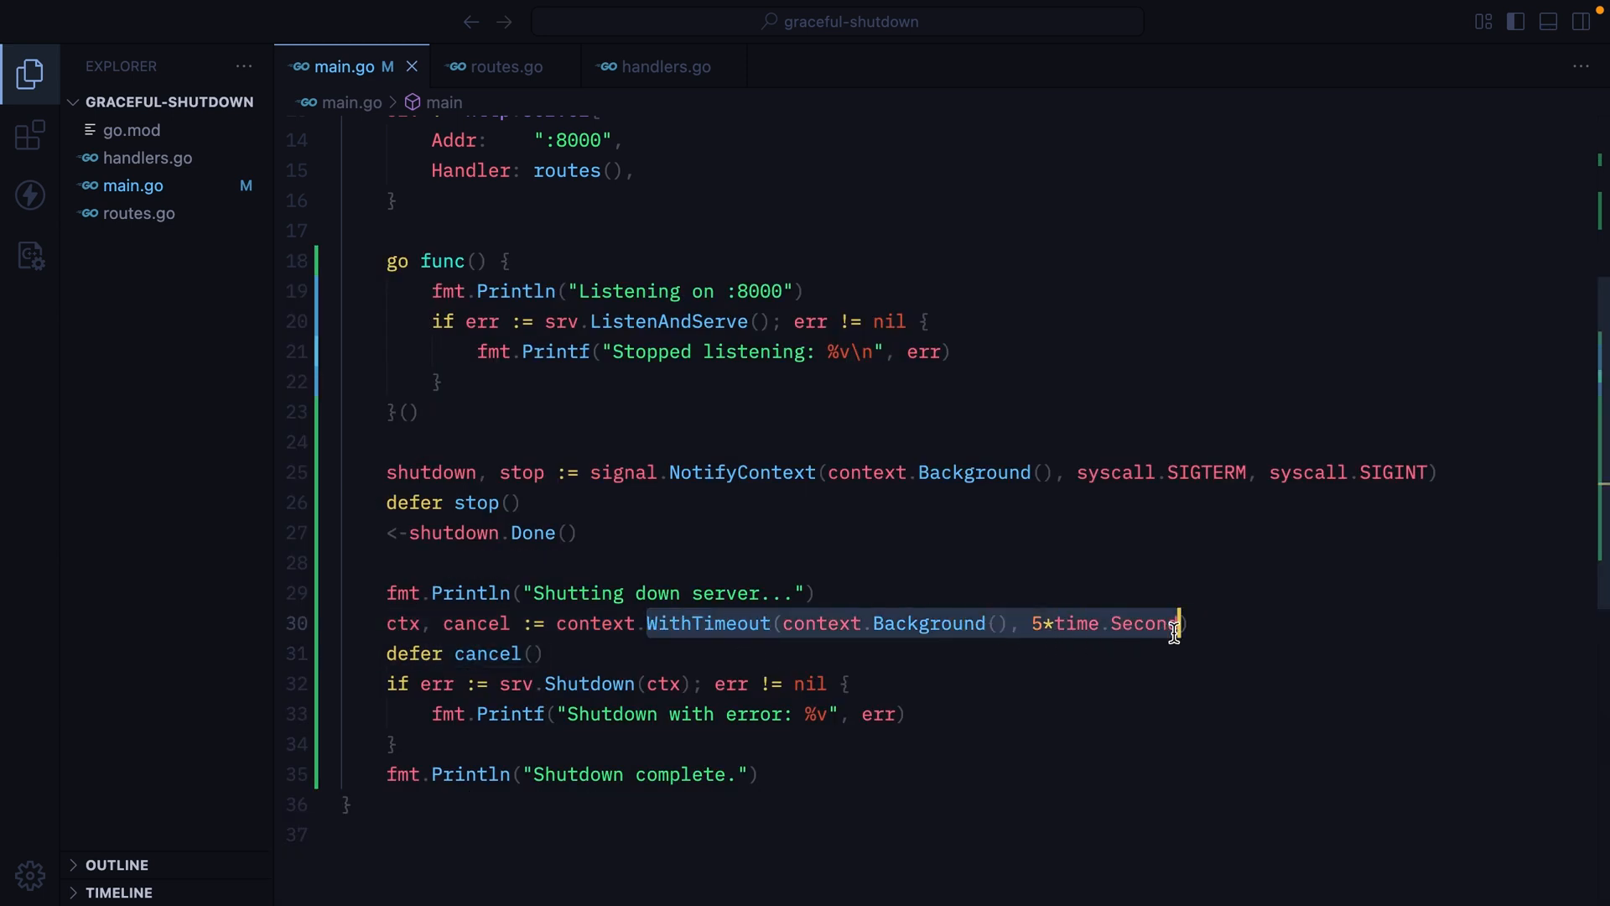
mouse_move(1065, 644)
type("2")
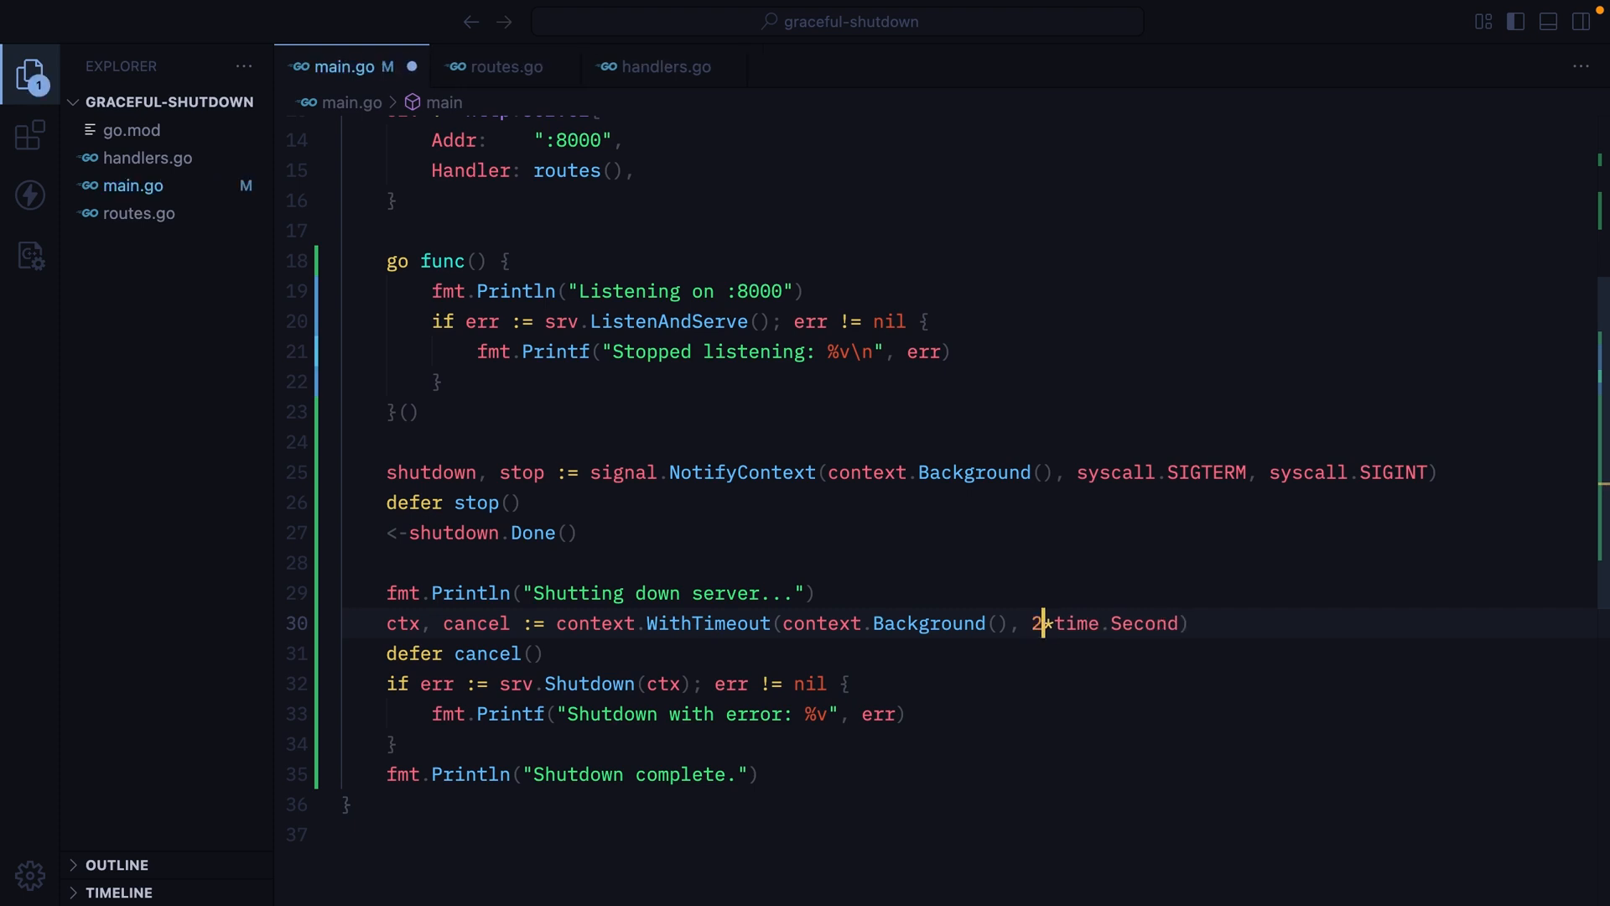
type("0")
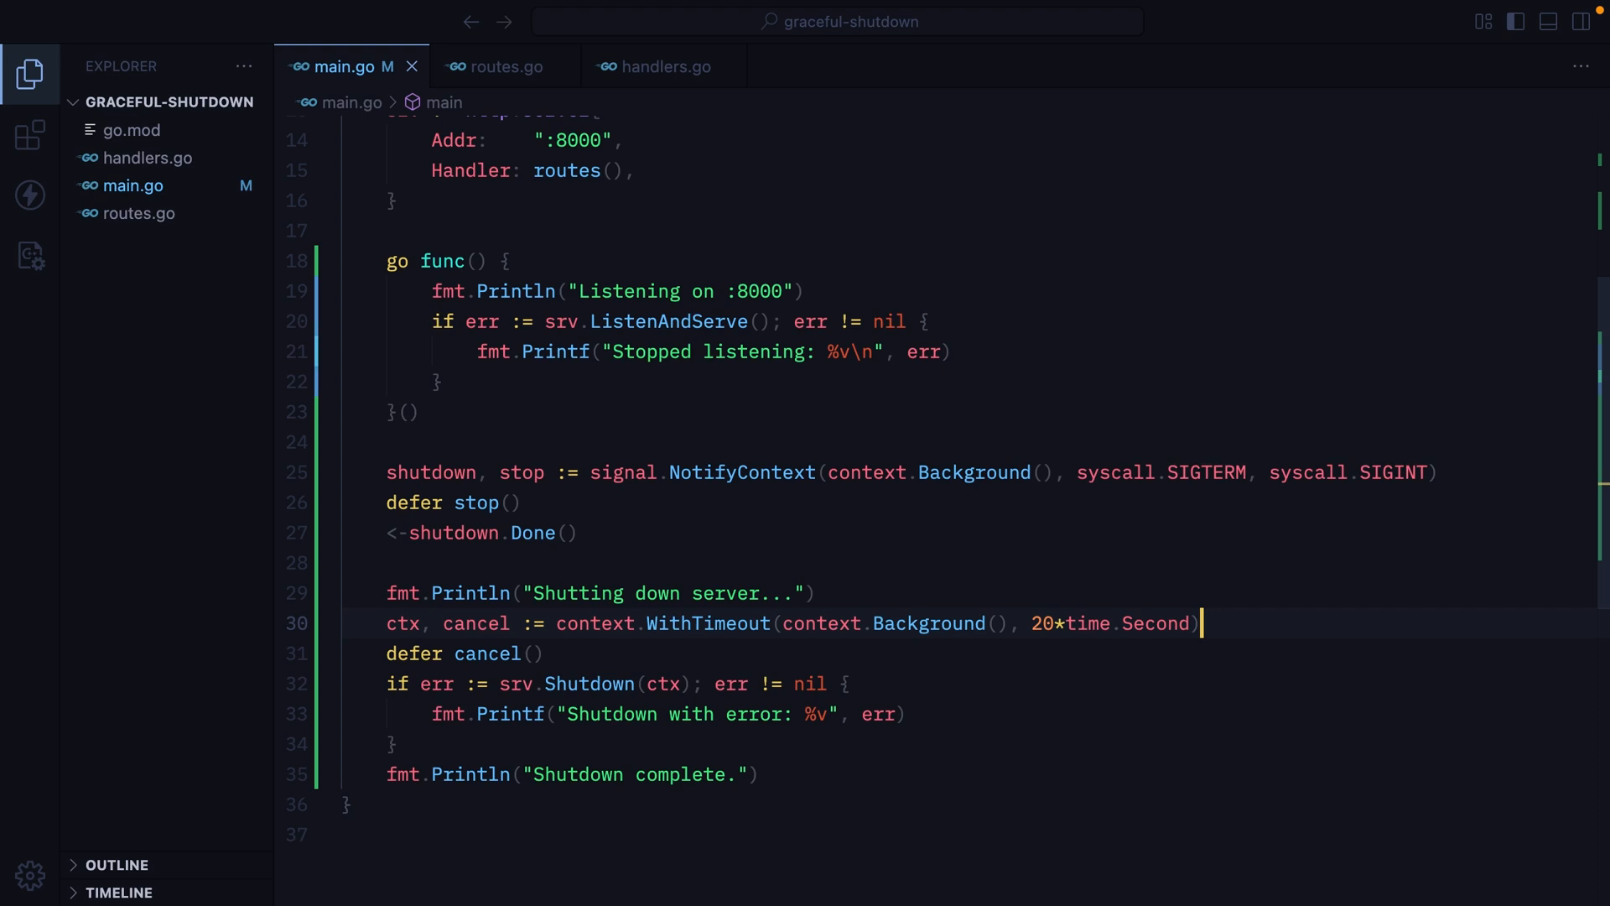
left_click(665, 67)
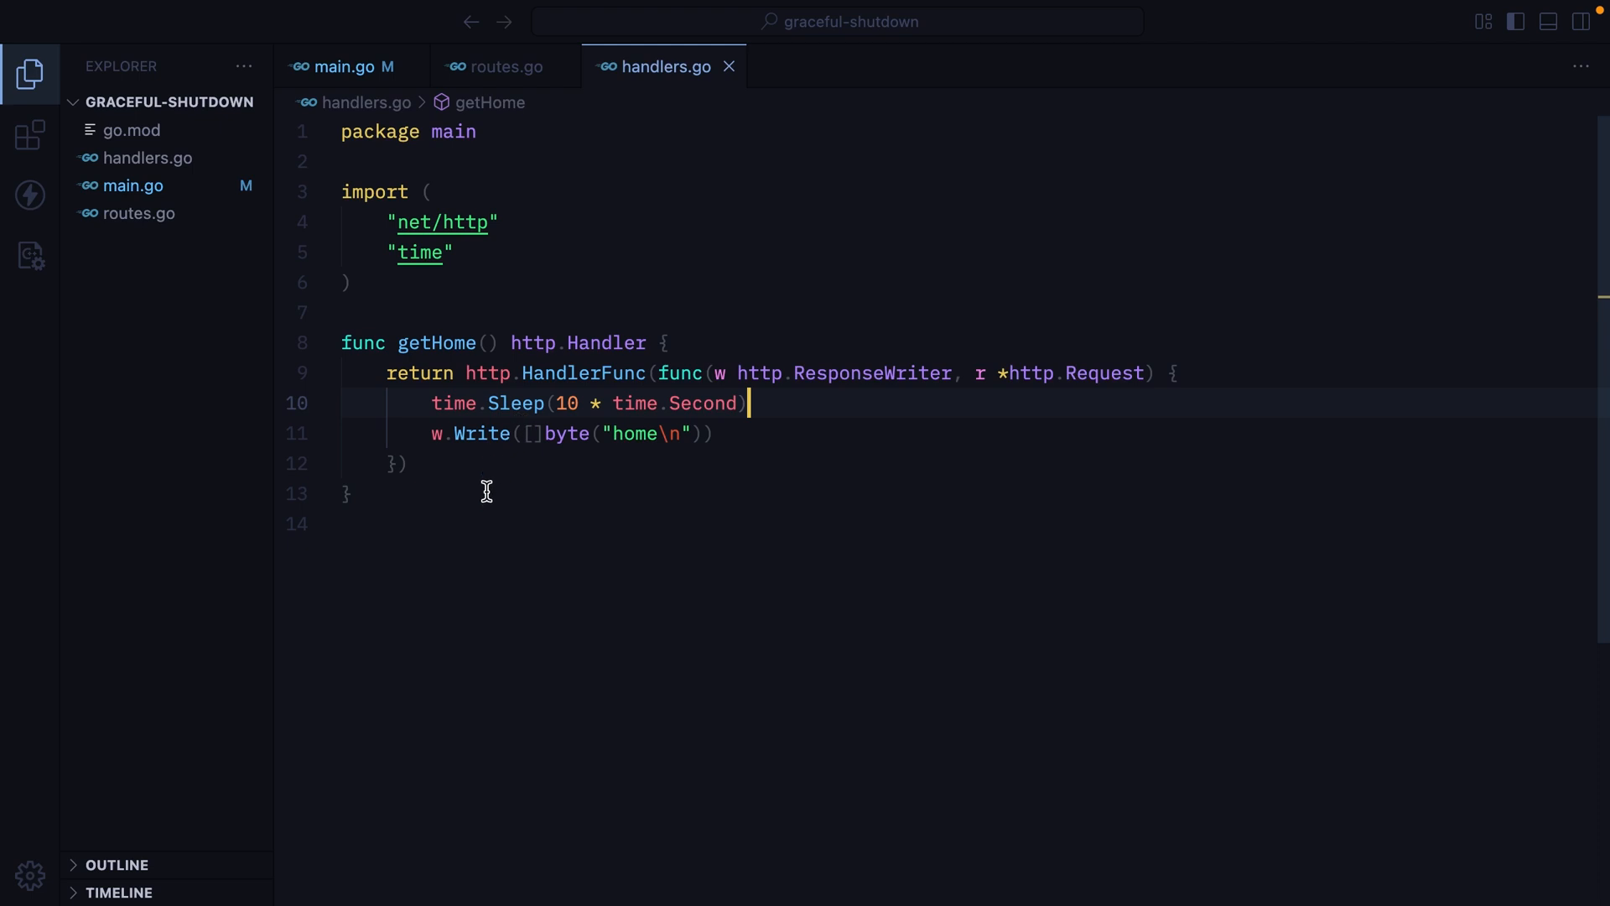
- Write backgroundWork printing "Background work started." and sleeping 10*time.Second
type("func")
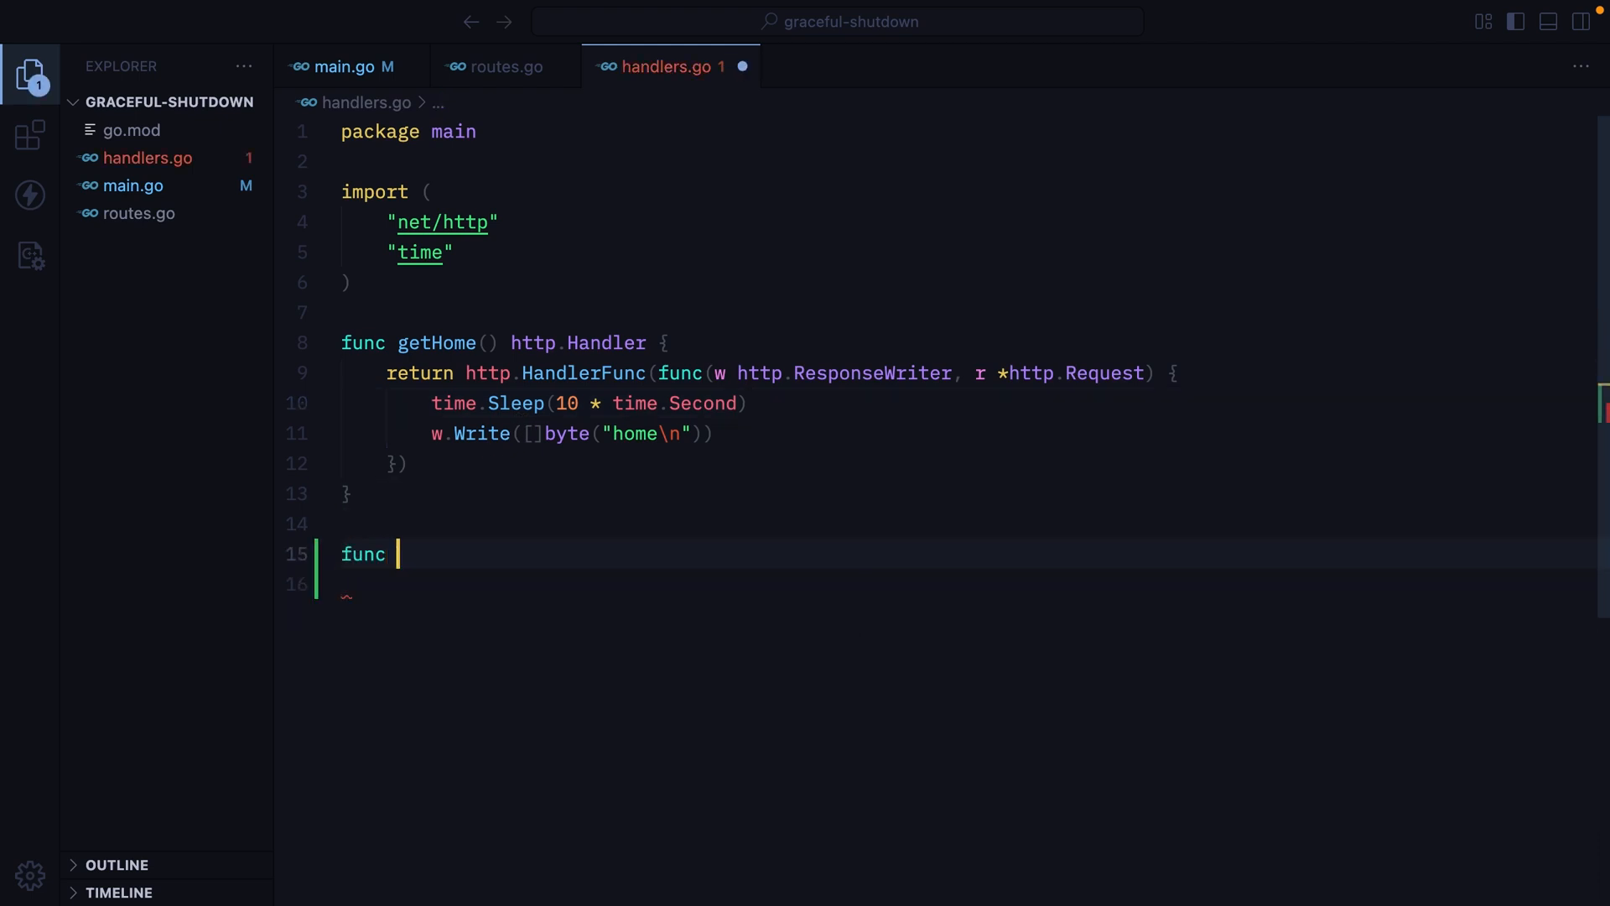
type("backgroundWork() {")
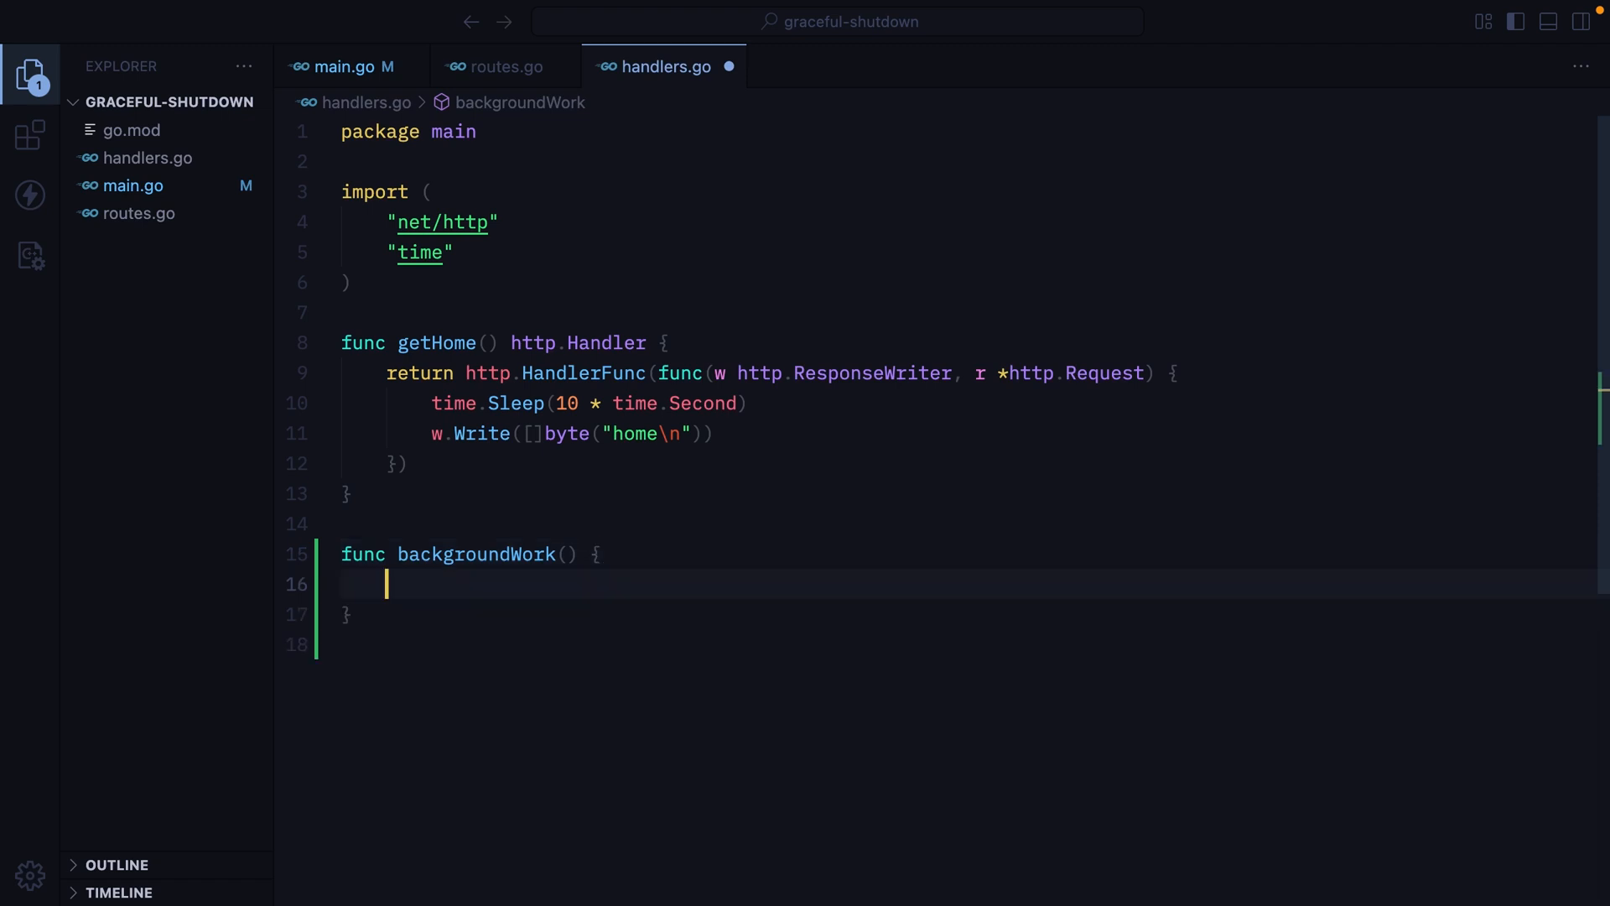
type("fmt.Println(\"Background w")
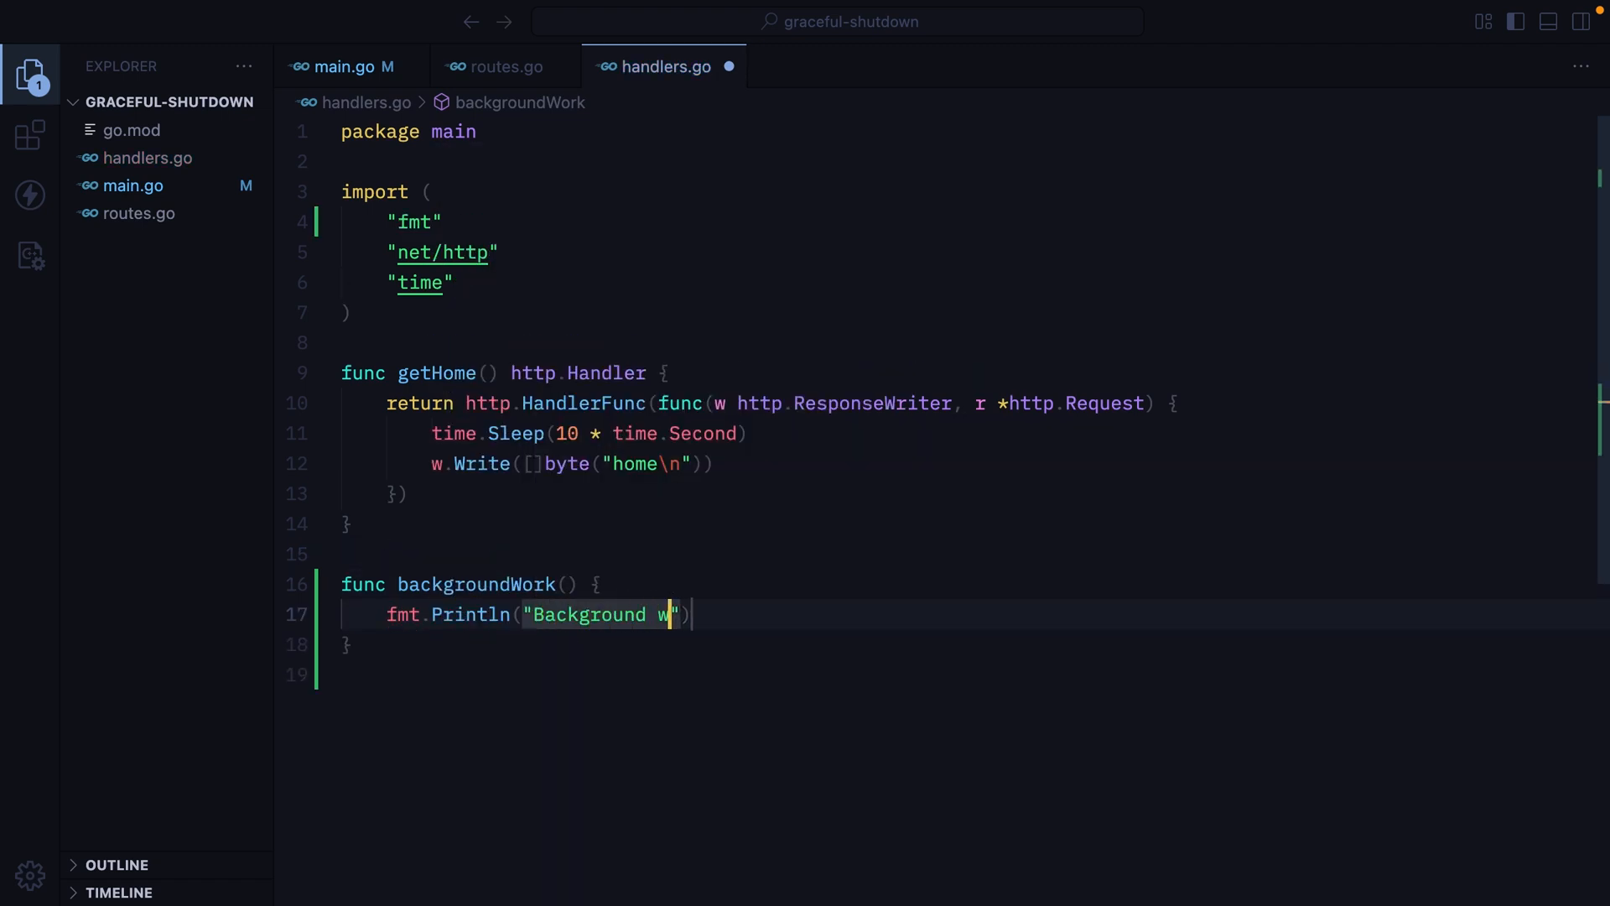
type("ork started.")
type("time.Si")
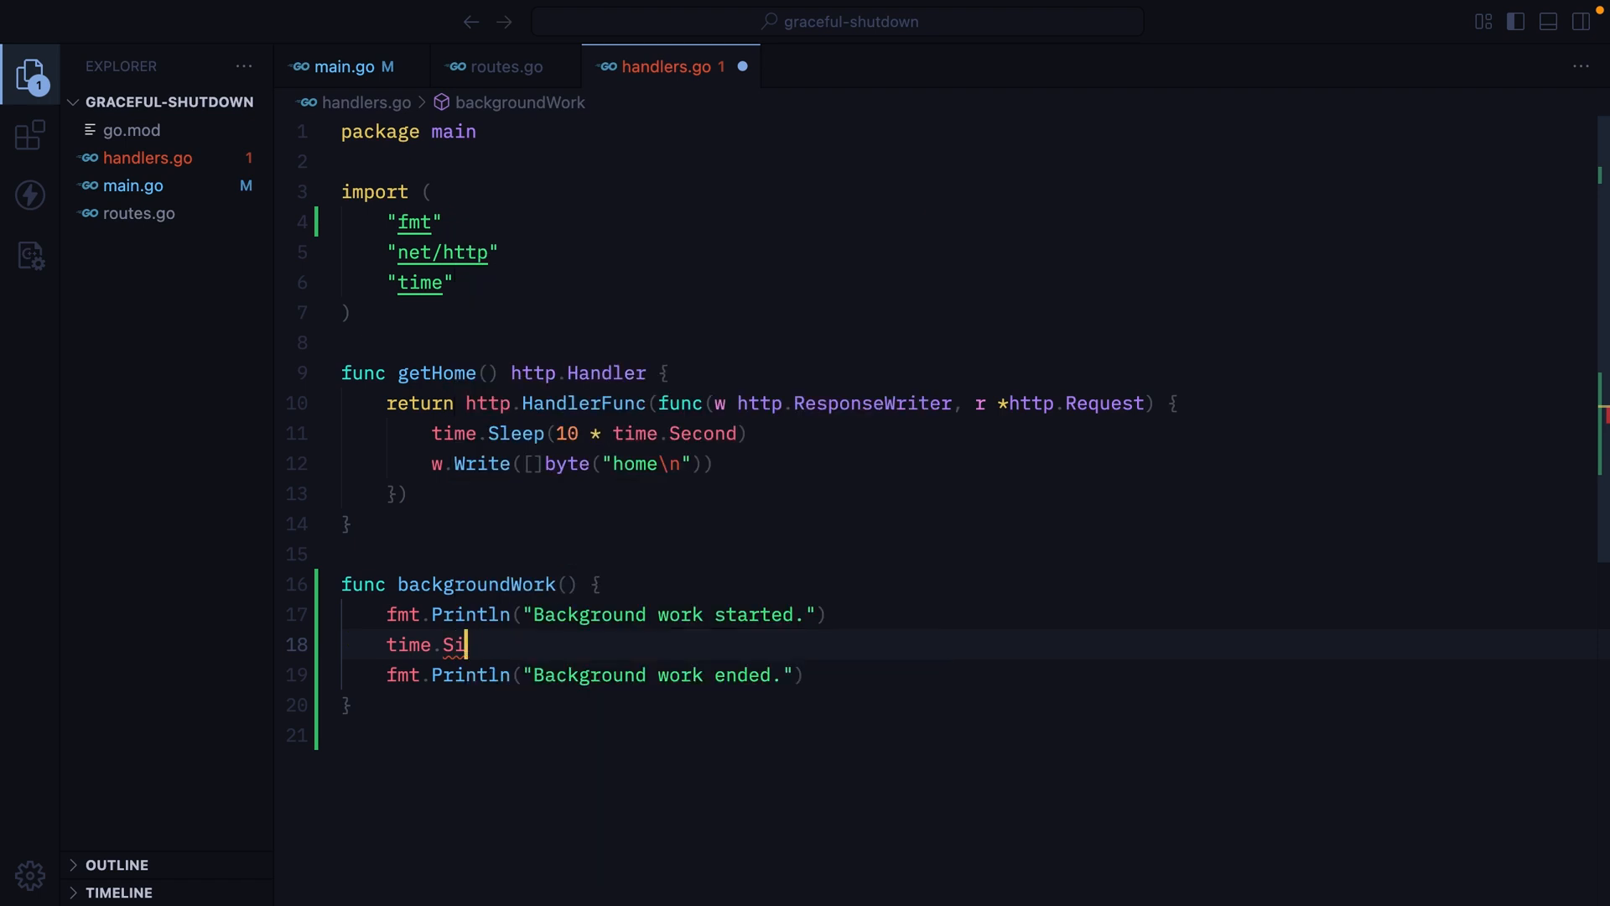
type("leep((")
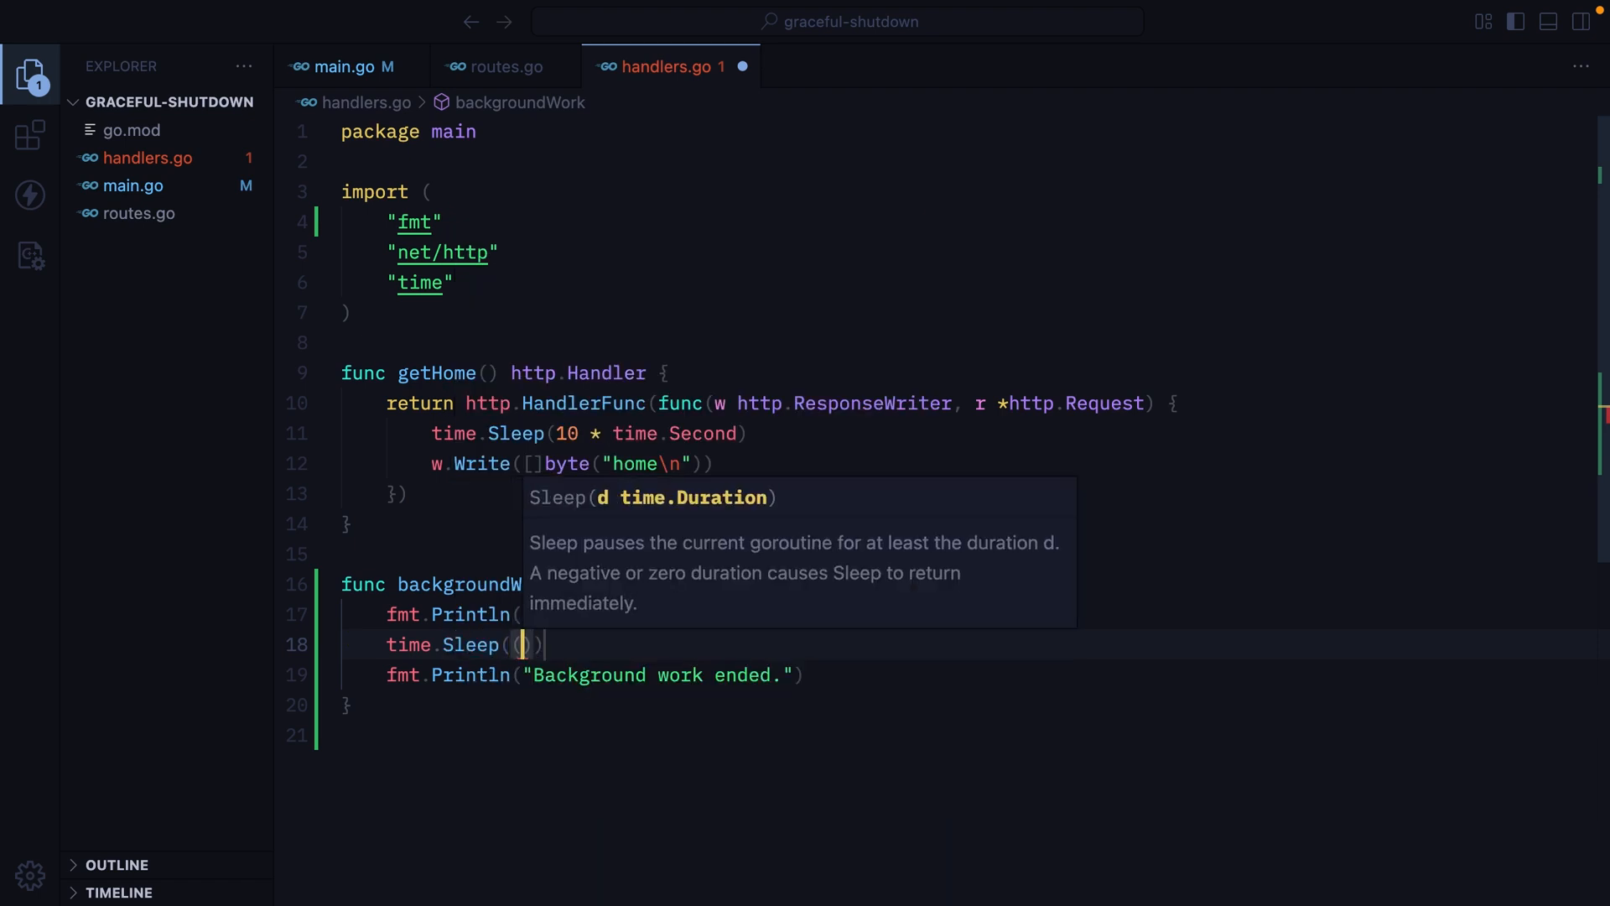
type("10*time")
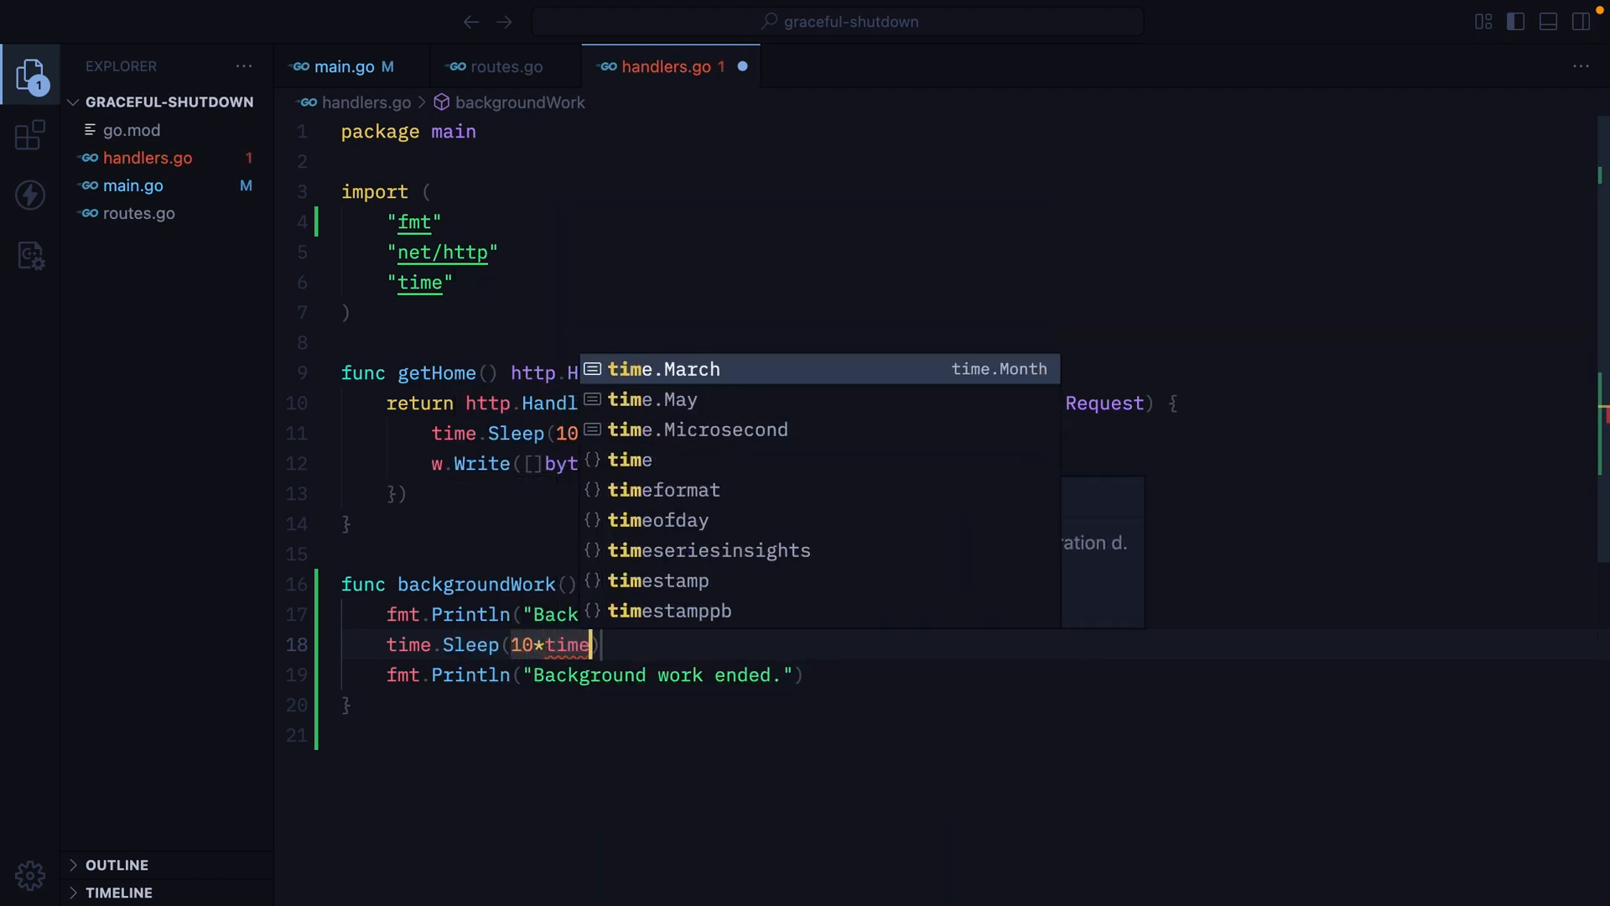
type("Second")
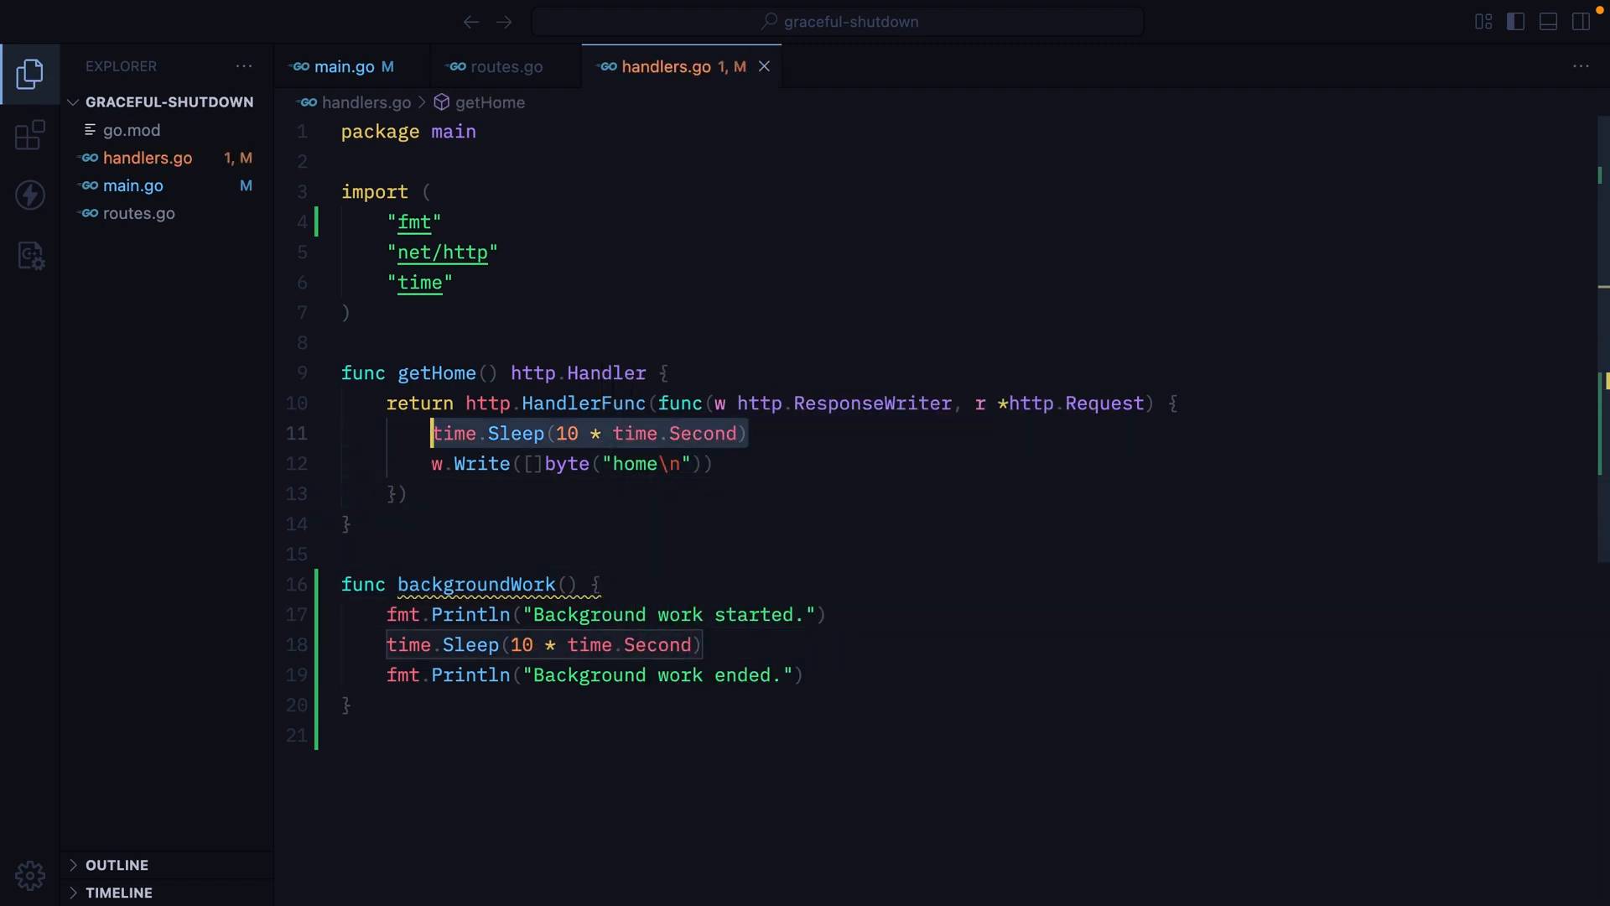
- Replace getHome's sleep with go backgroundWork()
type("go backgroundWork()")
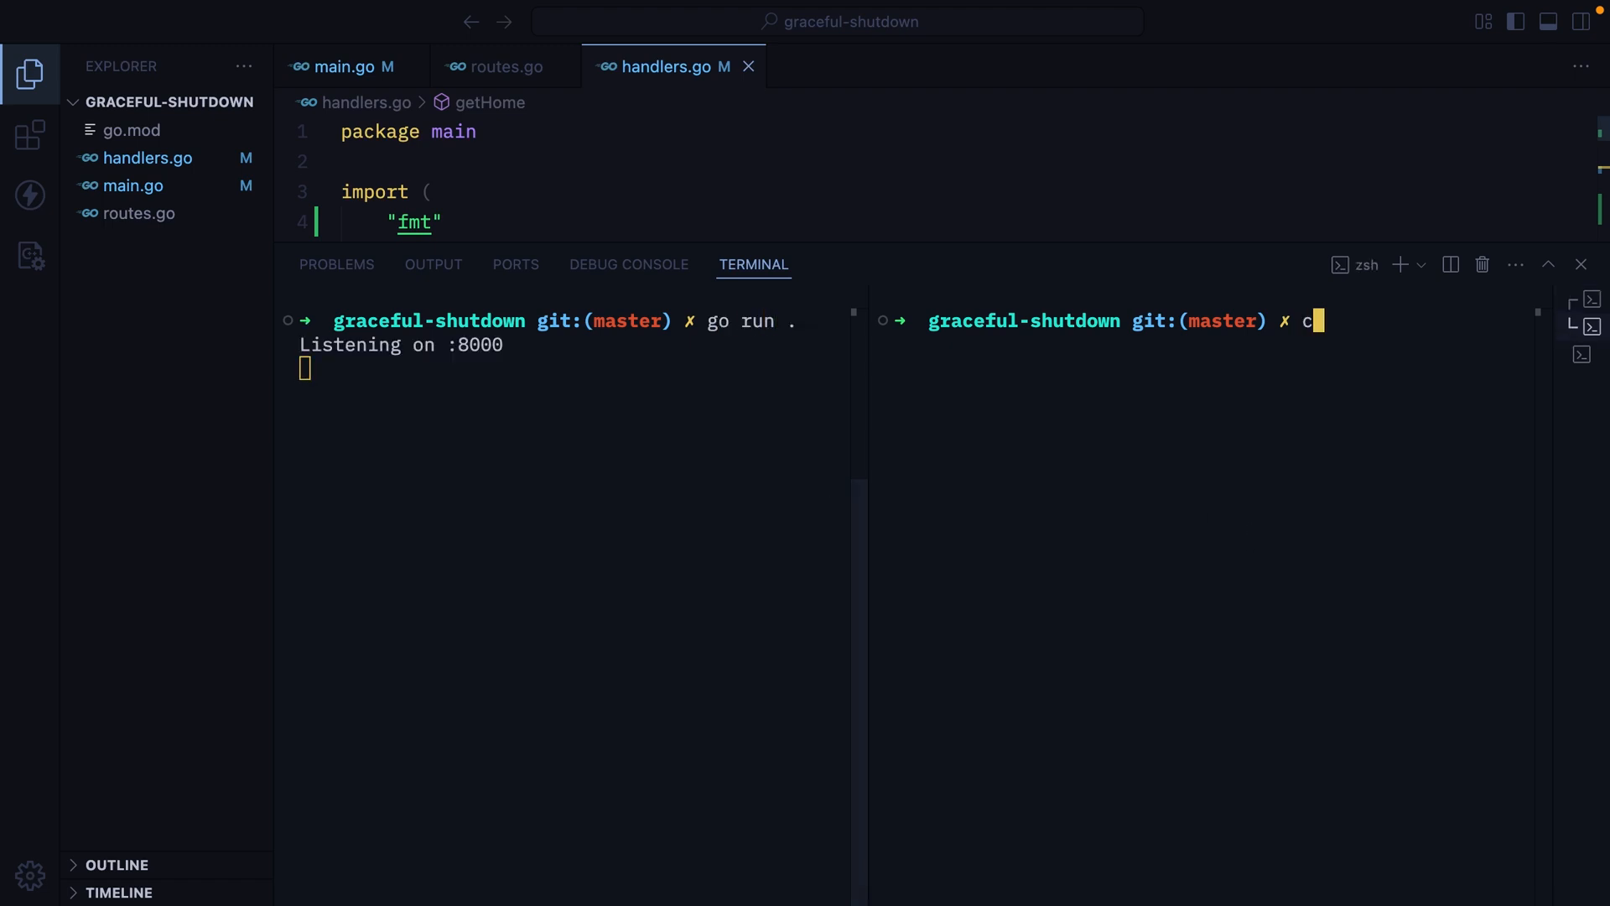
- curl localhost:8000, then Ctrl+C the server while background work still runs
type("url localhost:8000")
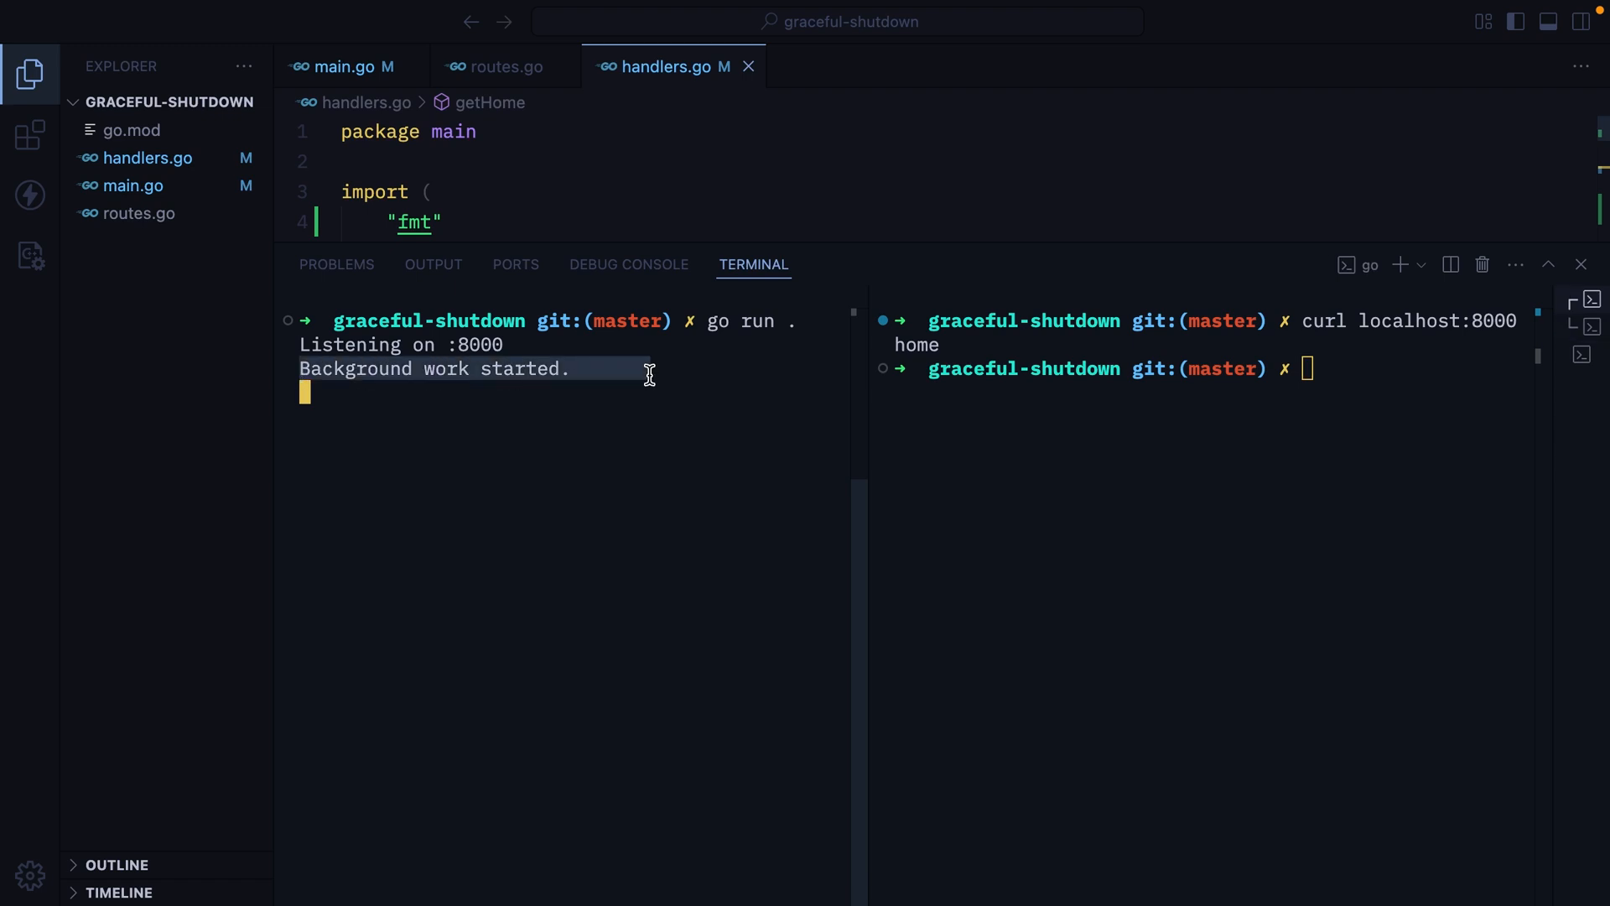
key("ctrl+c")
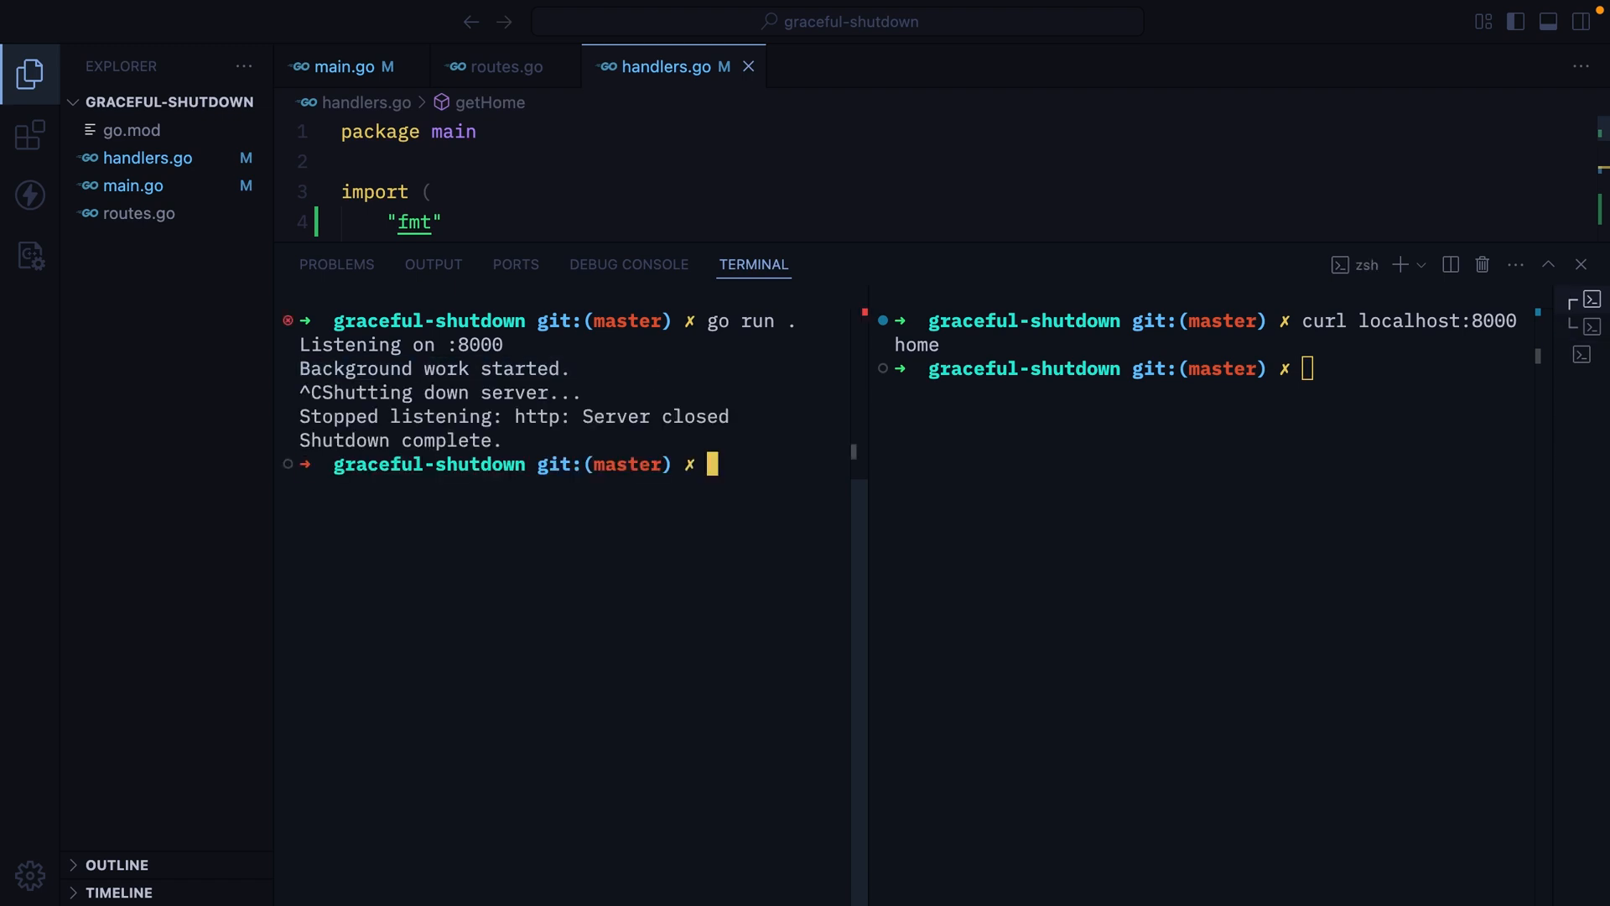
mouse_move(646, 374)
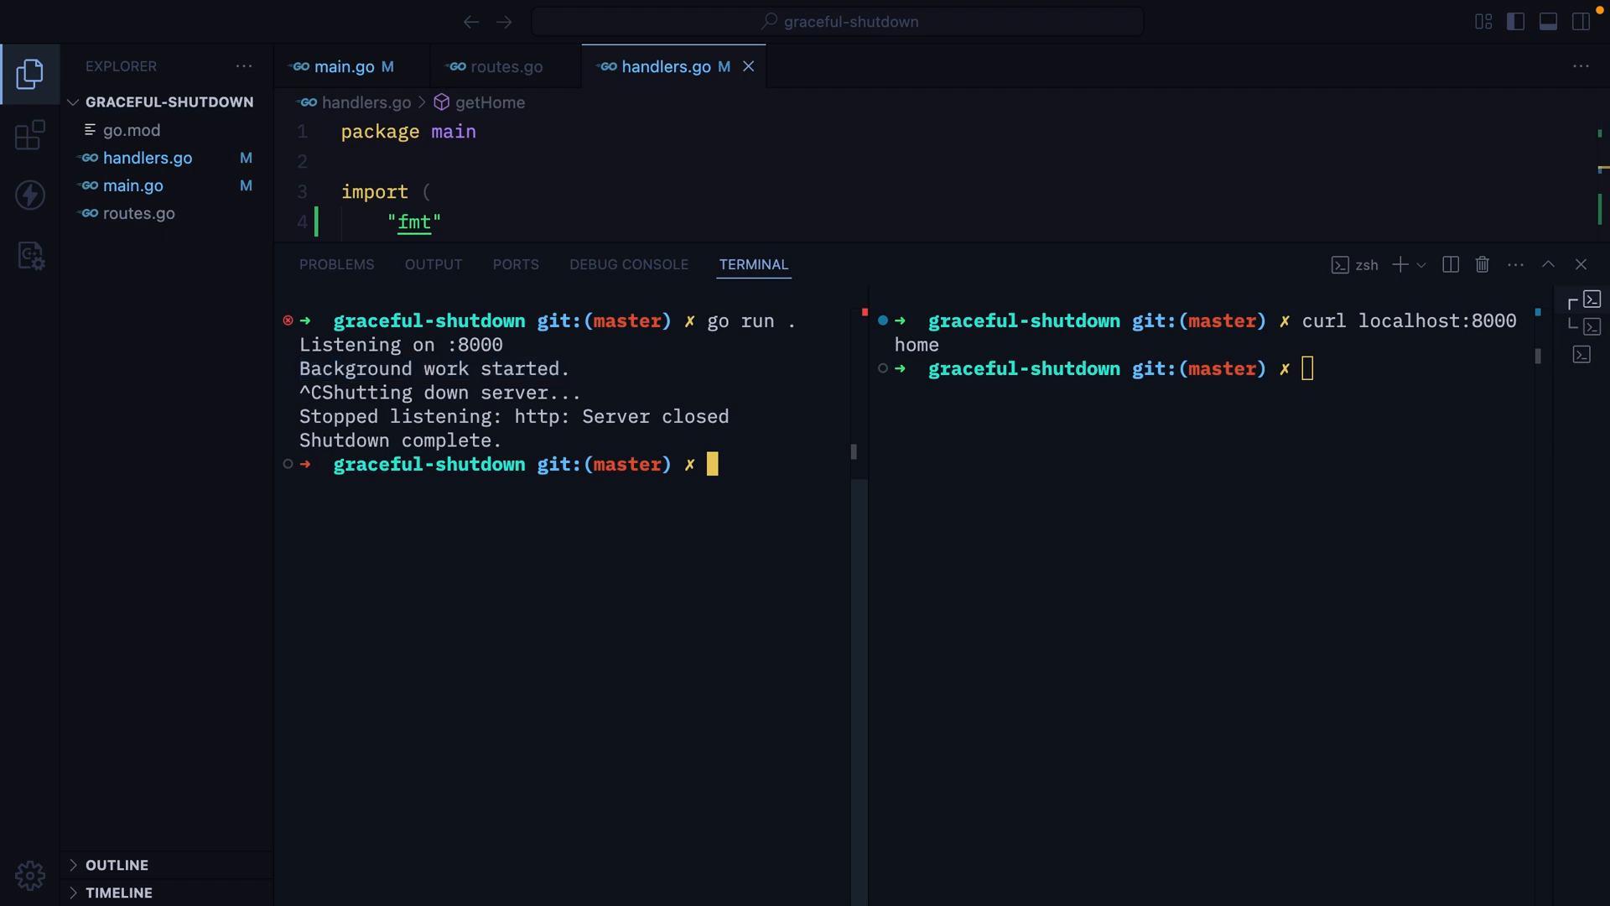
- Declare var wg sync.WaitGroup above main in main.go, importing sync
left_click(352, 67)
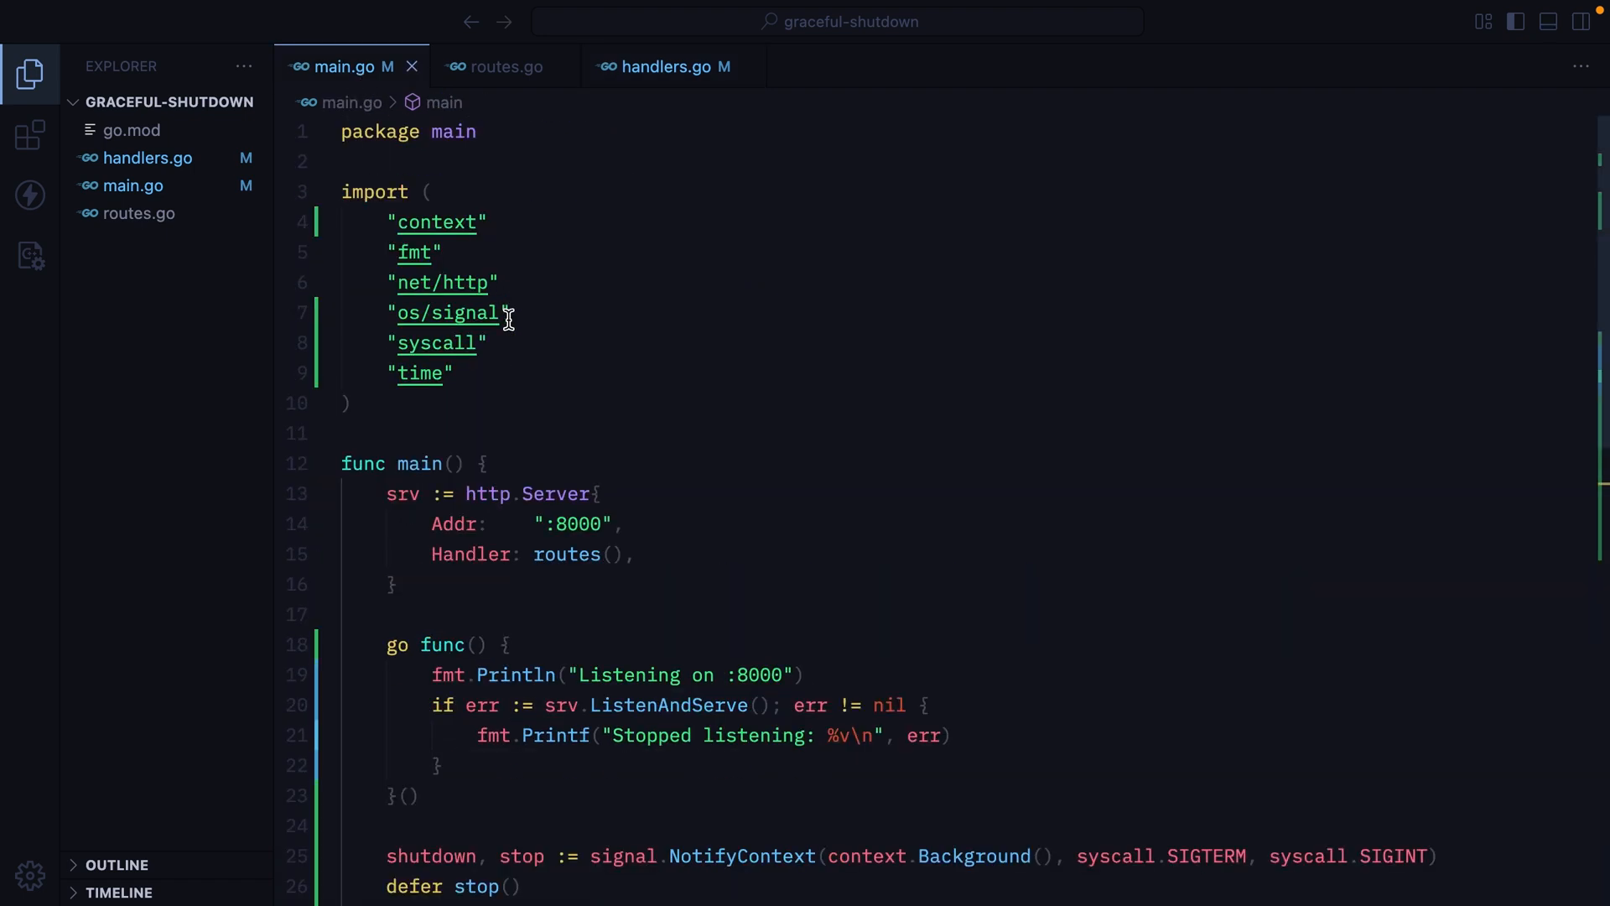
type("var")
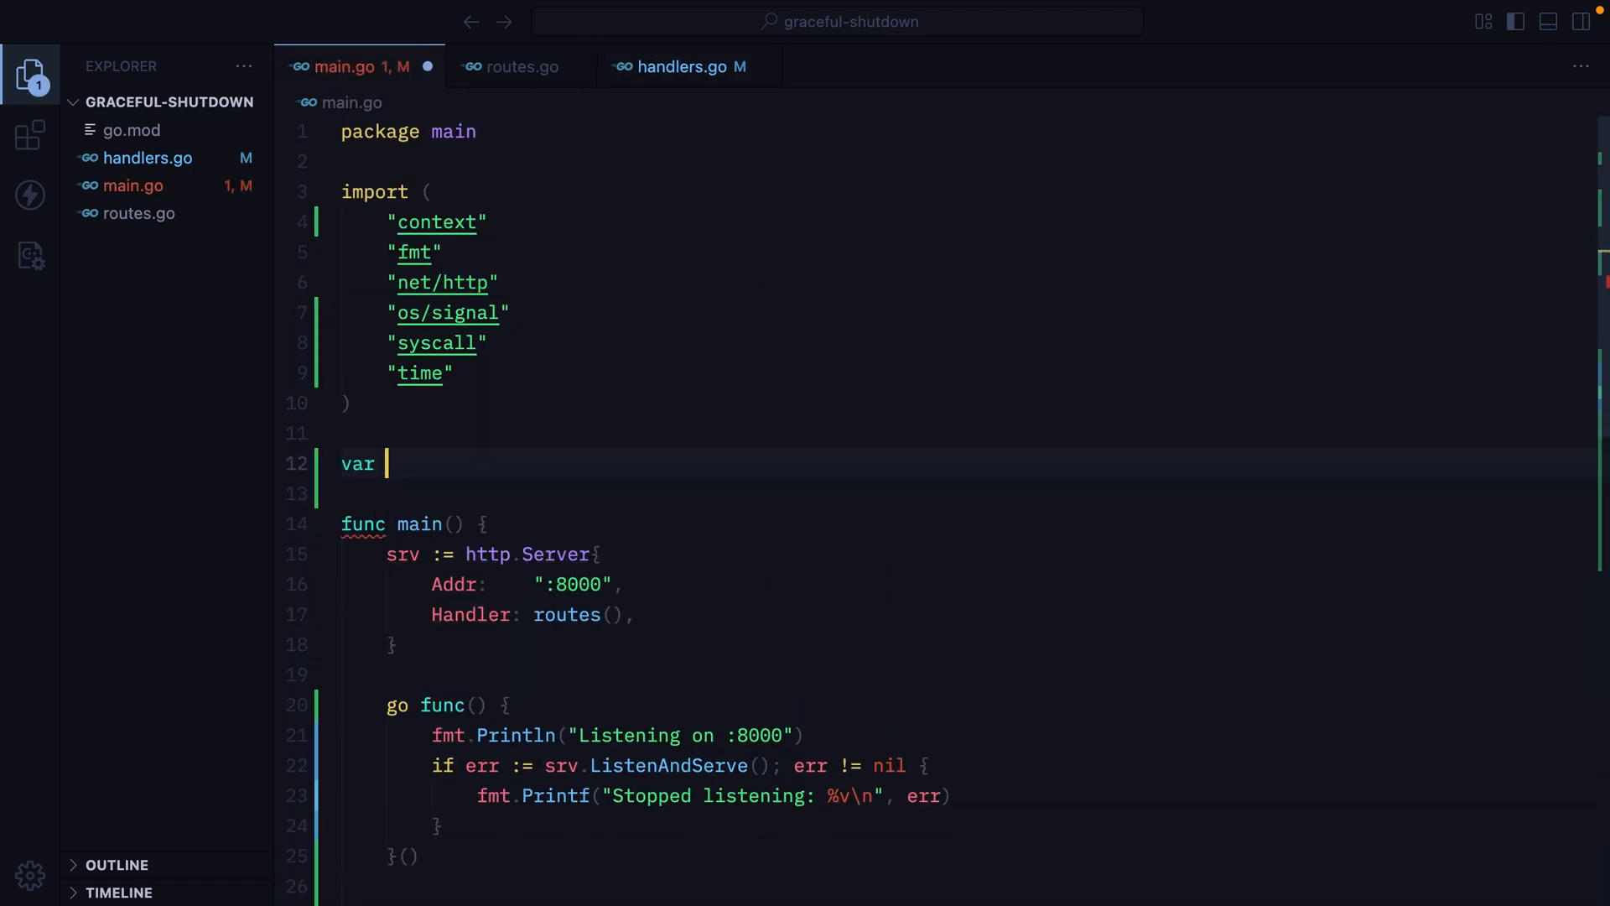
type("wg sync.WaitGroup")
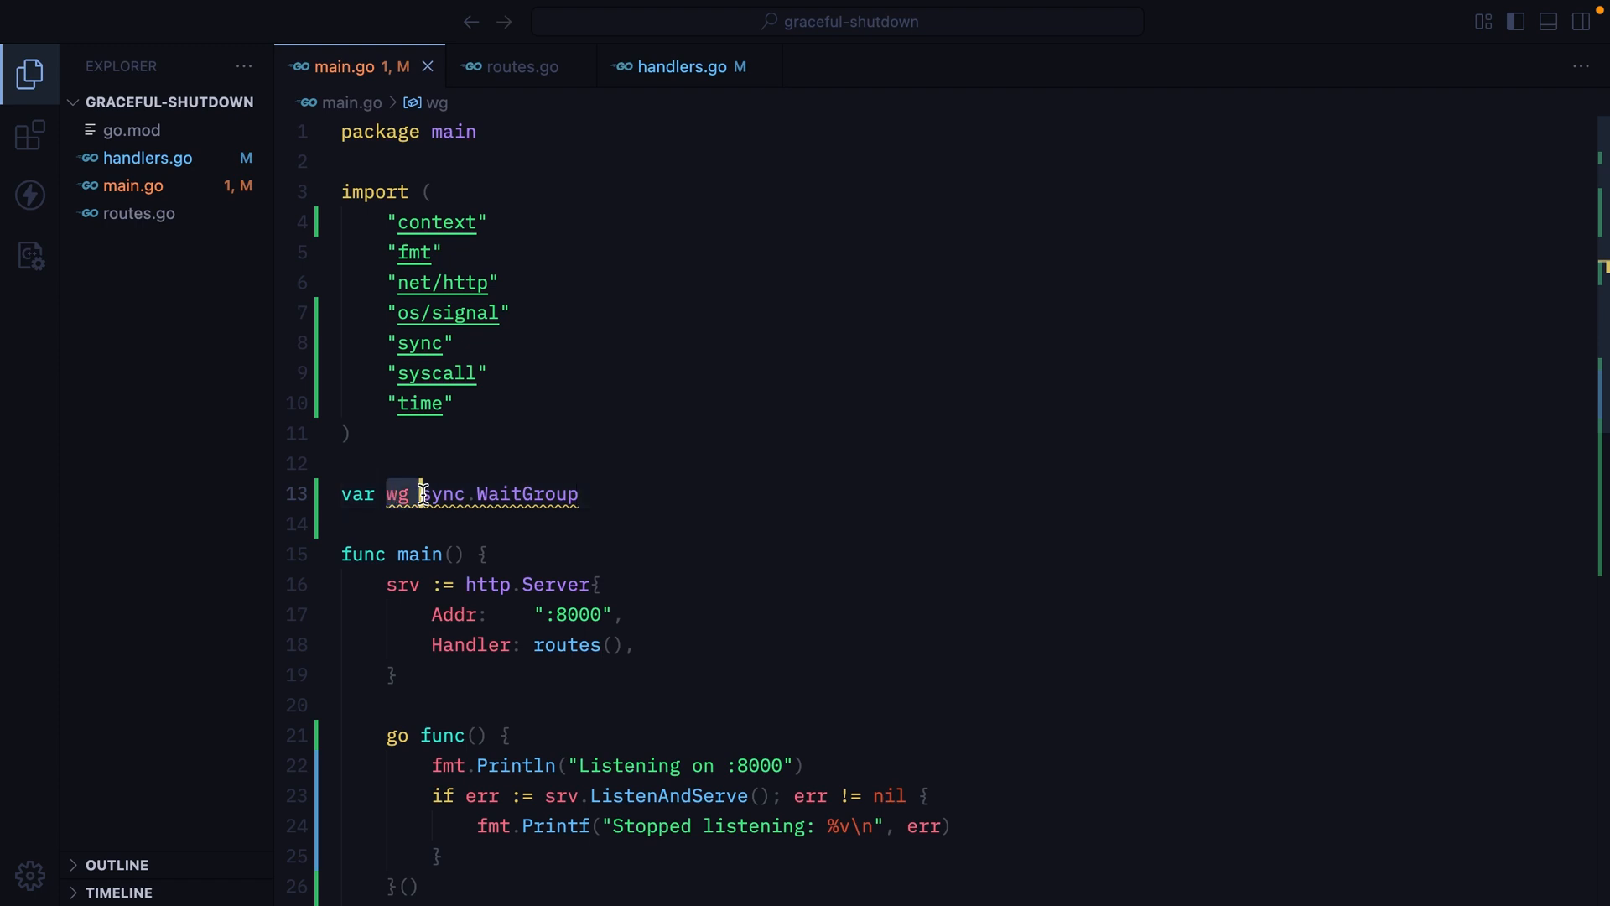
- Wrap backgroundWork in an anonymous go func(){ ... }() in getHome
left_click(679, 67)
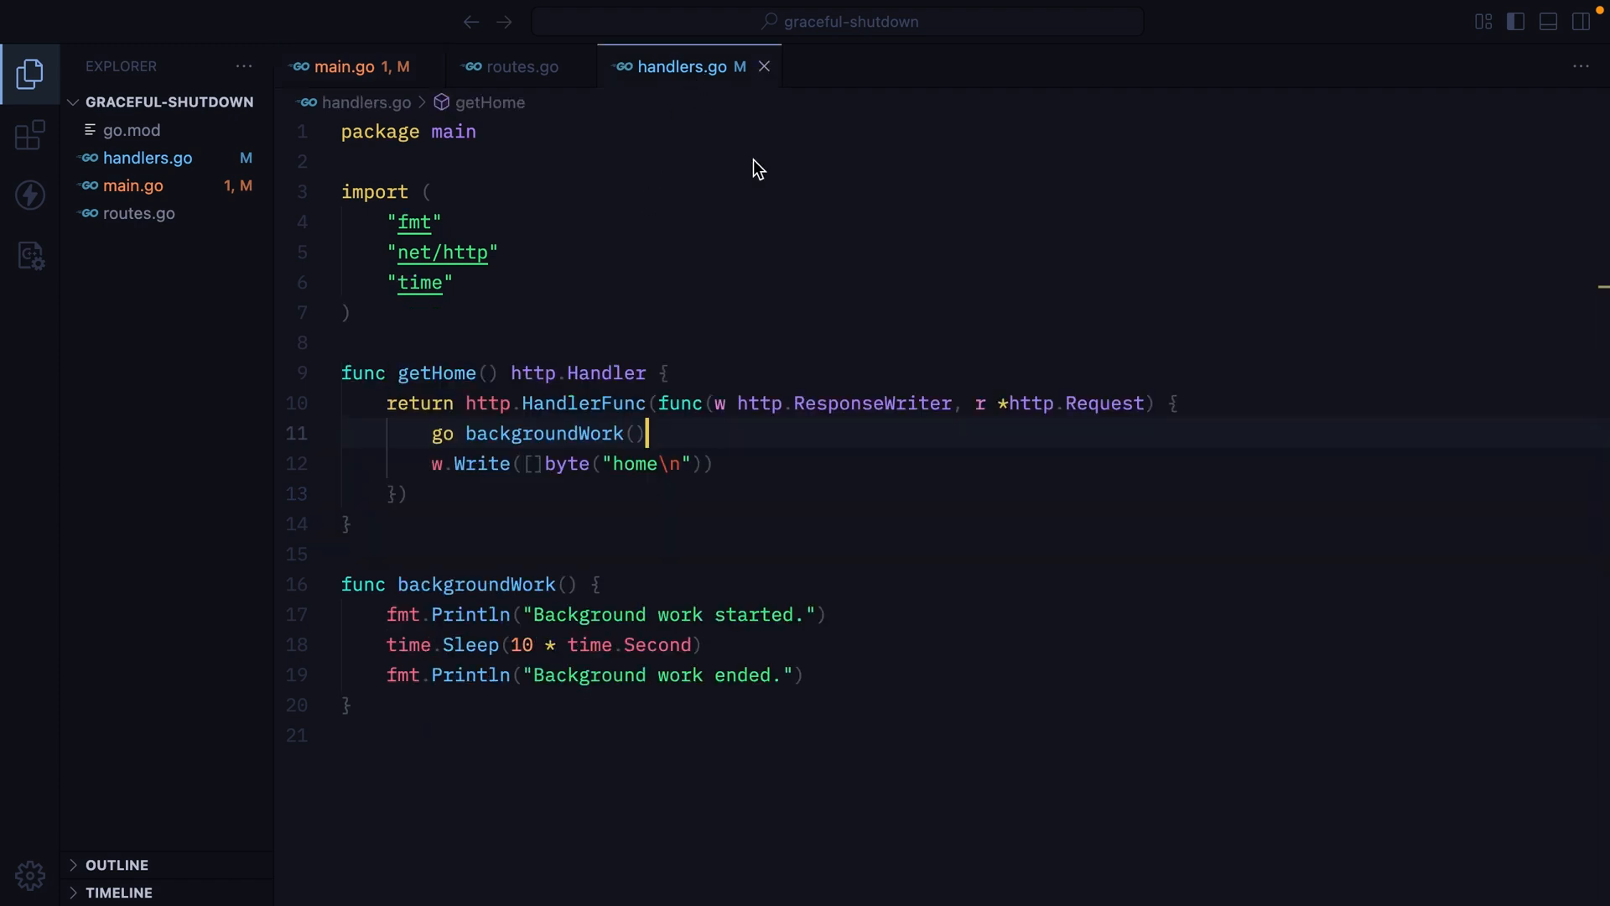
type("f")
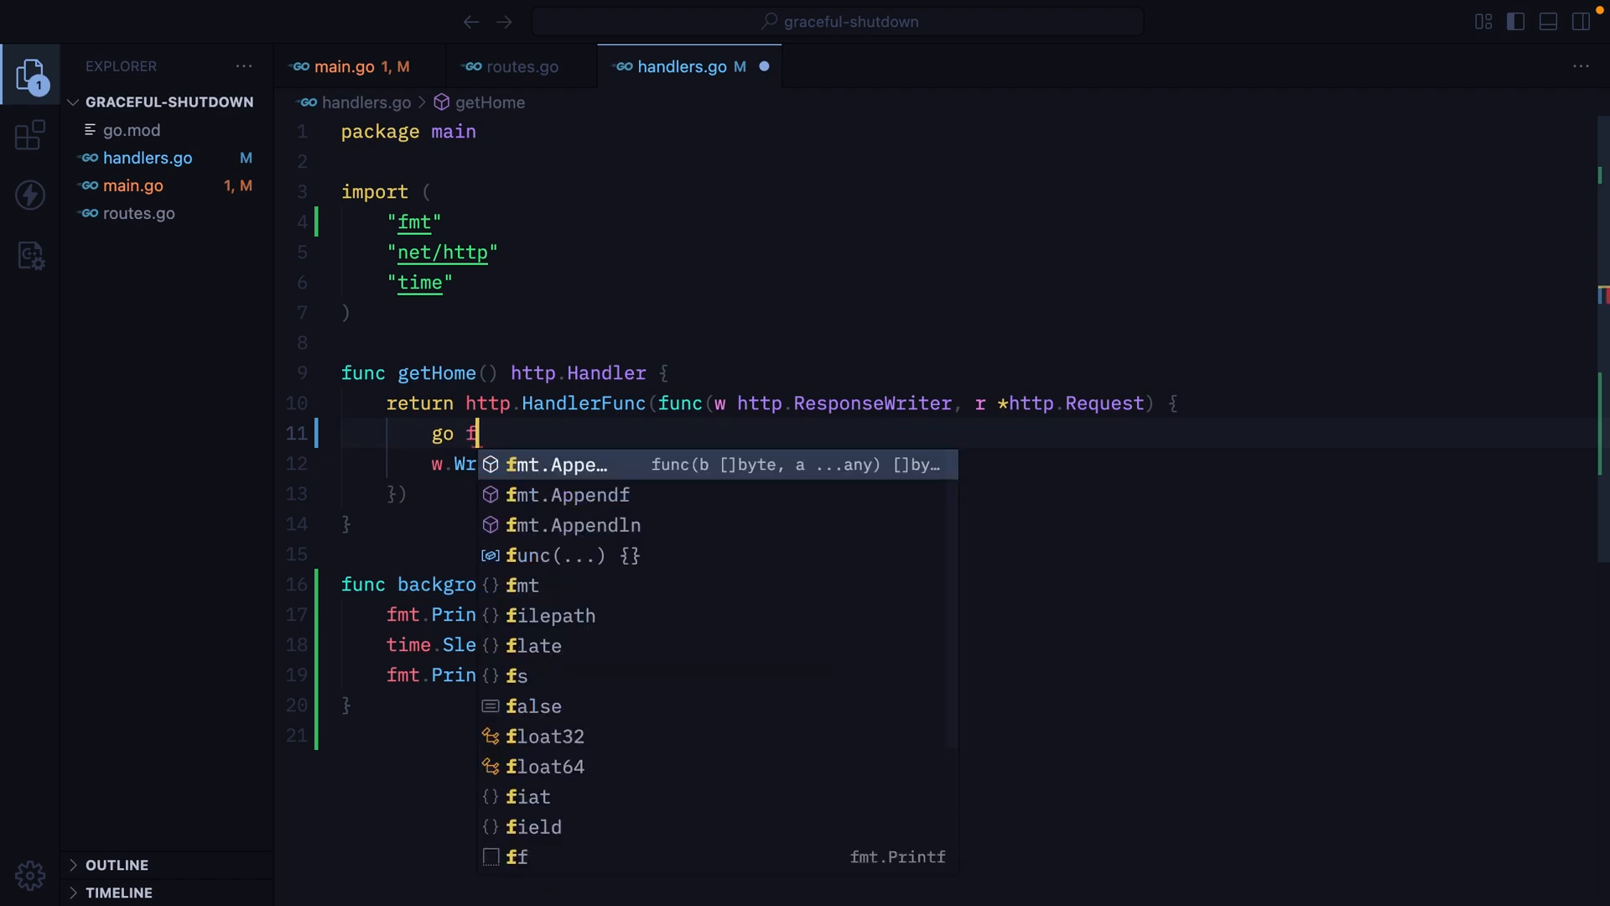
type("un(")
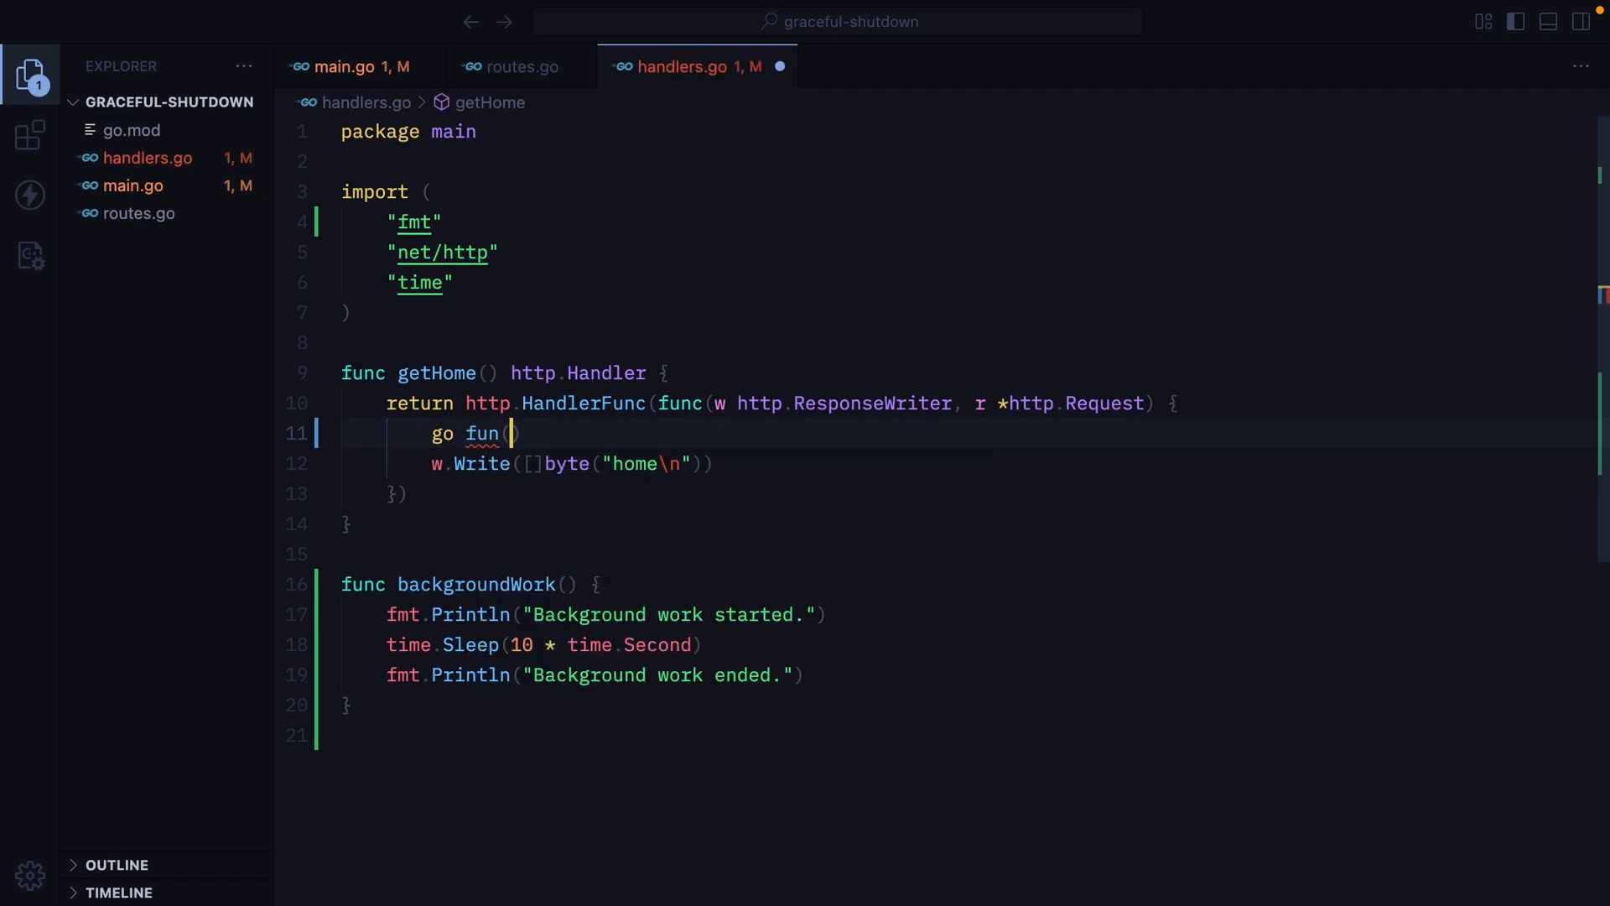
type("c(){}")
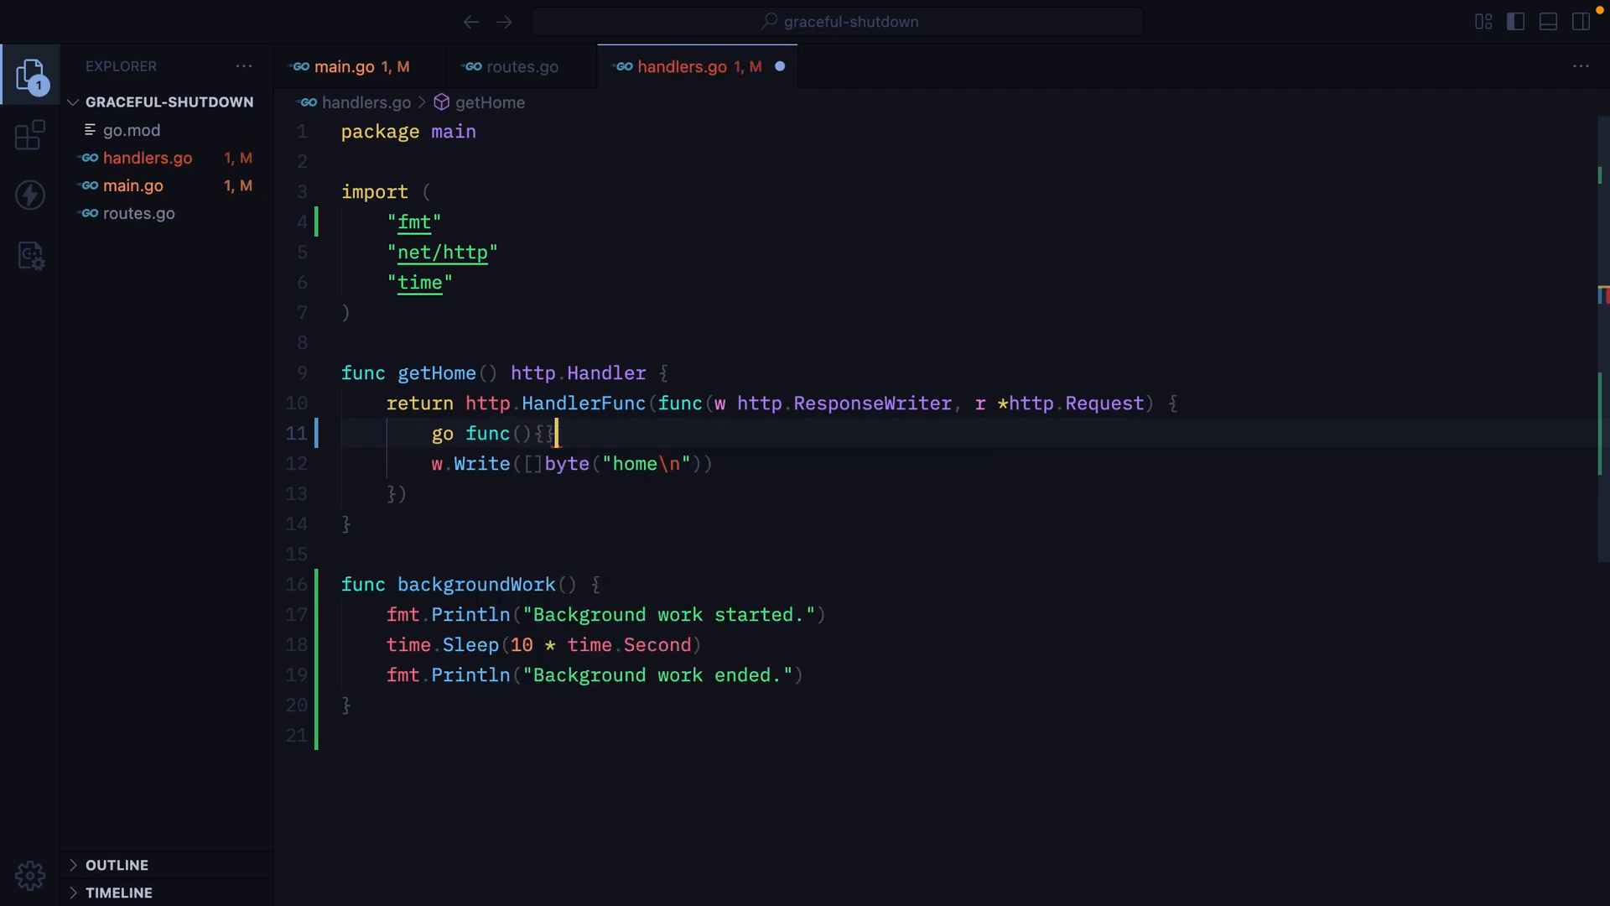
type("backgroundWork()")
type("}(")
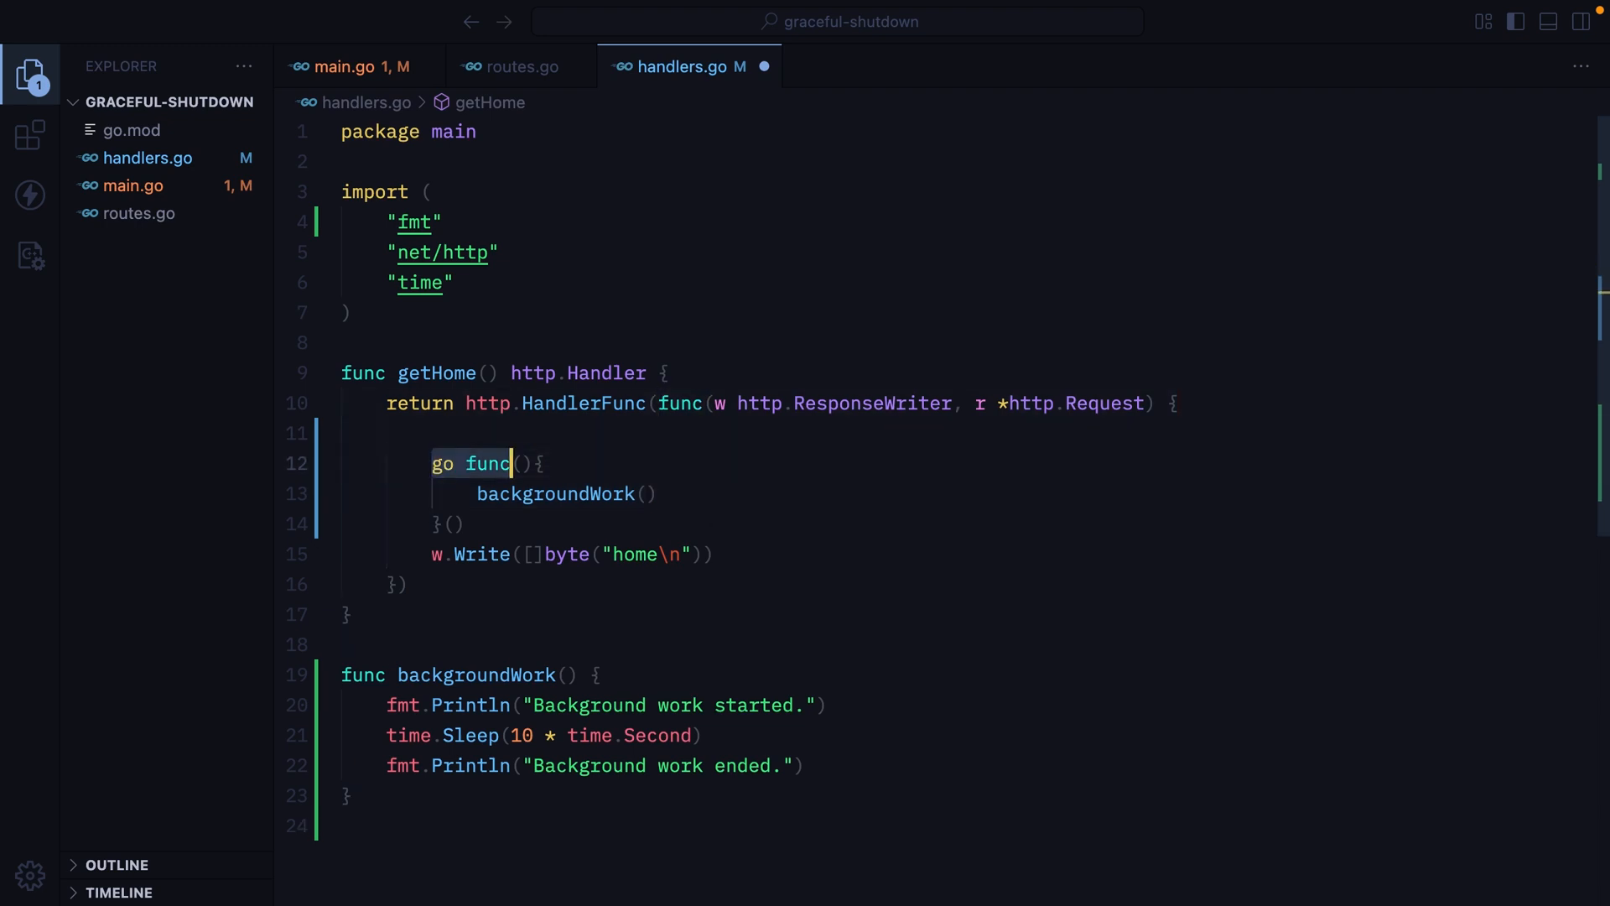
- Add defer wg.Done() inside the goroutine and wg.Add(1) before it
type("wg.Add(1")
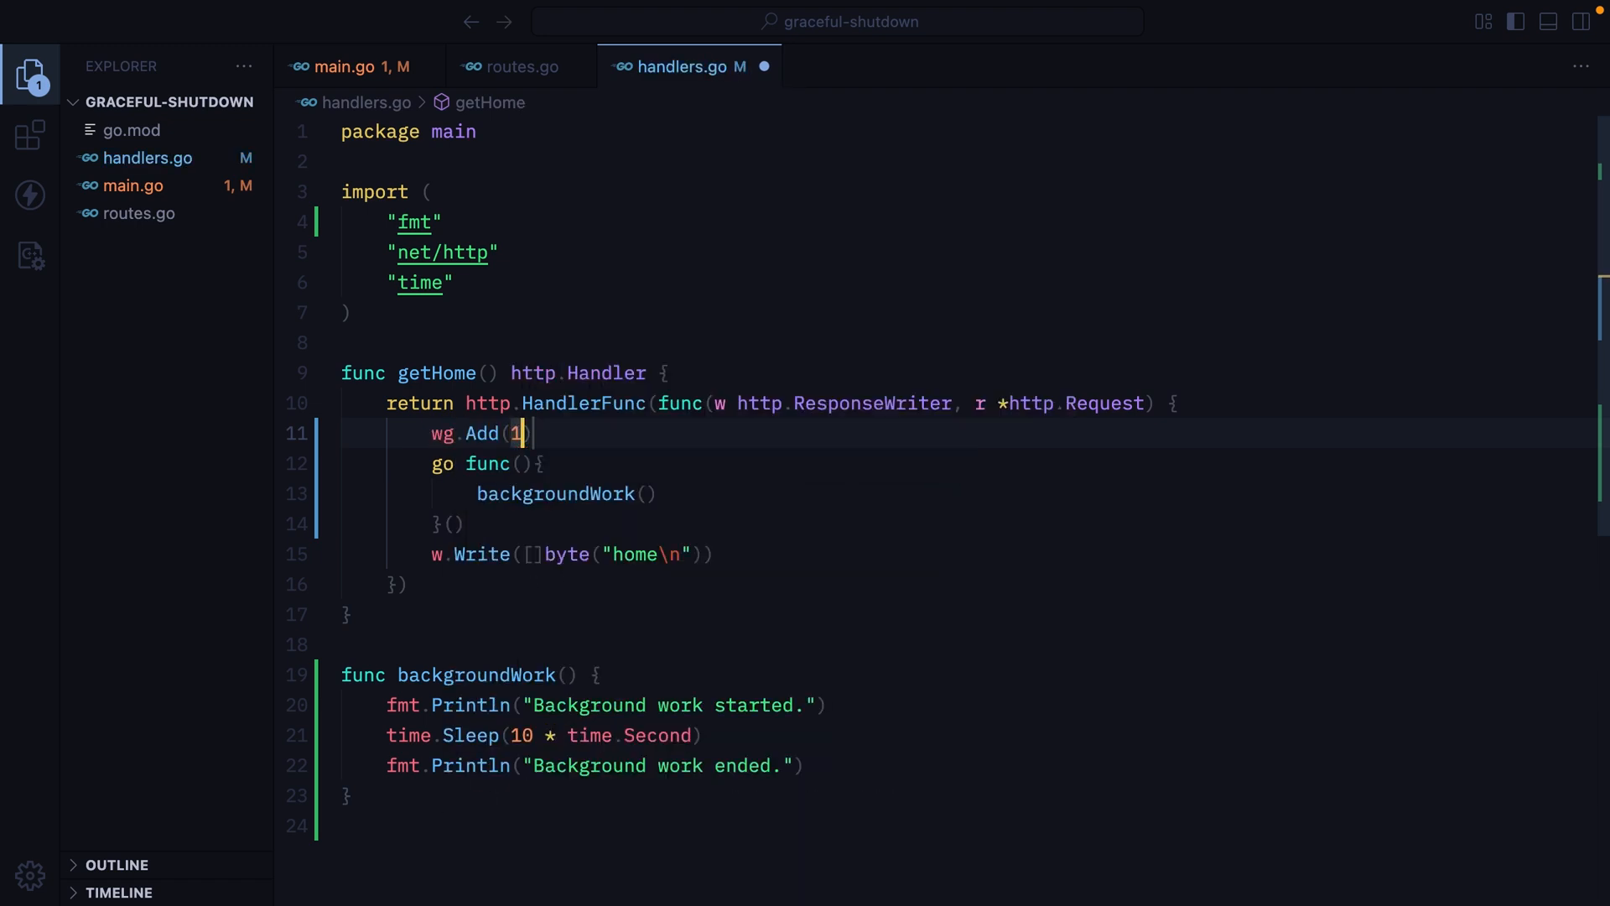
type("defer wg.Done(")
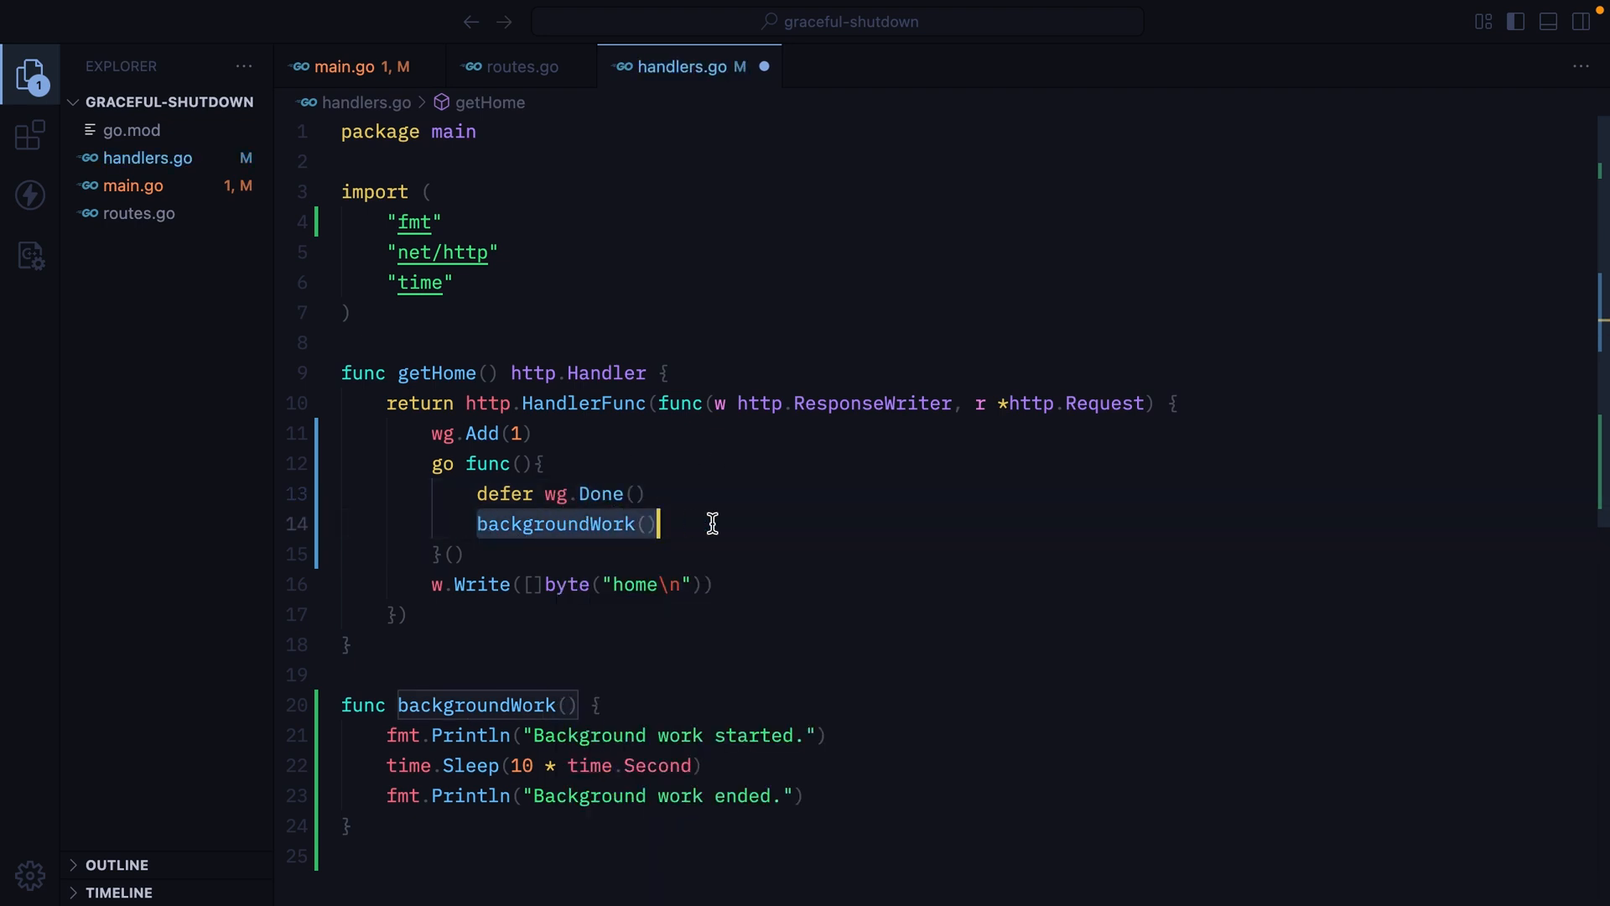
mouse_move(587, 503)
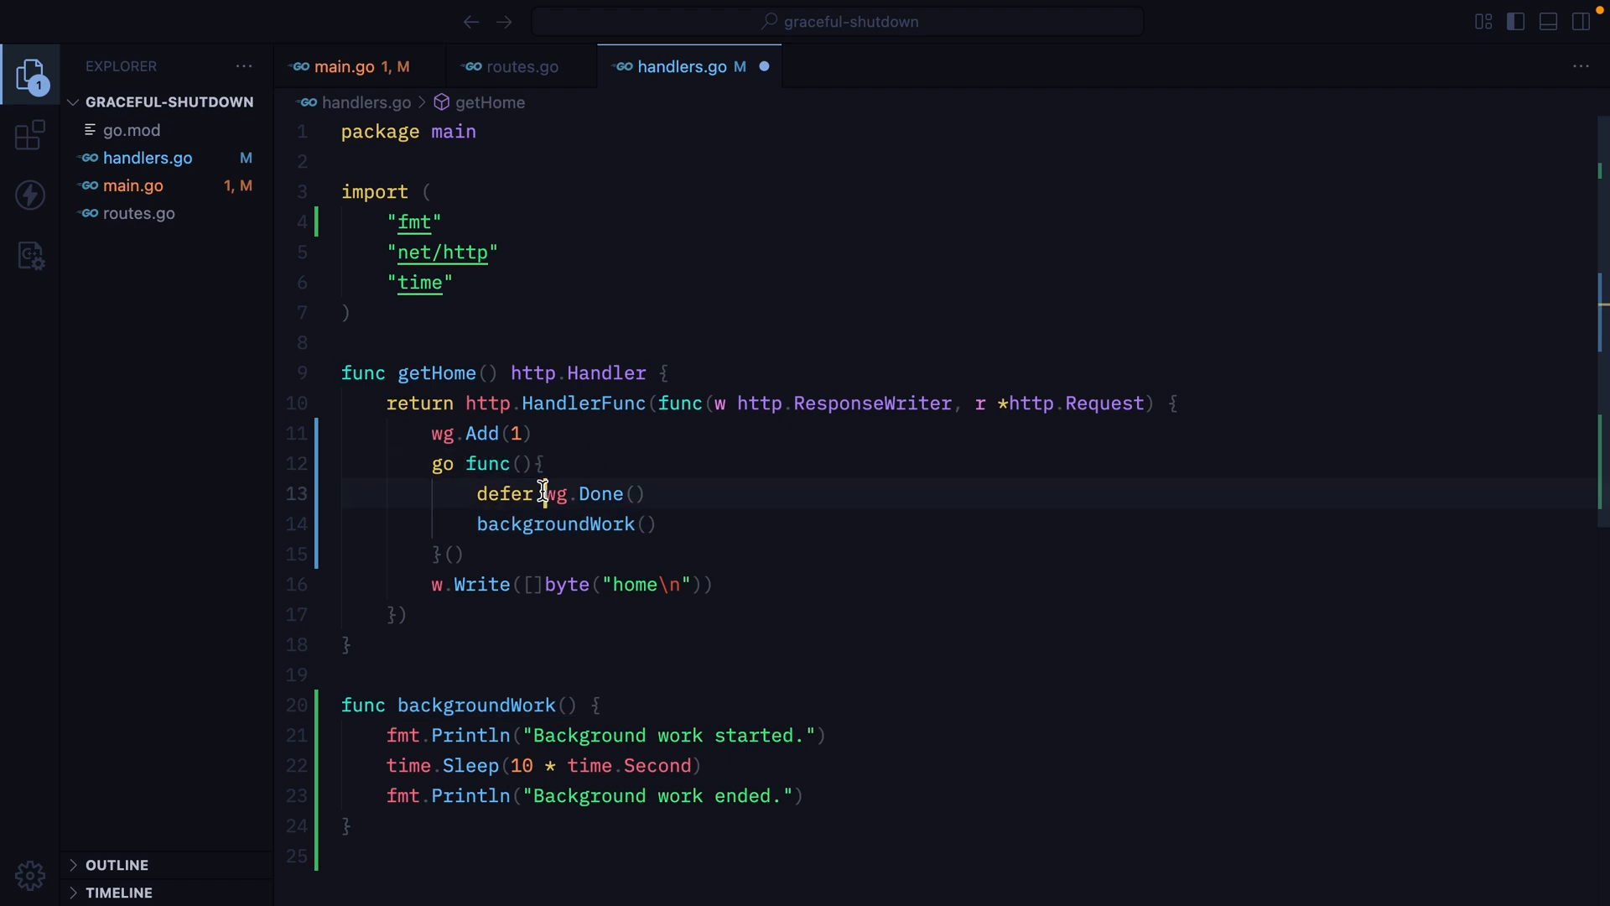
double_click(599, 493)
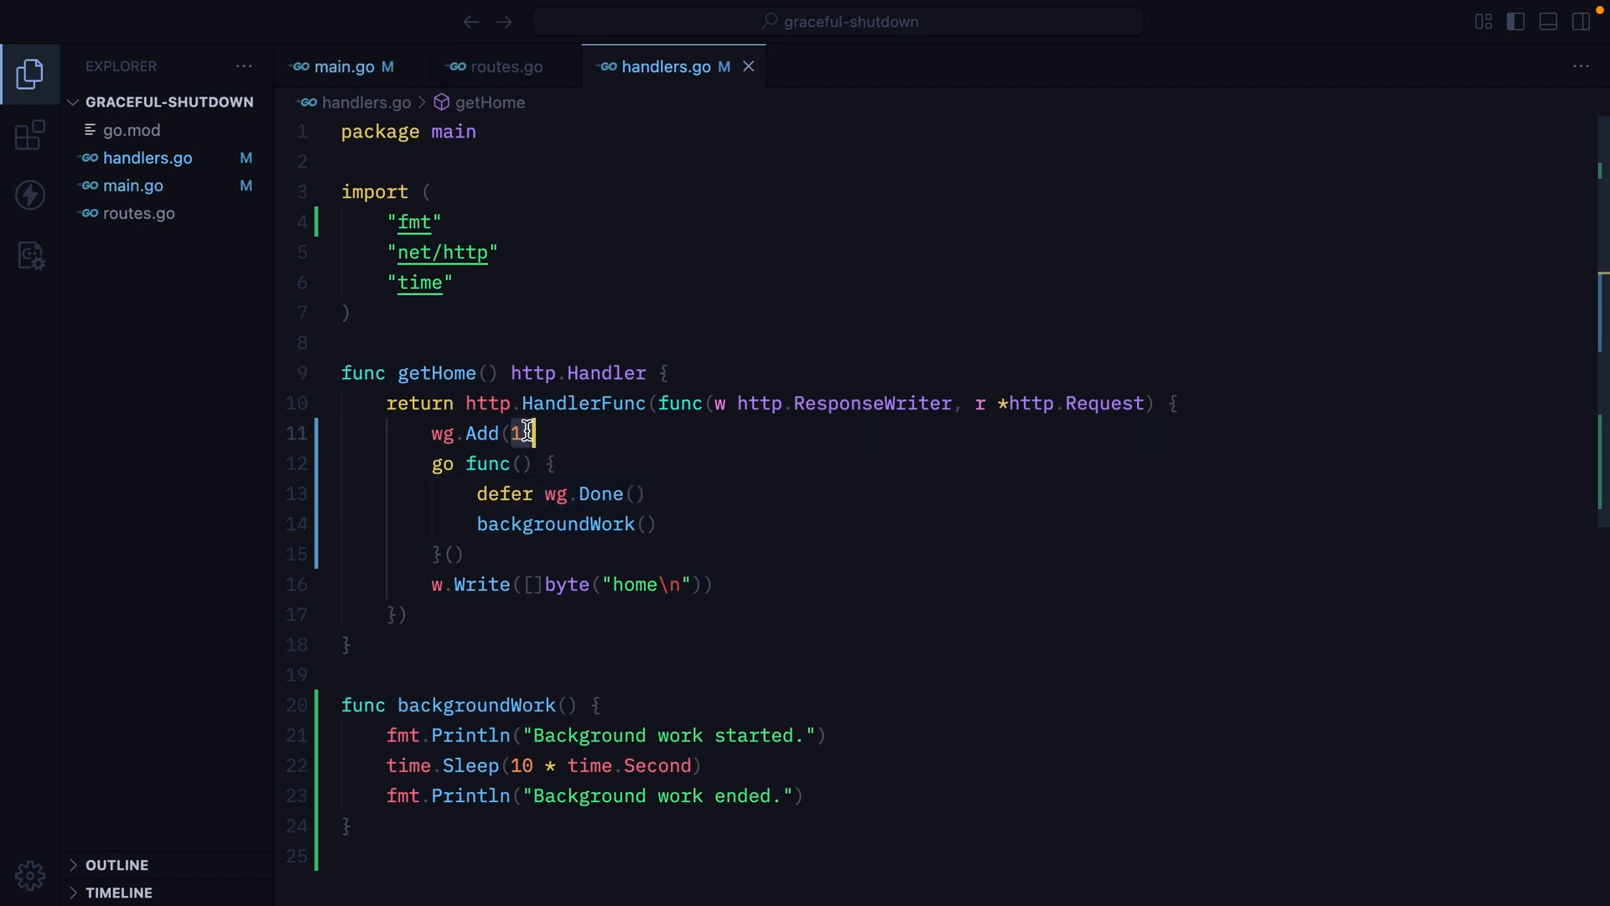
double_click(484, 433)
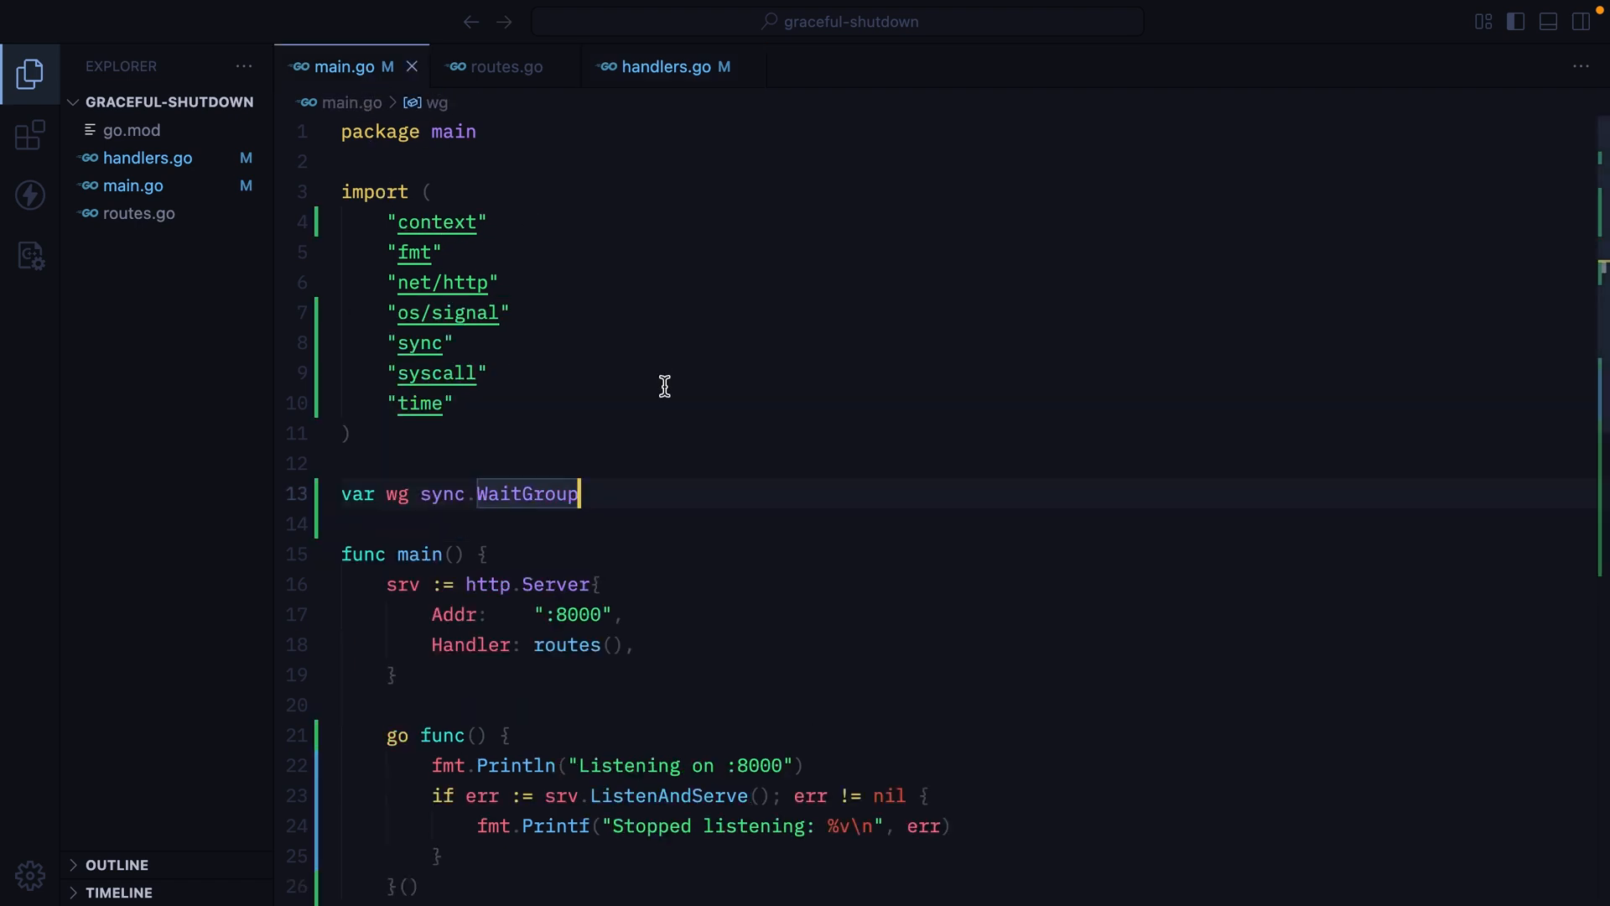
- After the shutdown message print "Waiting for goroutines..." and call wg.Wait()
scroll("down", 3)
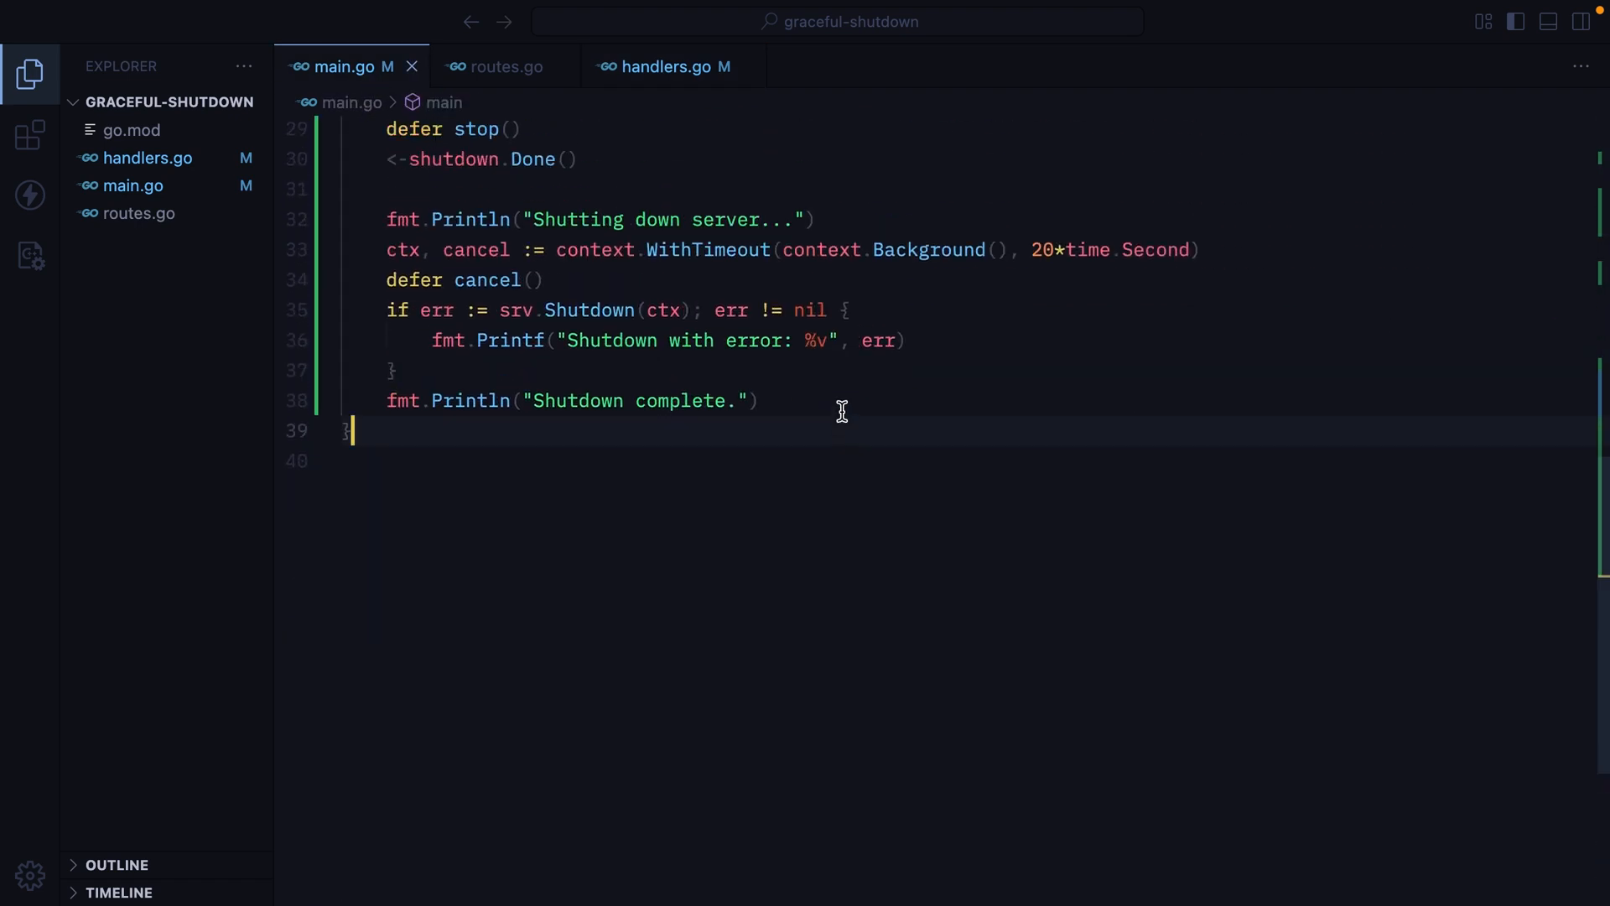
key("Enter")
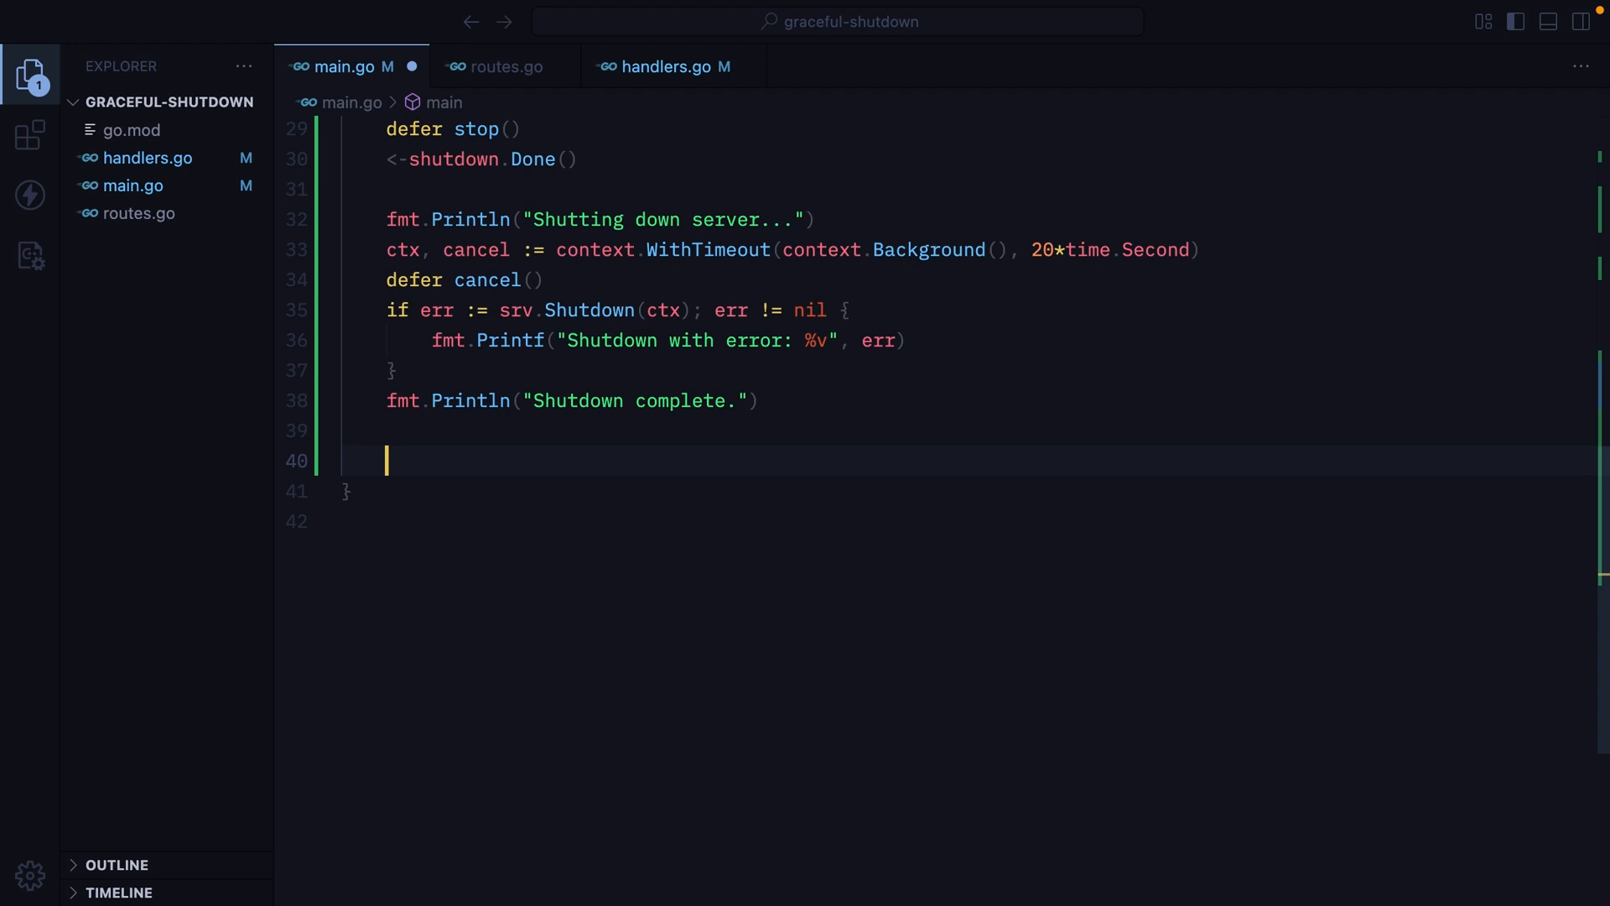
type("fmt.Println(\"Wai")
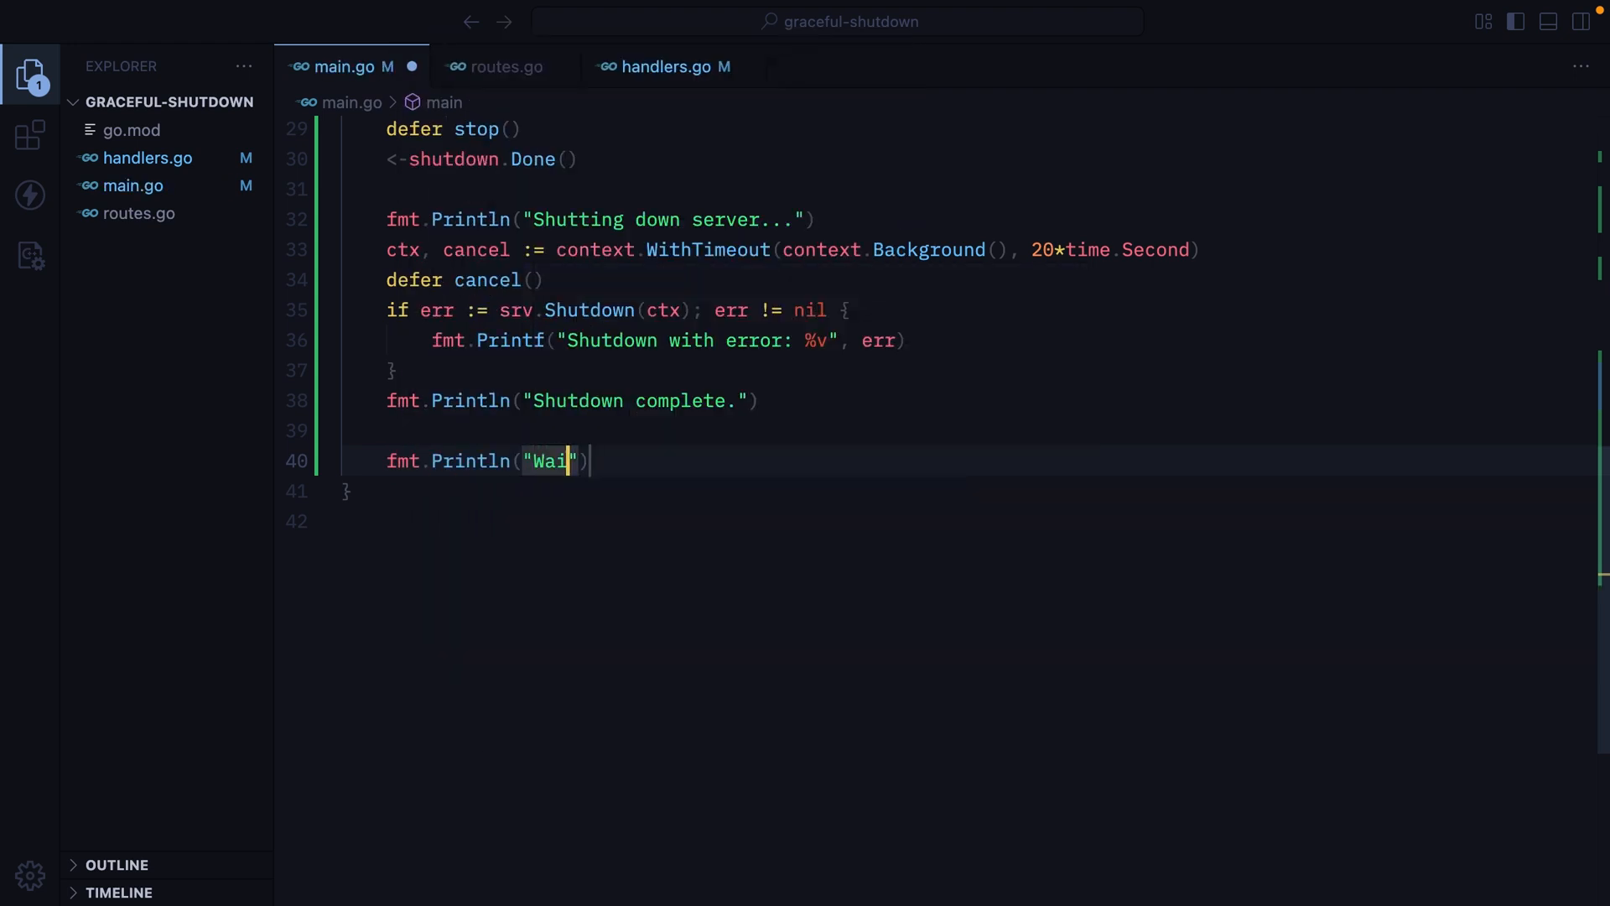
type("ting for goroutines...")
type("w")
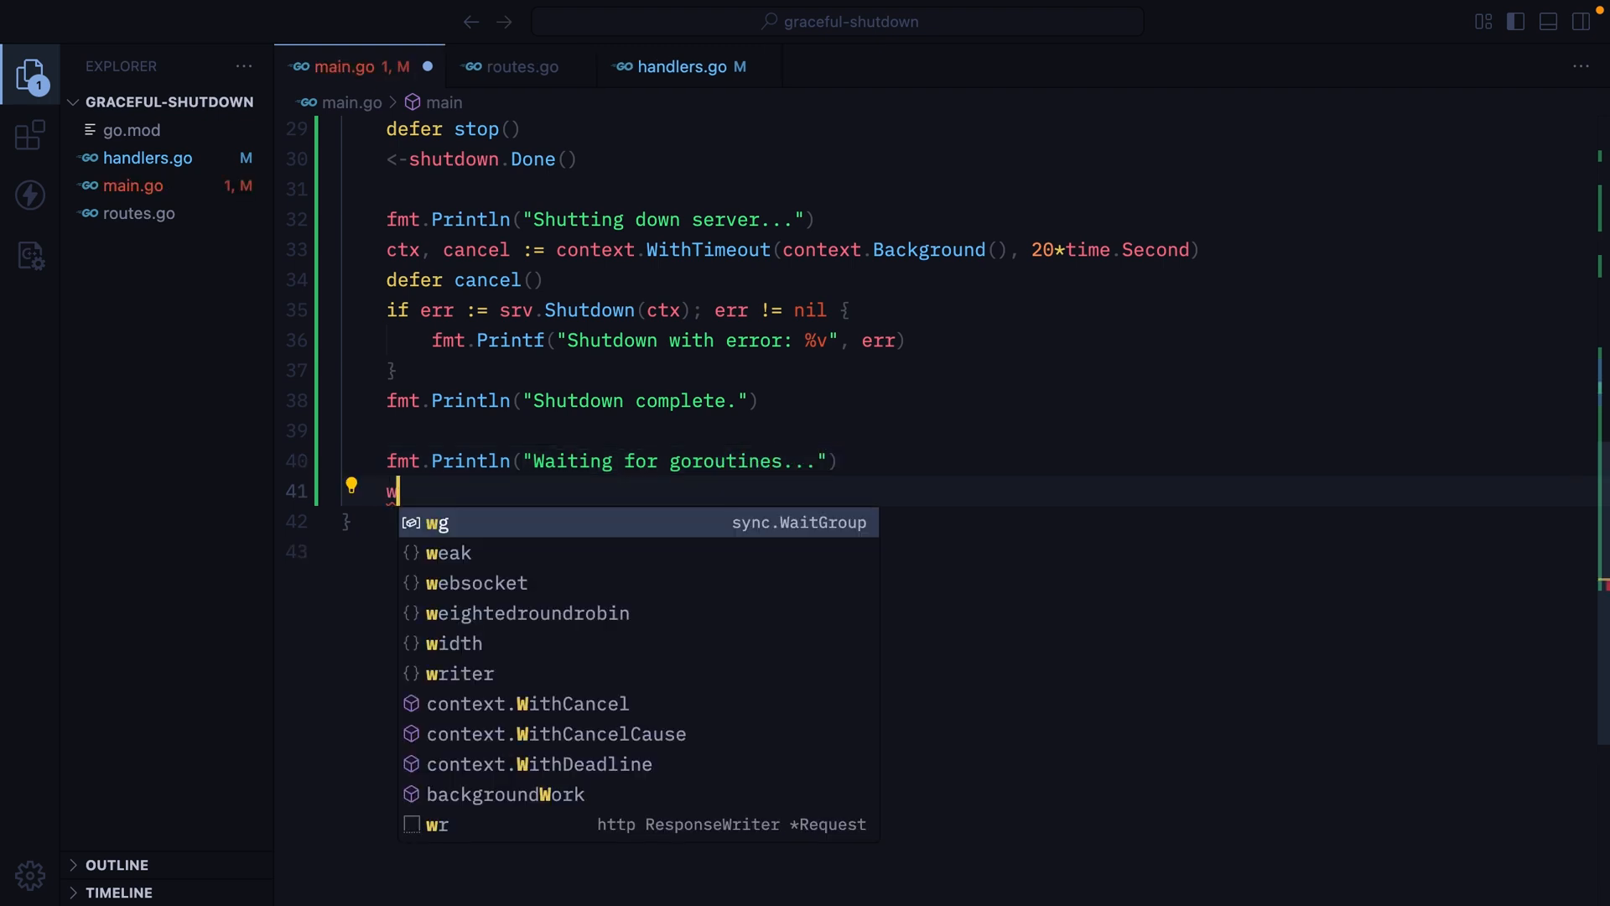
type("g.Wait()")
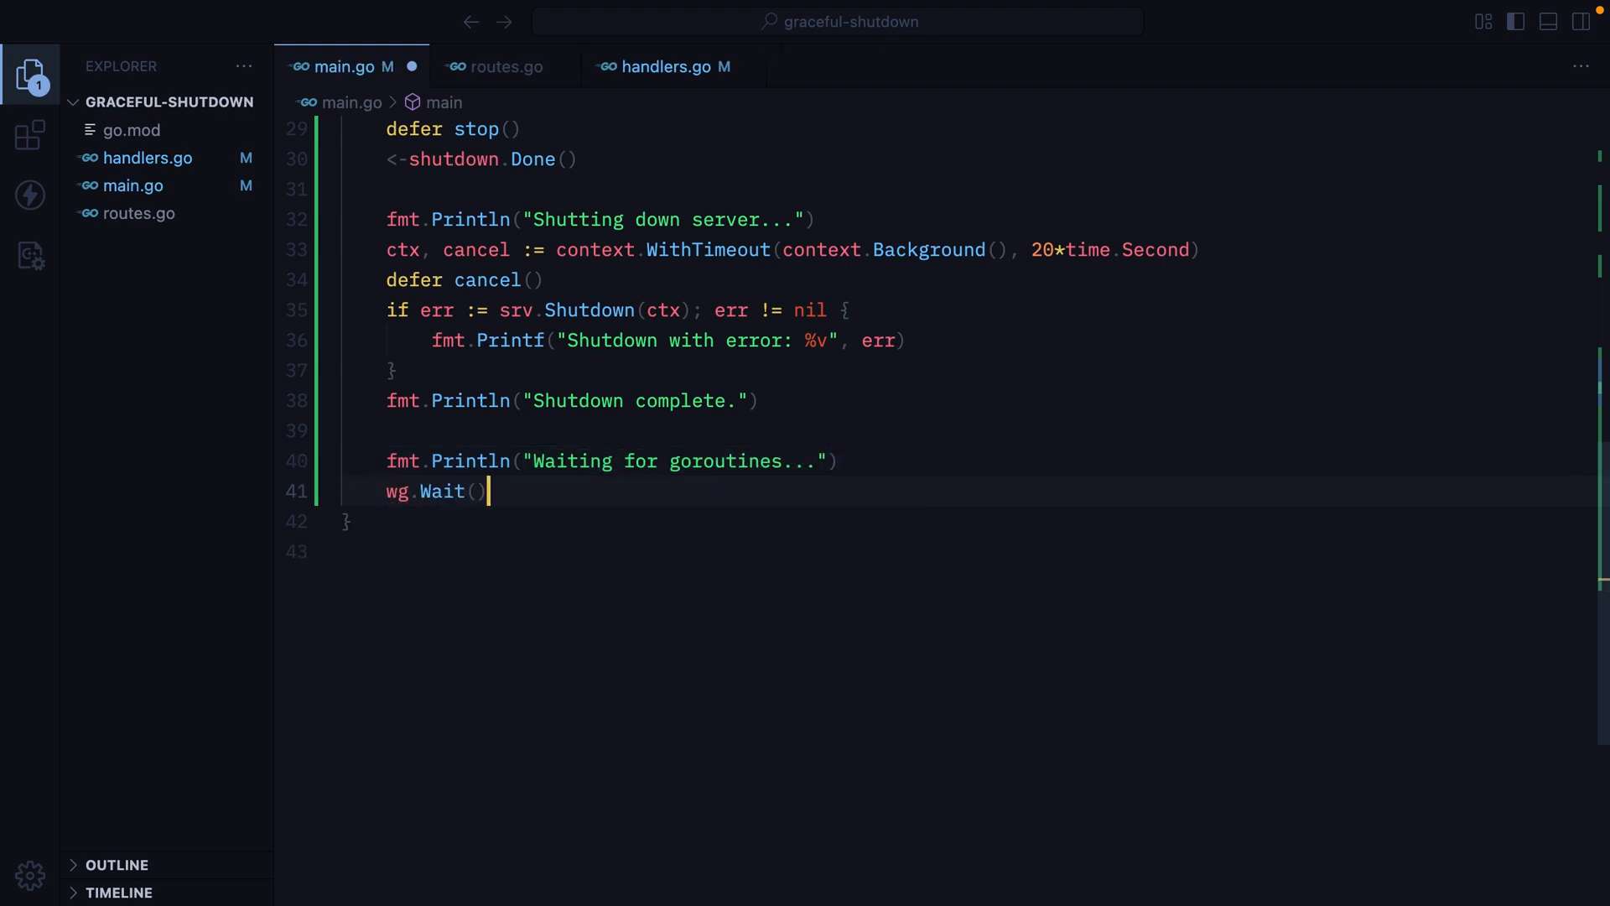
- Print "Goroutines finished." after wg.Wait returns
double_click(436, 492)
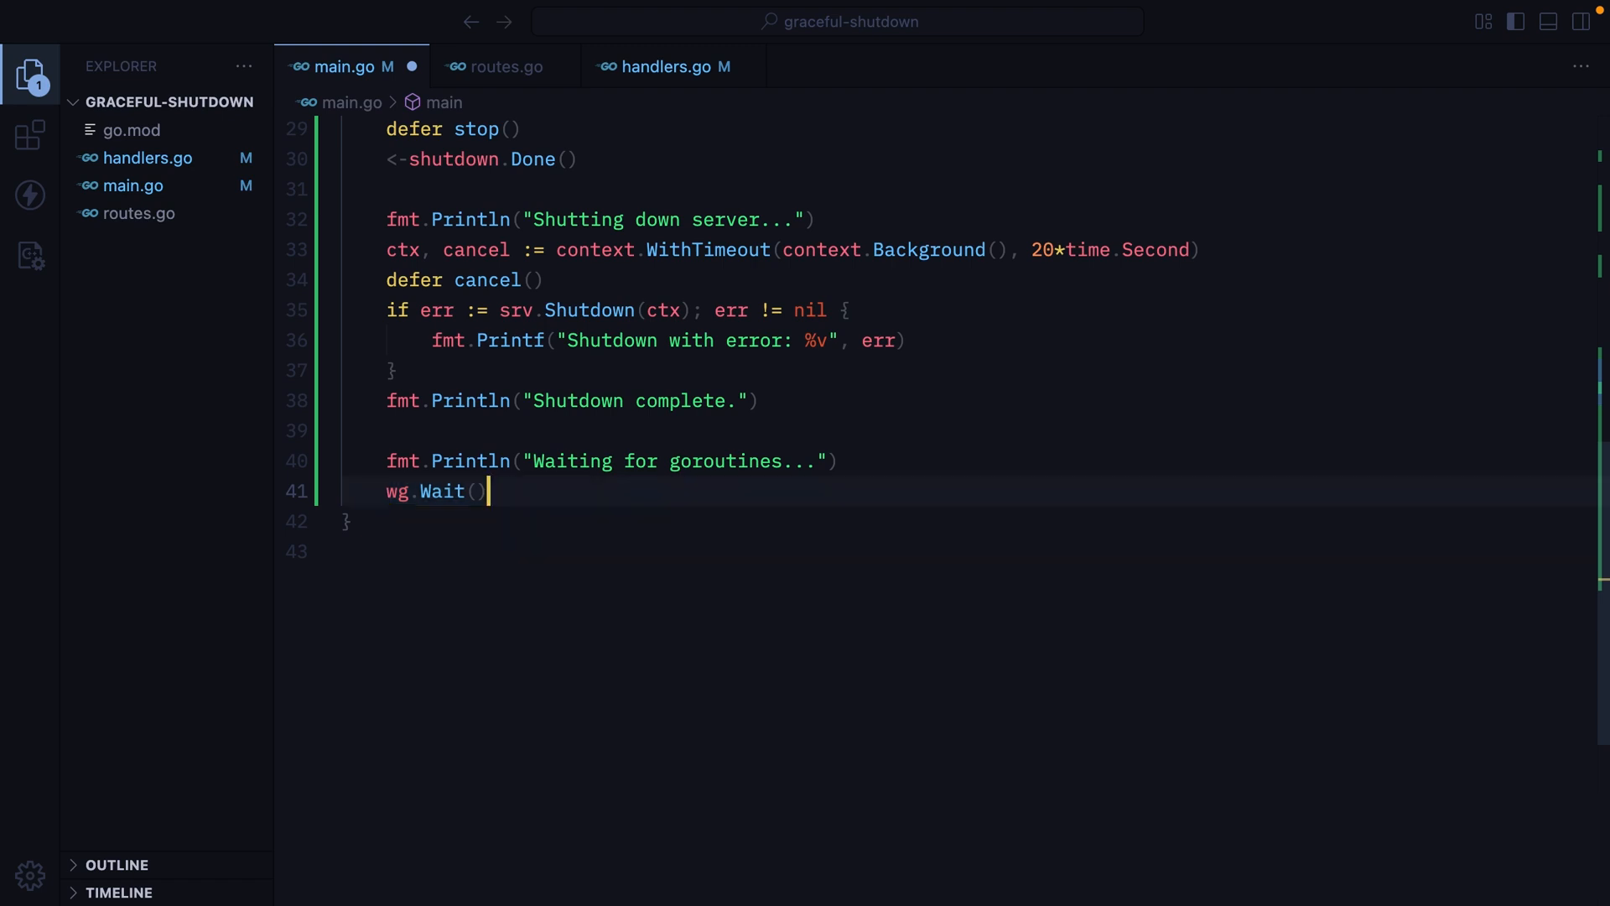
type("f")
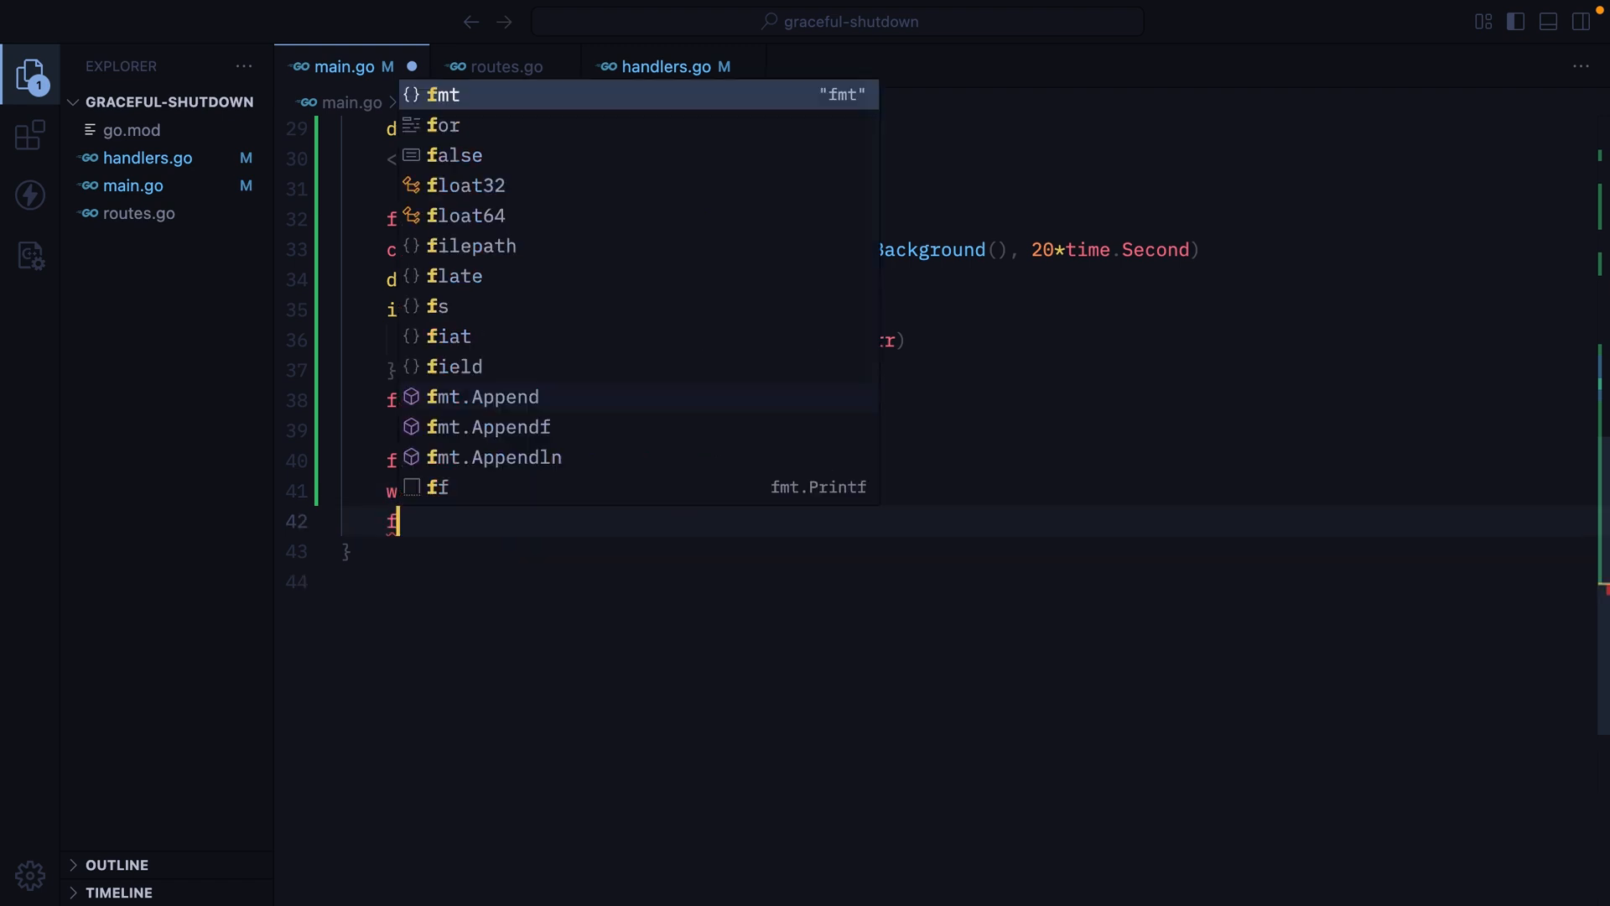
type("fmt.Println(\"gG")
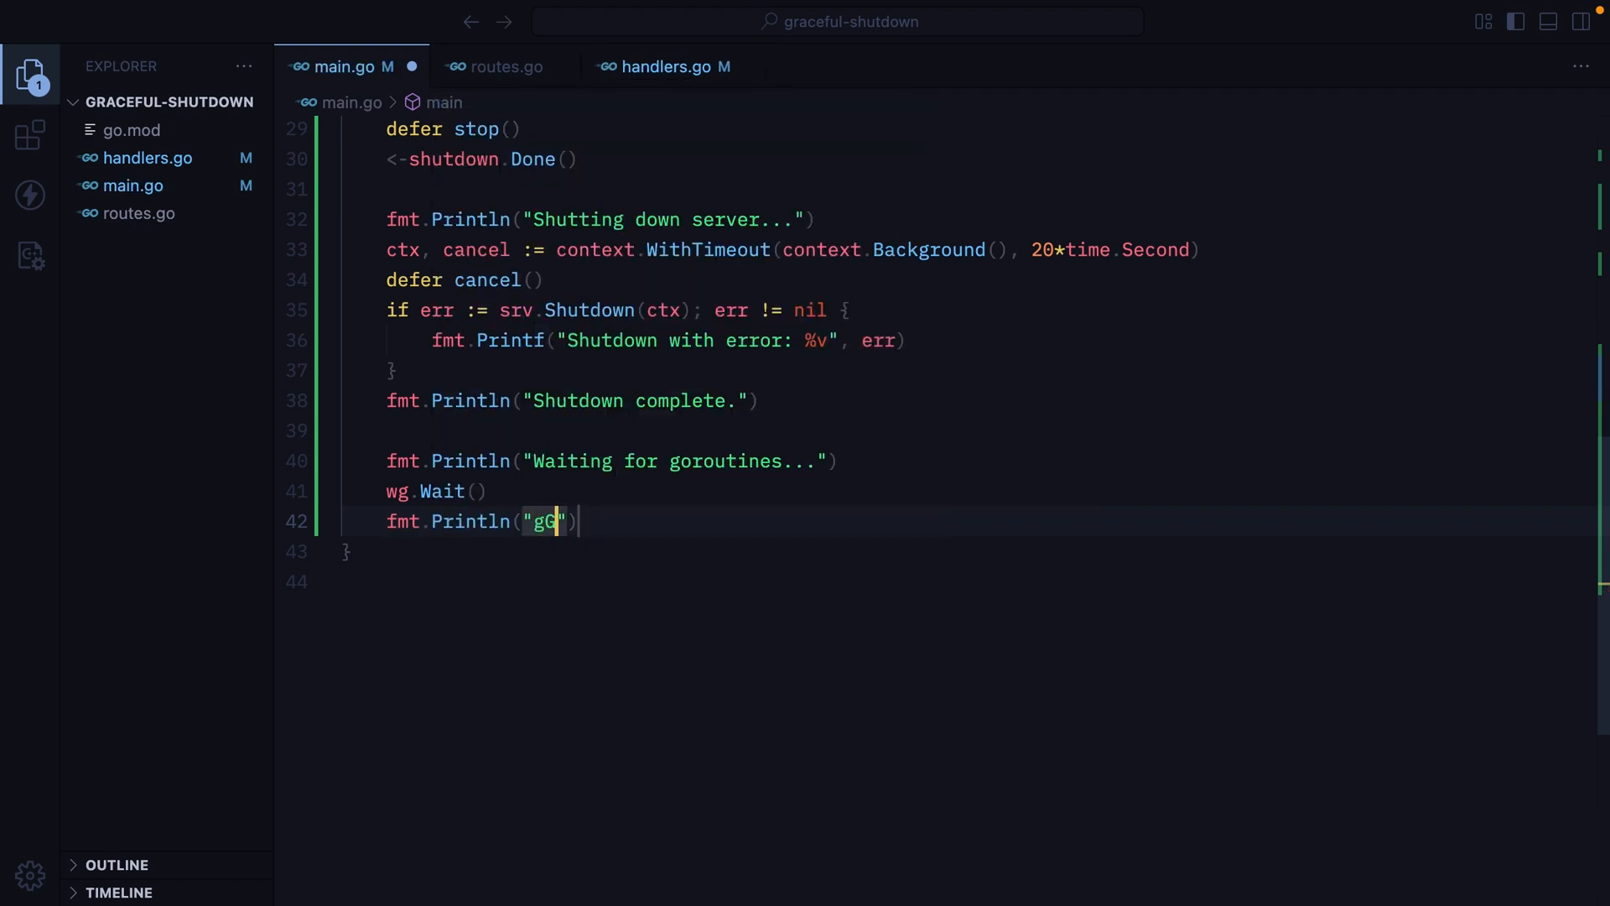
type("oroutines fini")
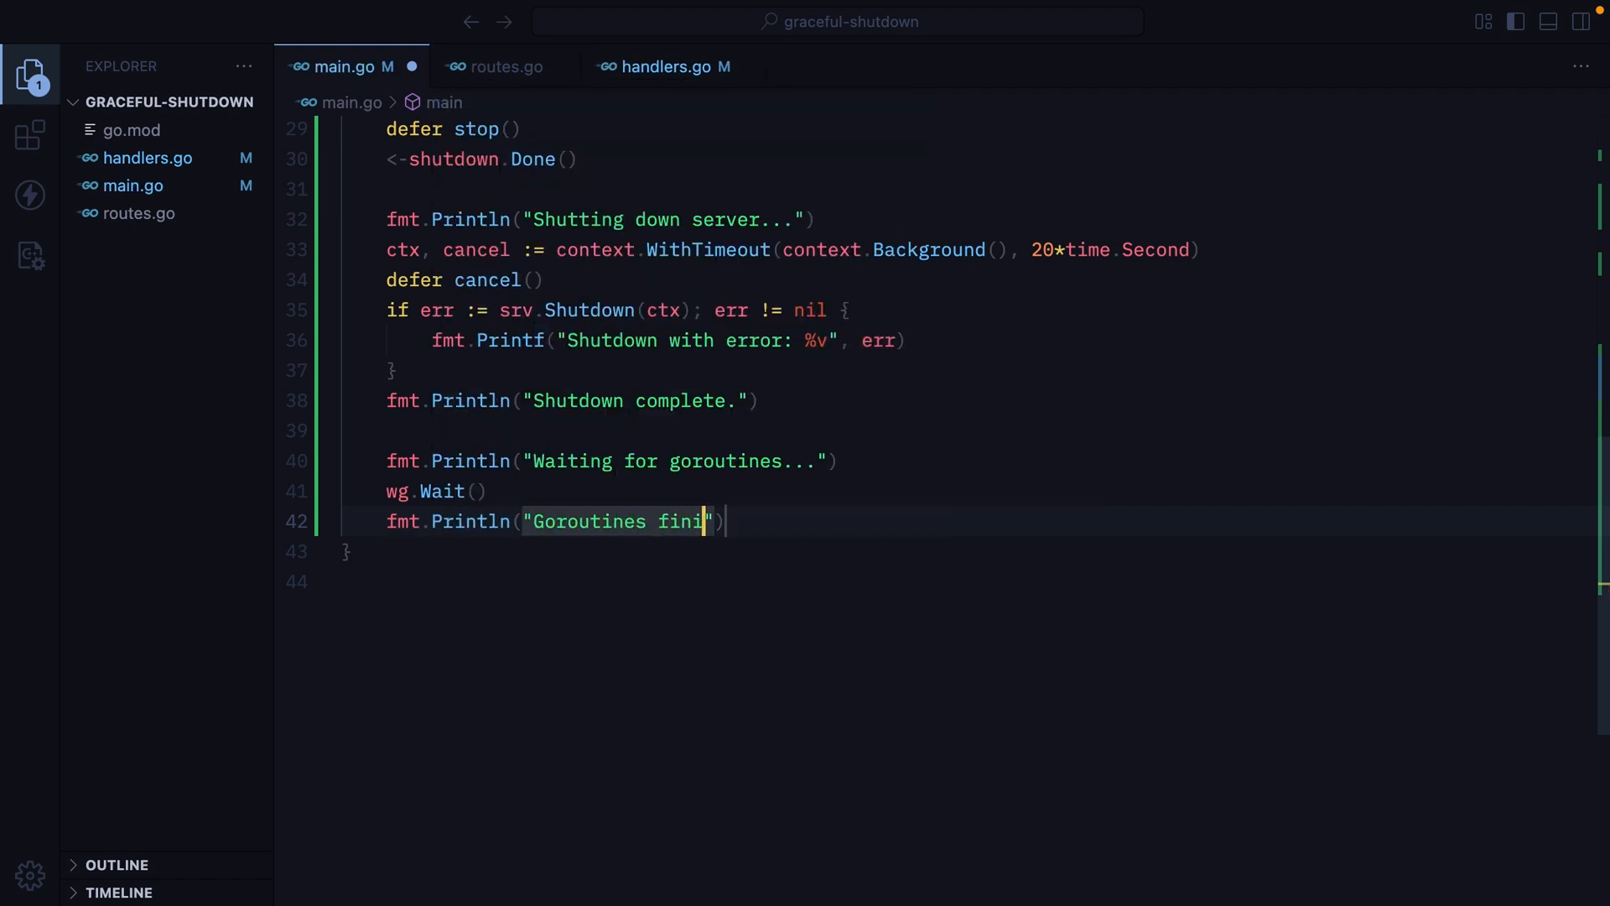
type("shed.")
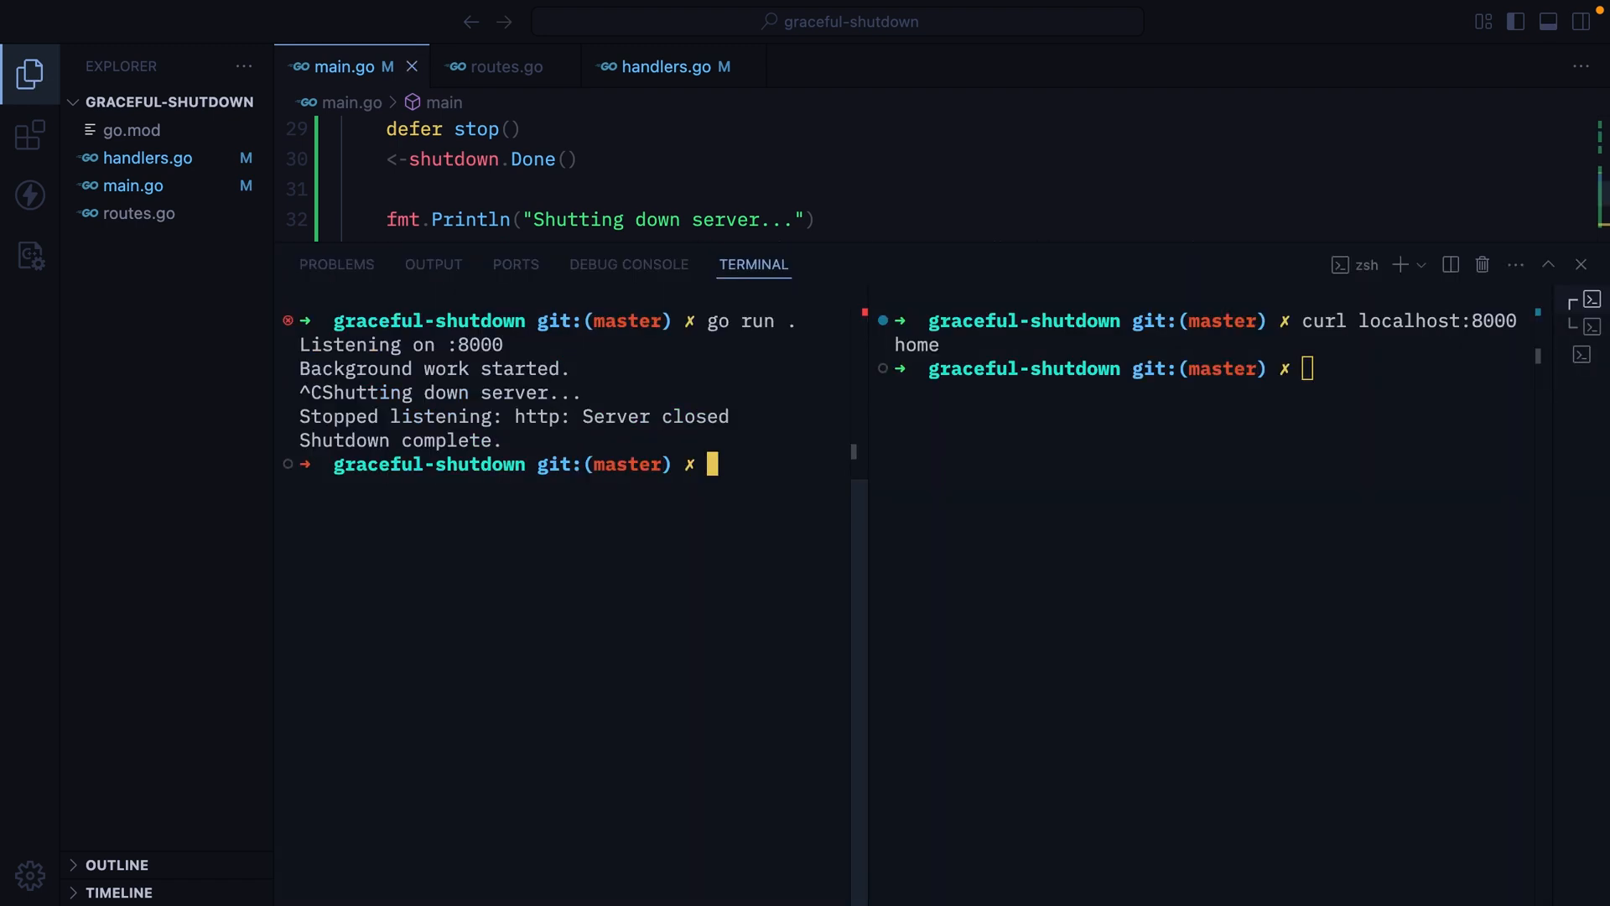
- Rerun go run ., curl the home page, interrupt, and watch it wait until "Goroutines finished. Exiting."
type("go run .")
left_click(1214, 368)
type("curl localhost:8000")
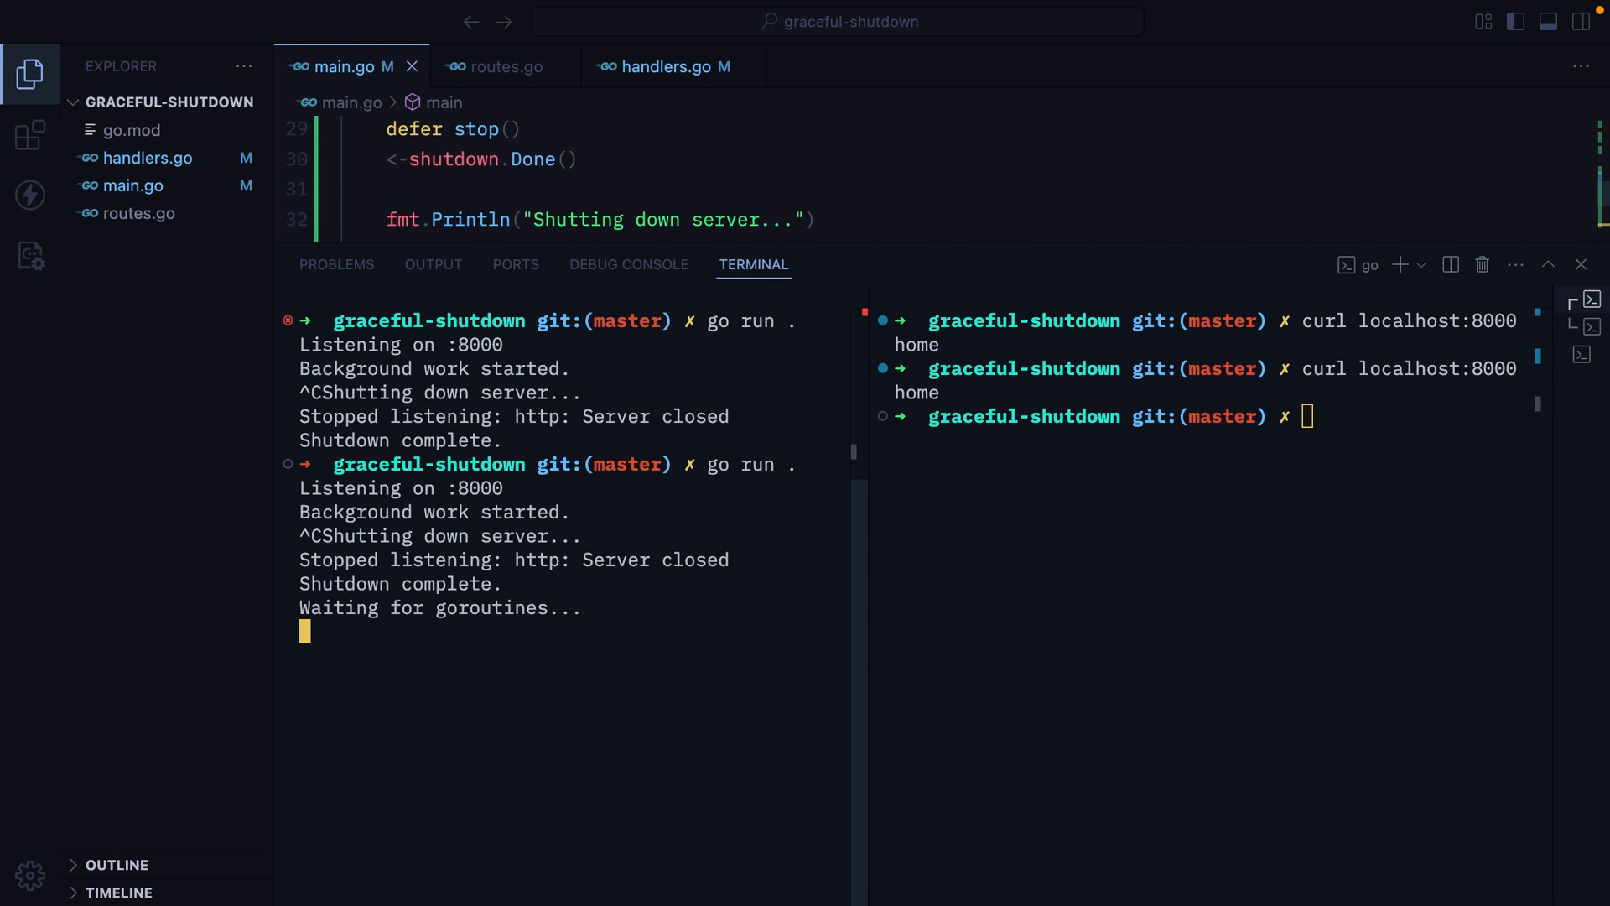
double_click(442, 607)
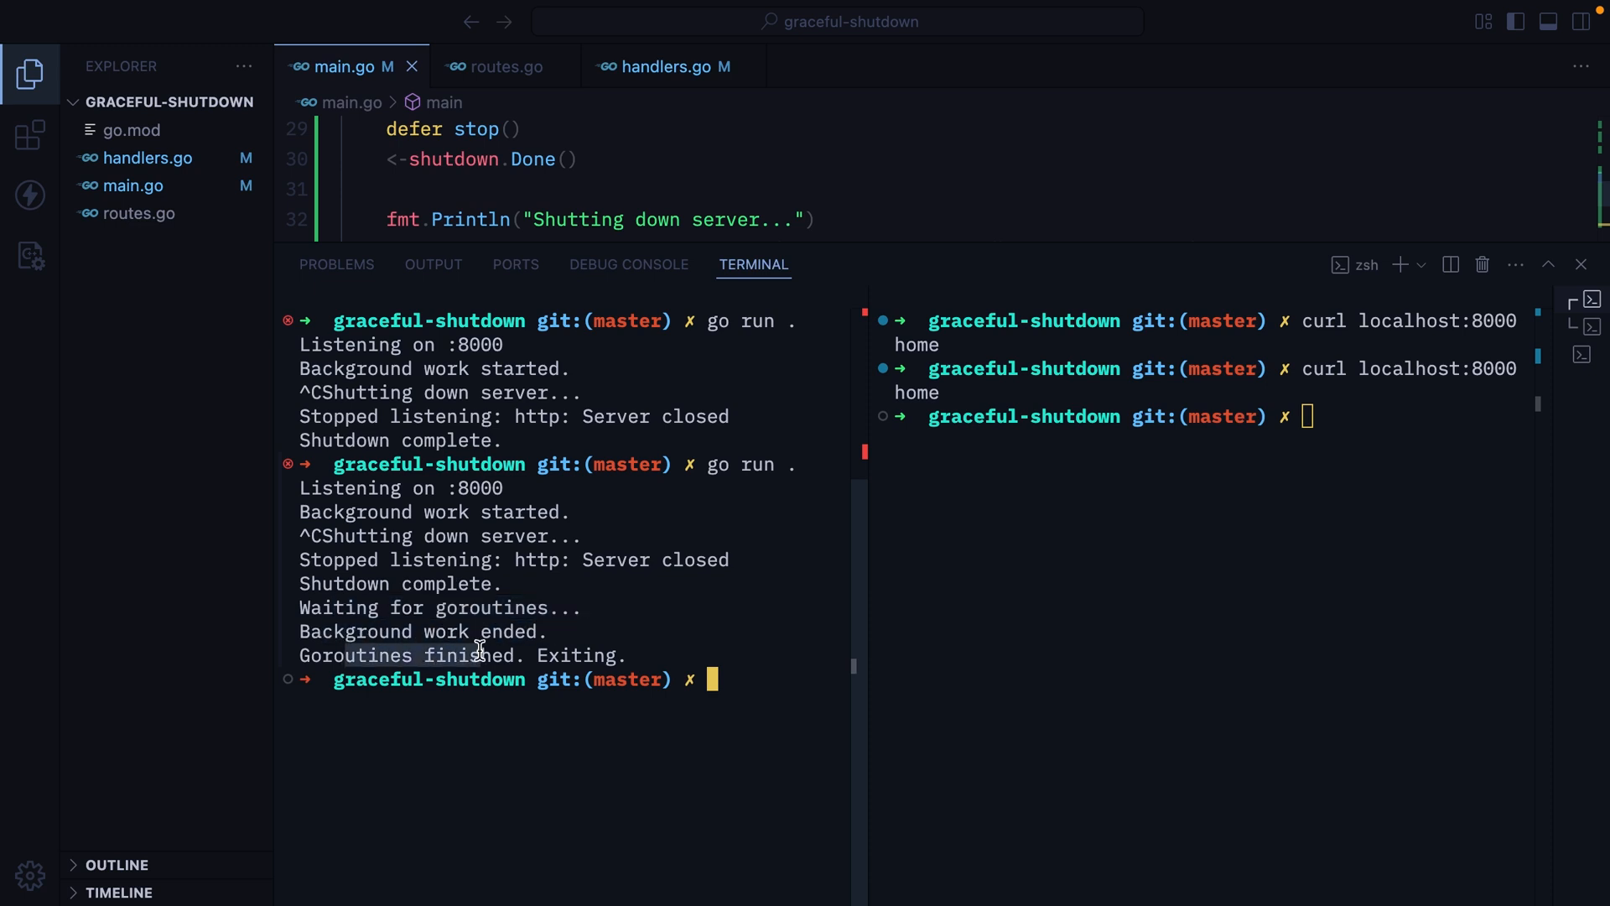
double_click(582, 656)
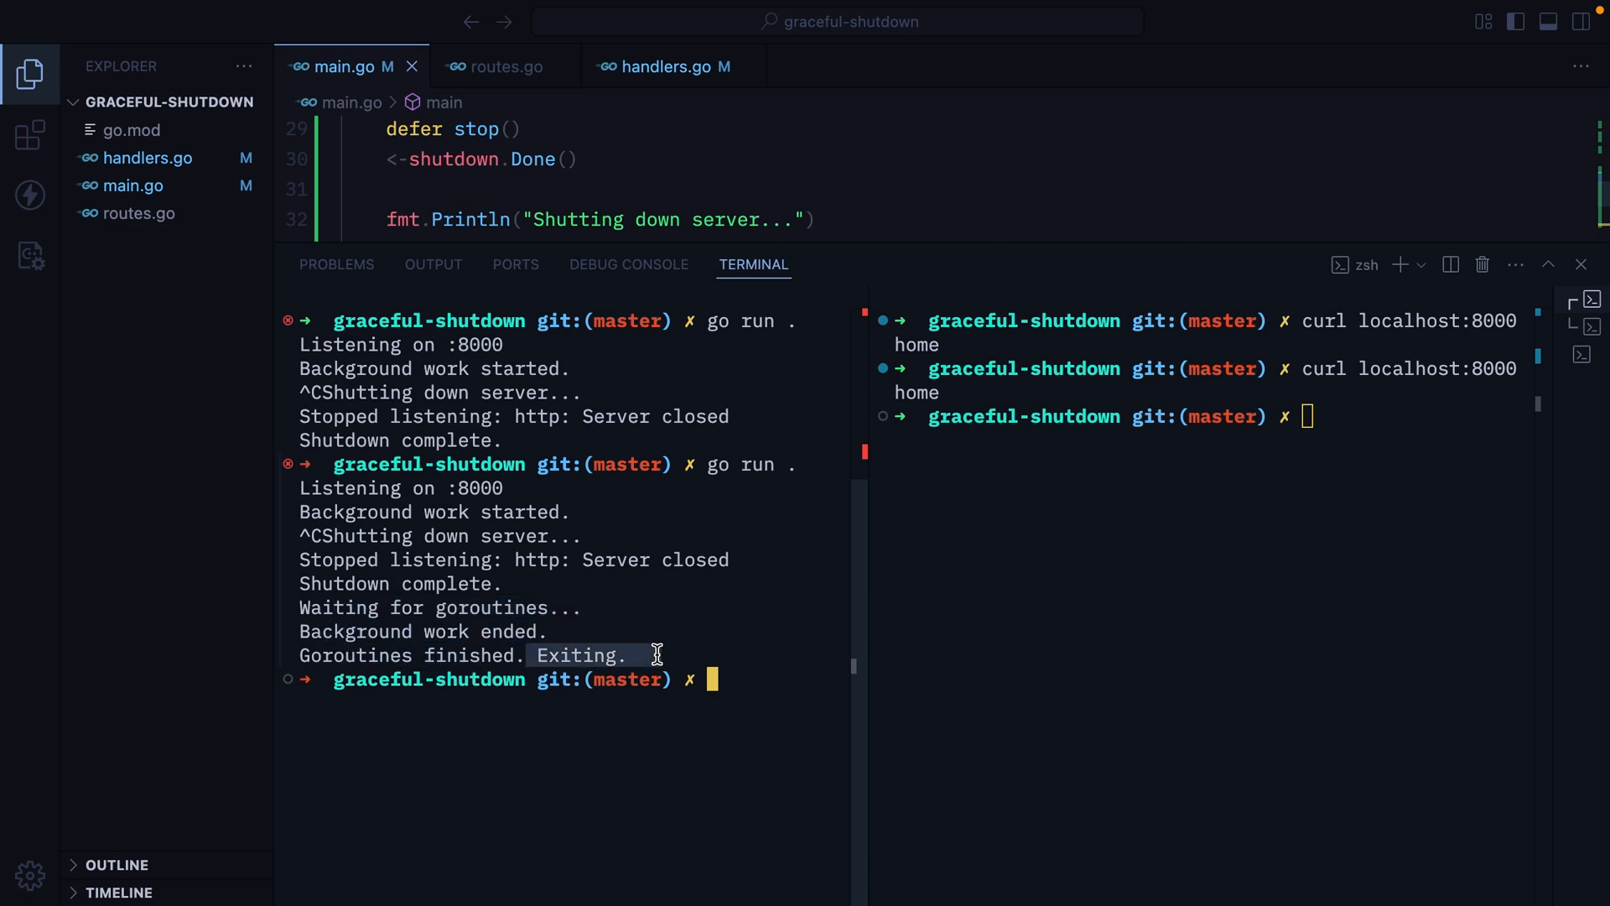